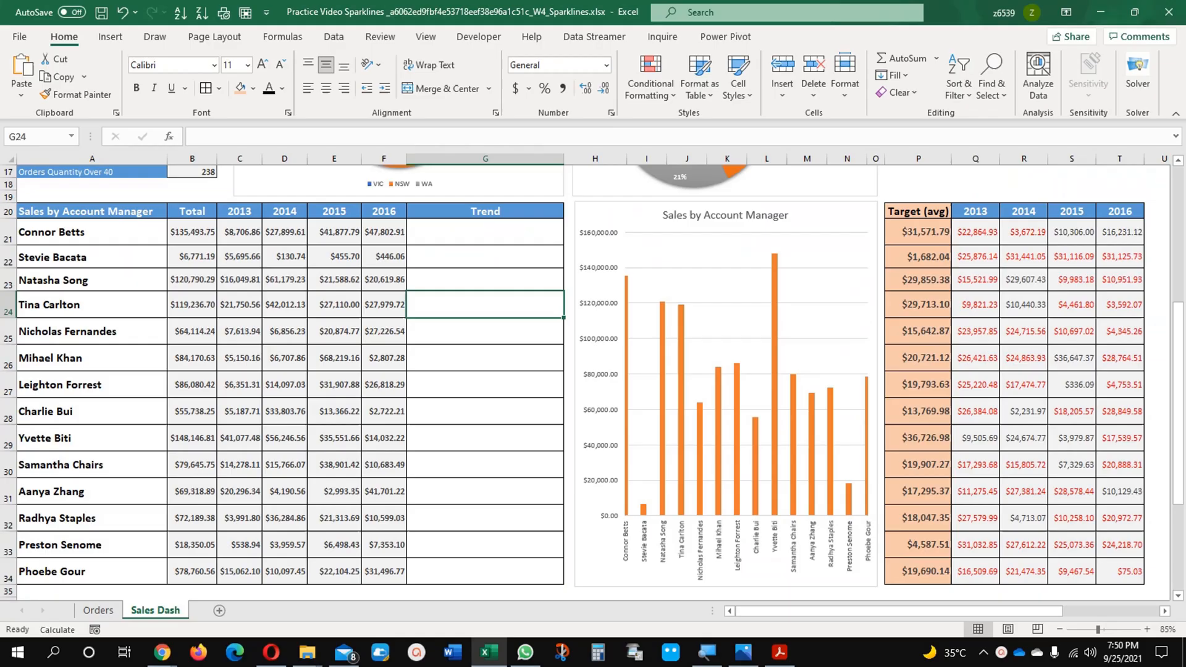
pyautogui.click(484, 257)
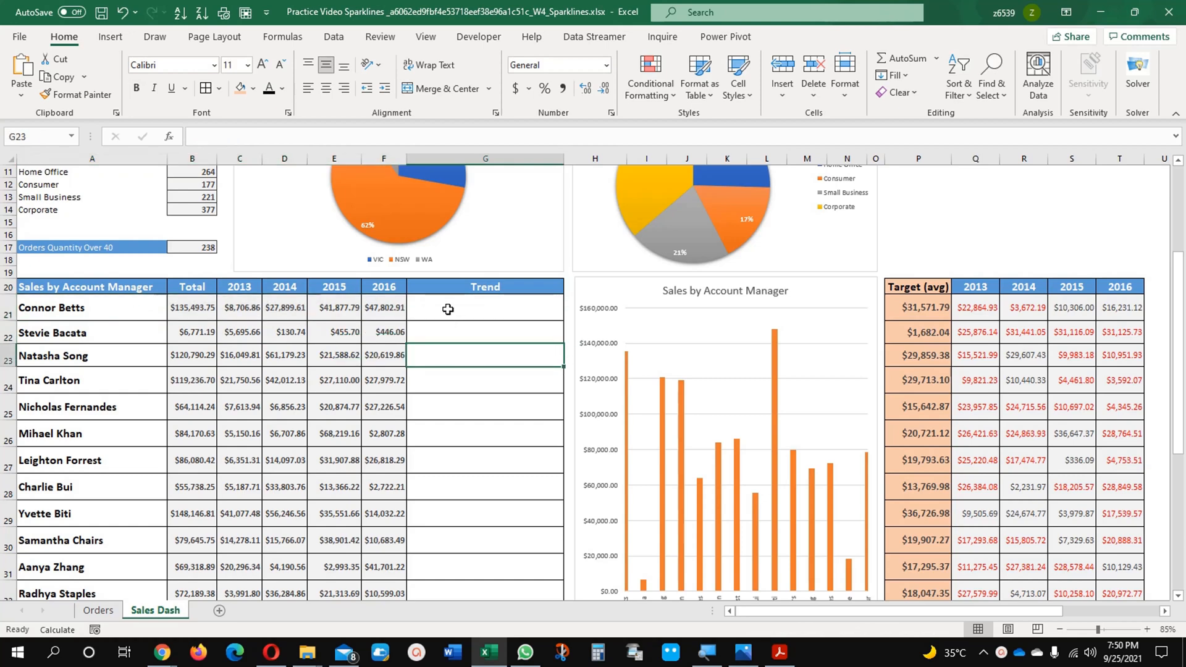
pyautogui.click(484, 307)
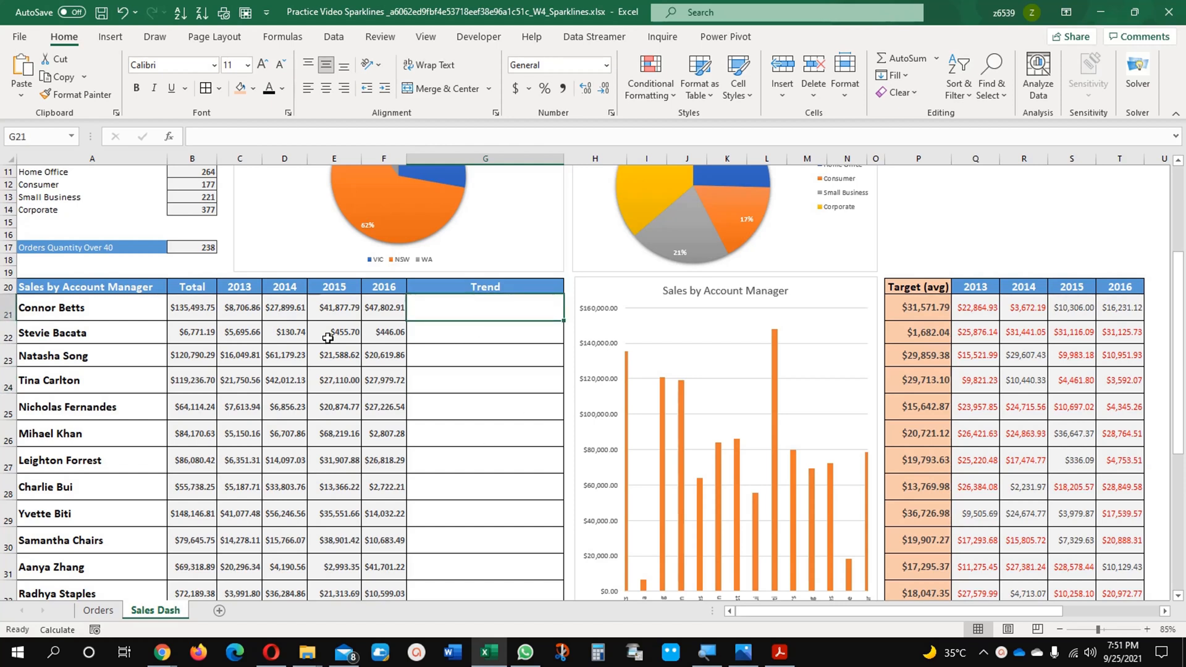
pyautogui.click(239, 307)
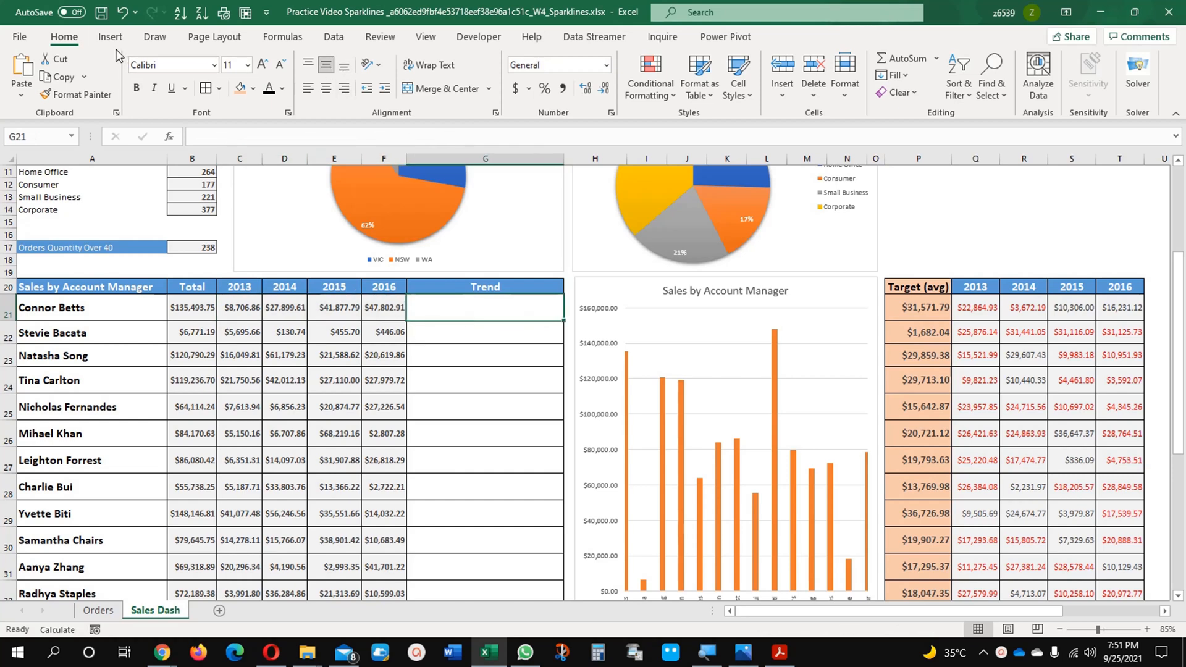
pyautogui.click(110, 36)
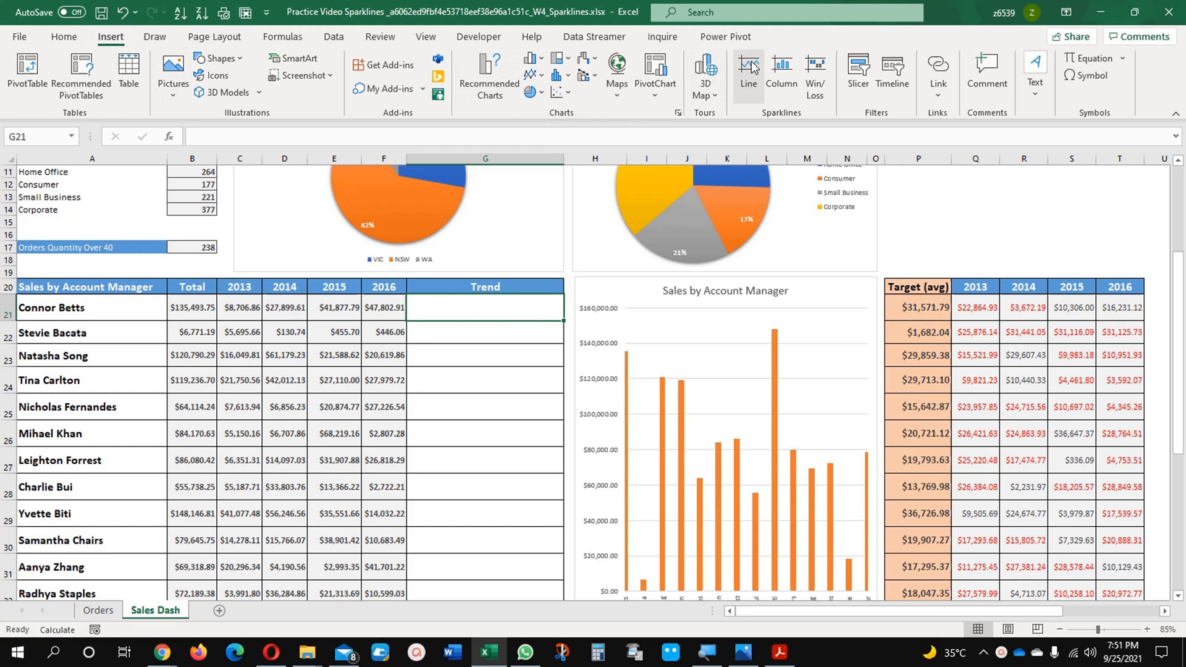
pyautogui.moveTo(747, 74)
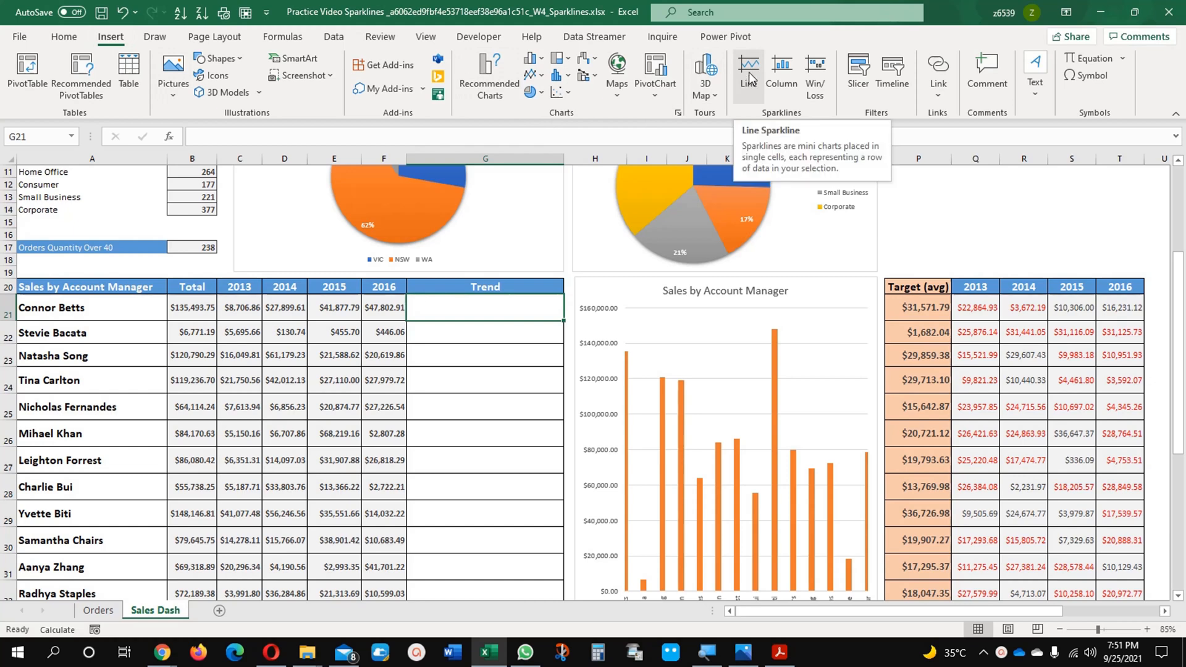
pyautogui.click(747, 70)
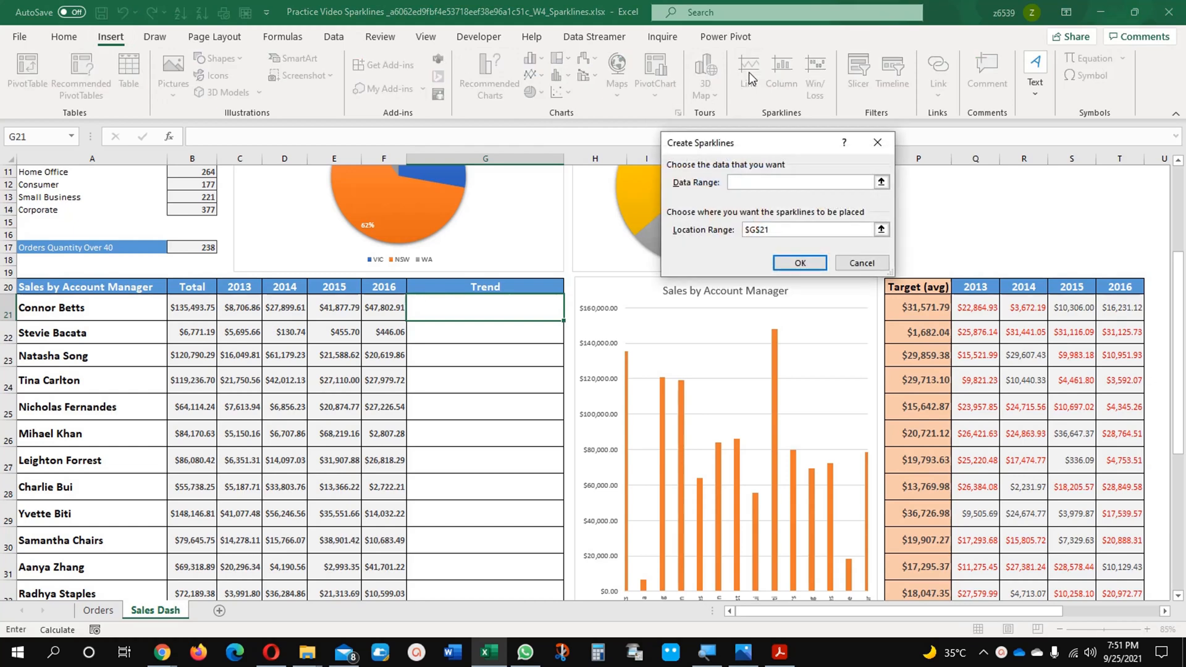
pyautogui.click(798, 182)
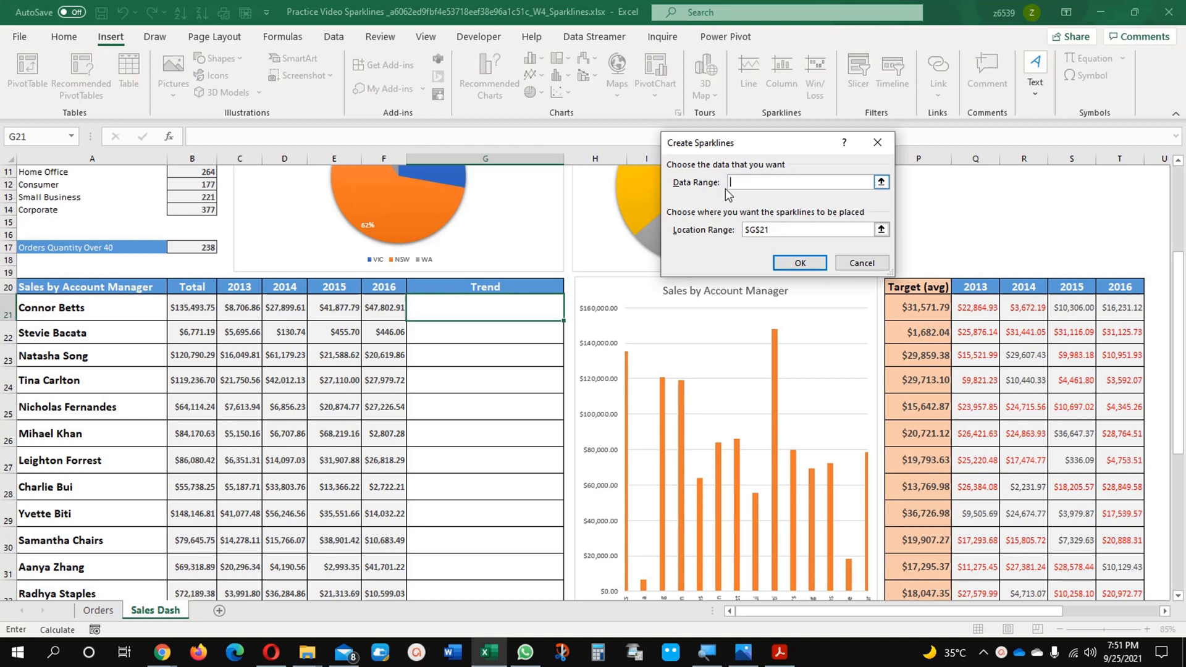
pyautogui.click(880, 182)
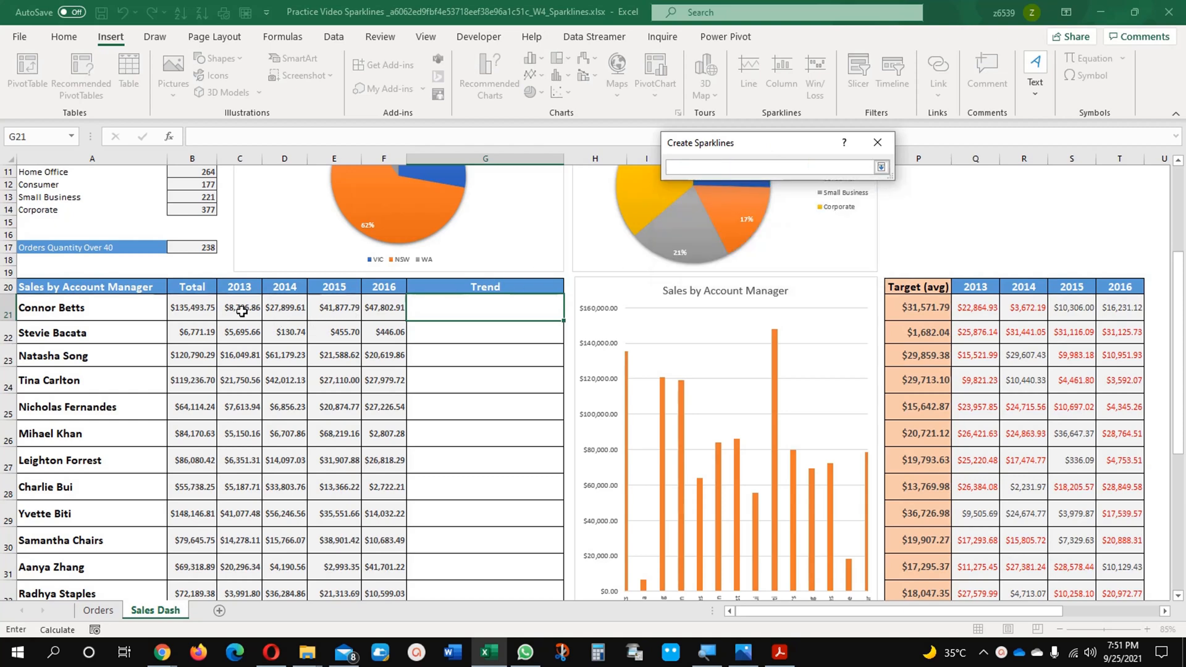
pyautogui.moveTo(239, 306); pyautogui.dragTo(383, 307)
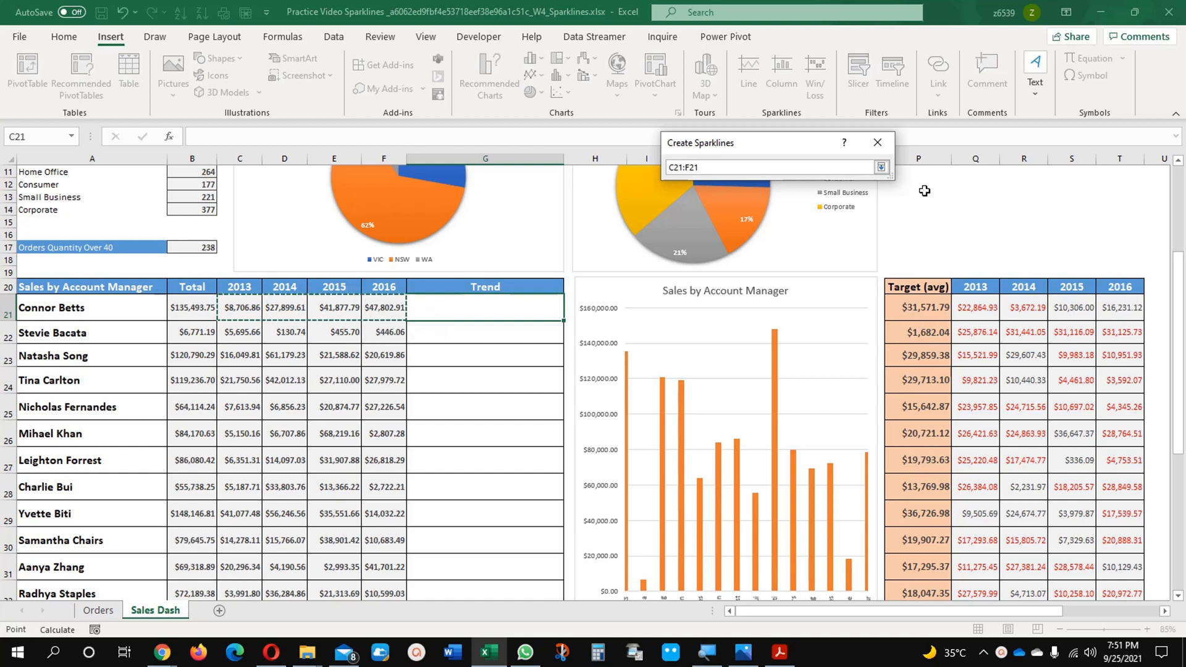
pyautogui.click(879, 167)
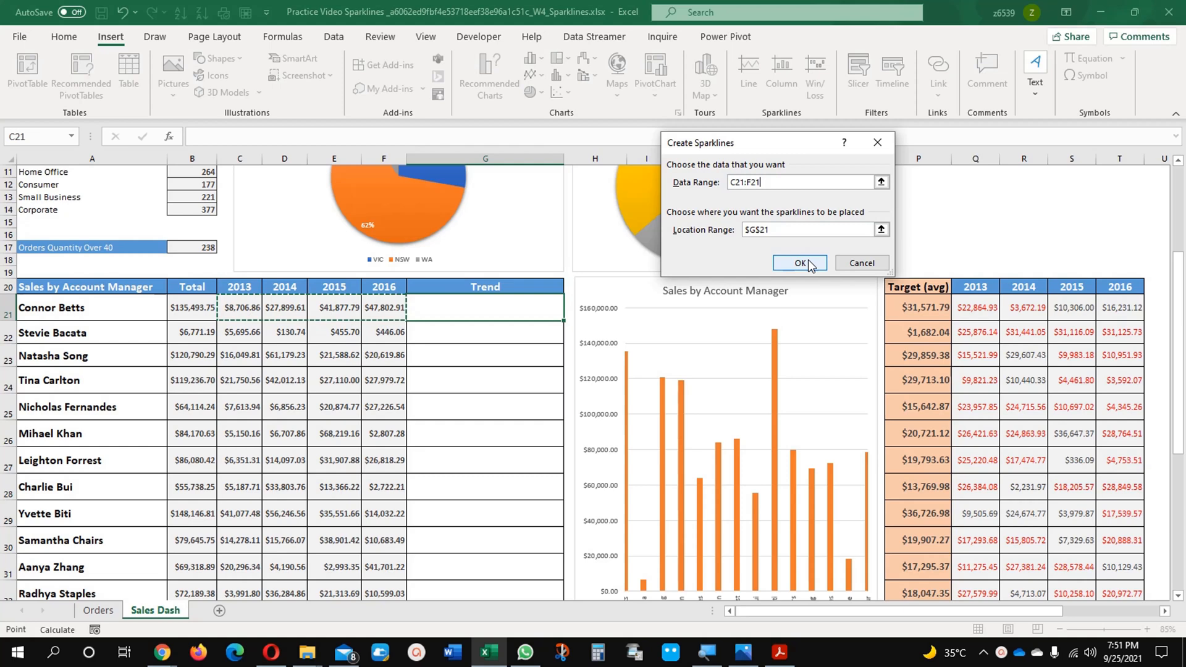
pyautogui.click(799, 263)
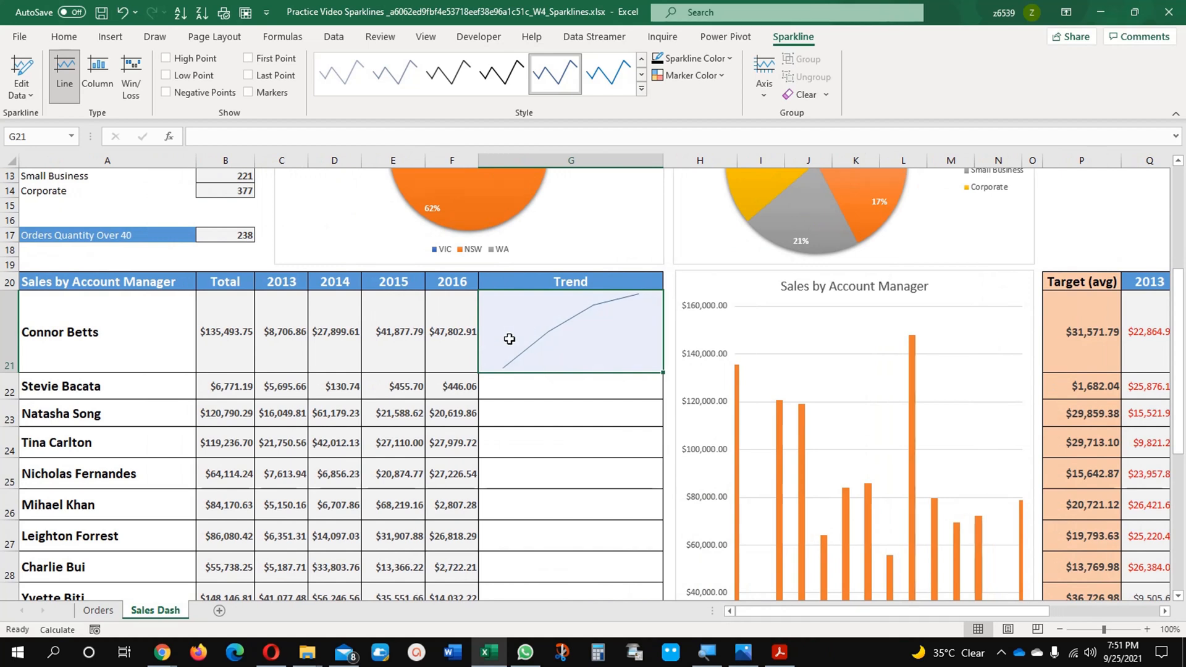
# Turn on sparkline markers and apply a sparkline style with red markers
pyautogui.click(248, 92)
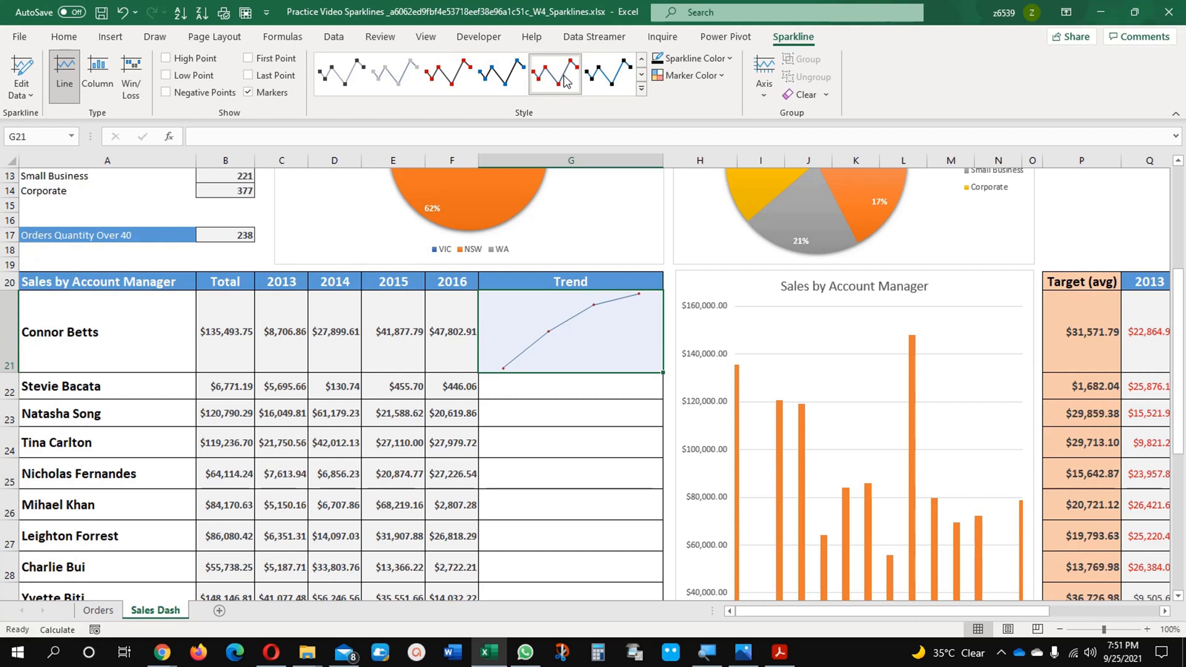
pyautogui.click(554, 73)
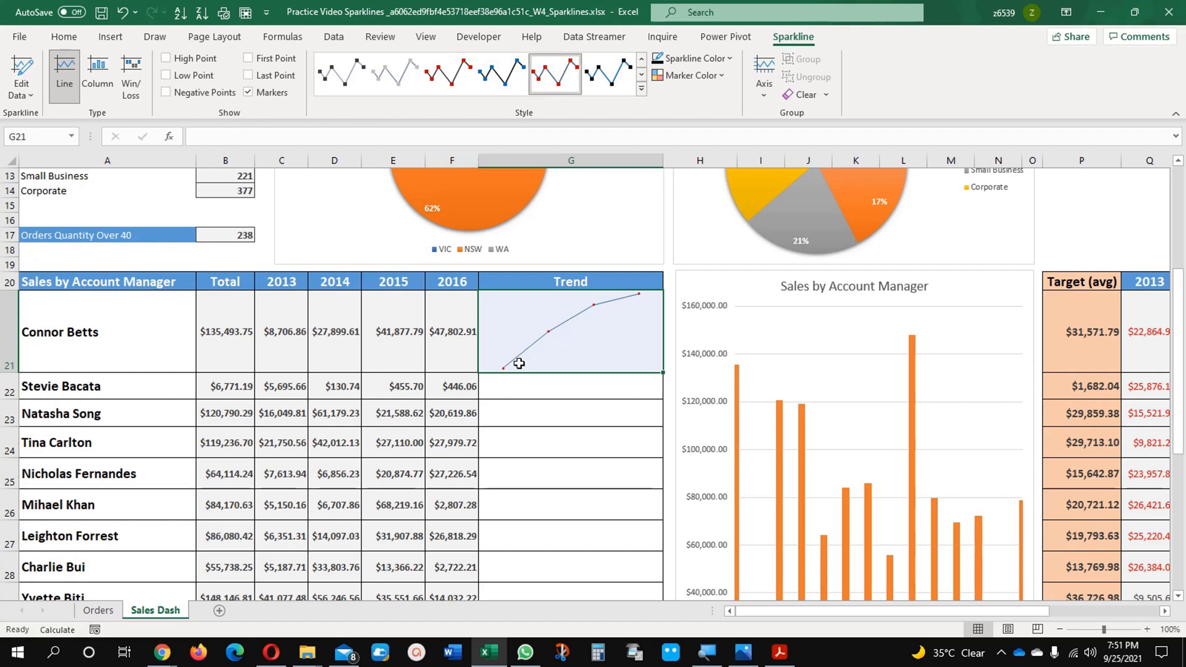
pyautogui.moveTo(580, 358)
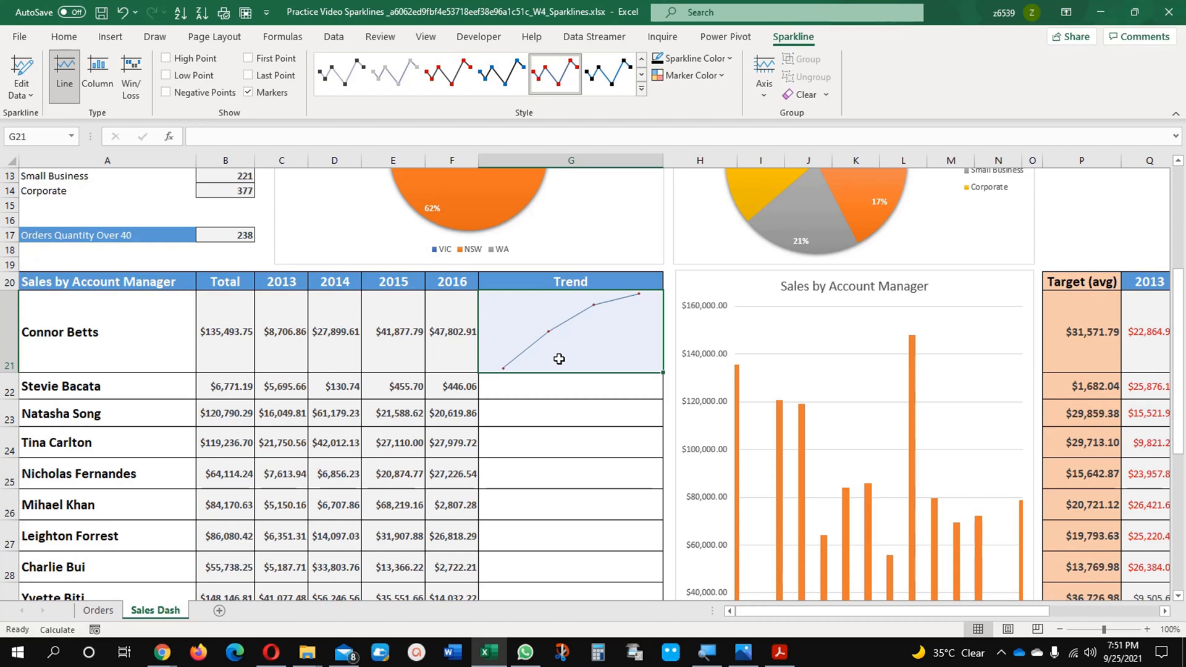
pyautogui.moveTo(1027, 404)
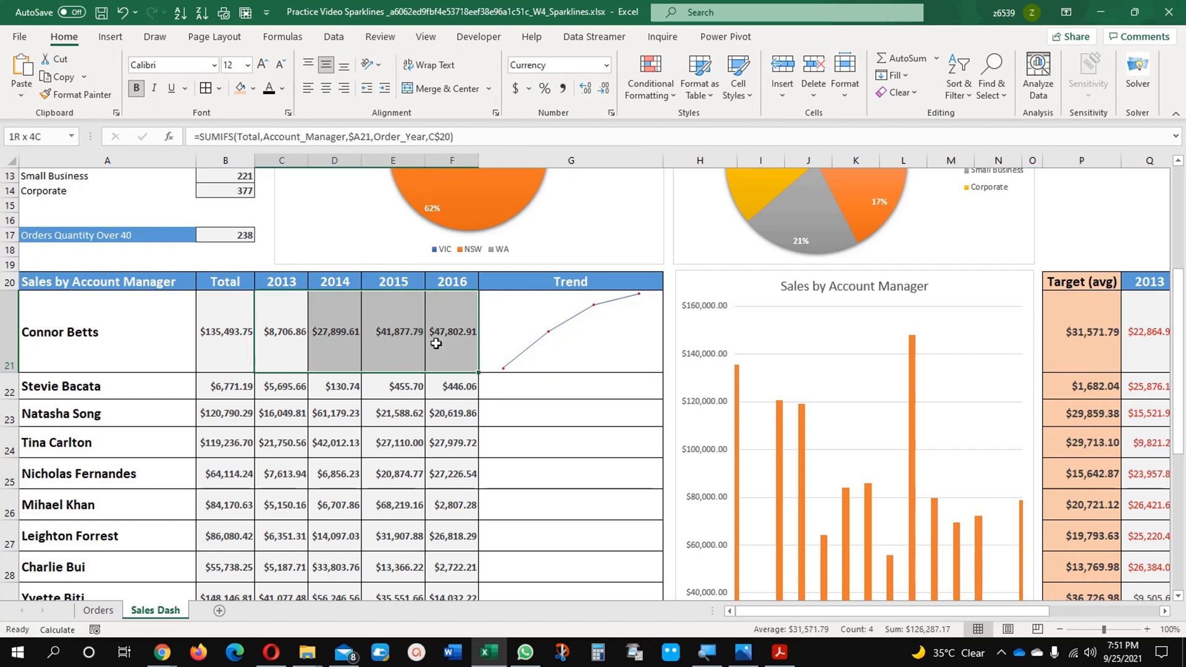
pyautogui.click(1080, 331)
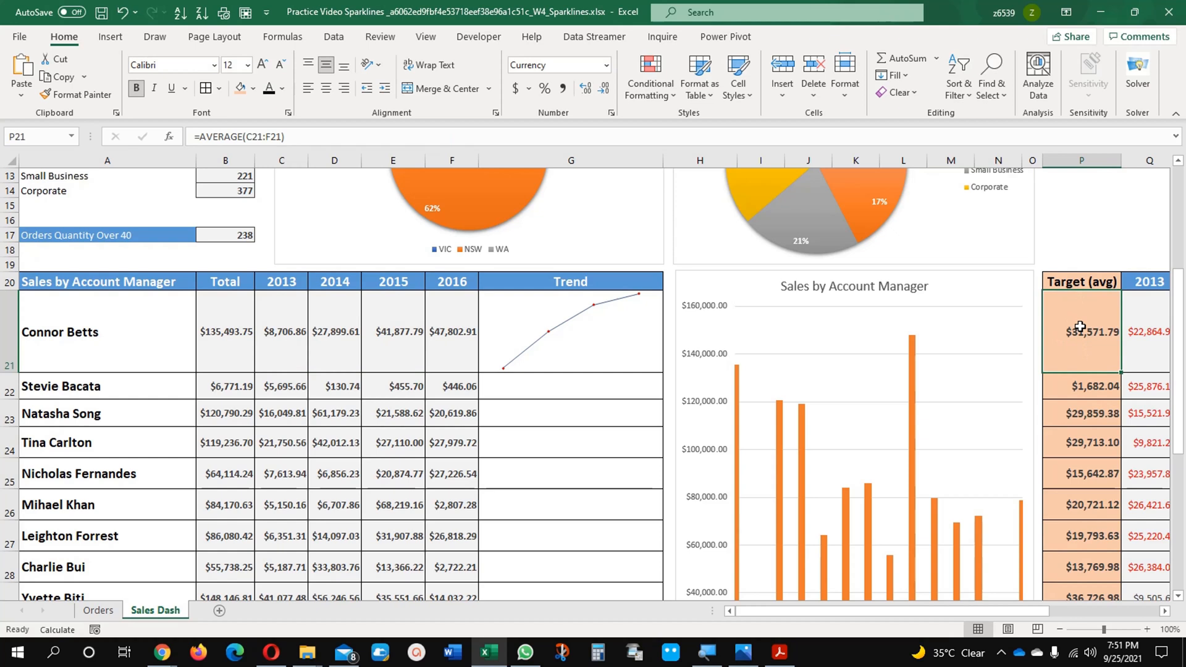
pyautogui.moveTo(1085, 346)
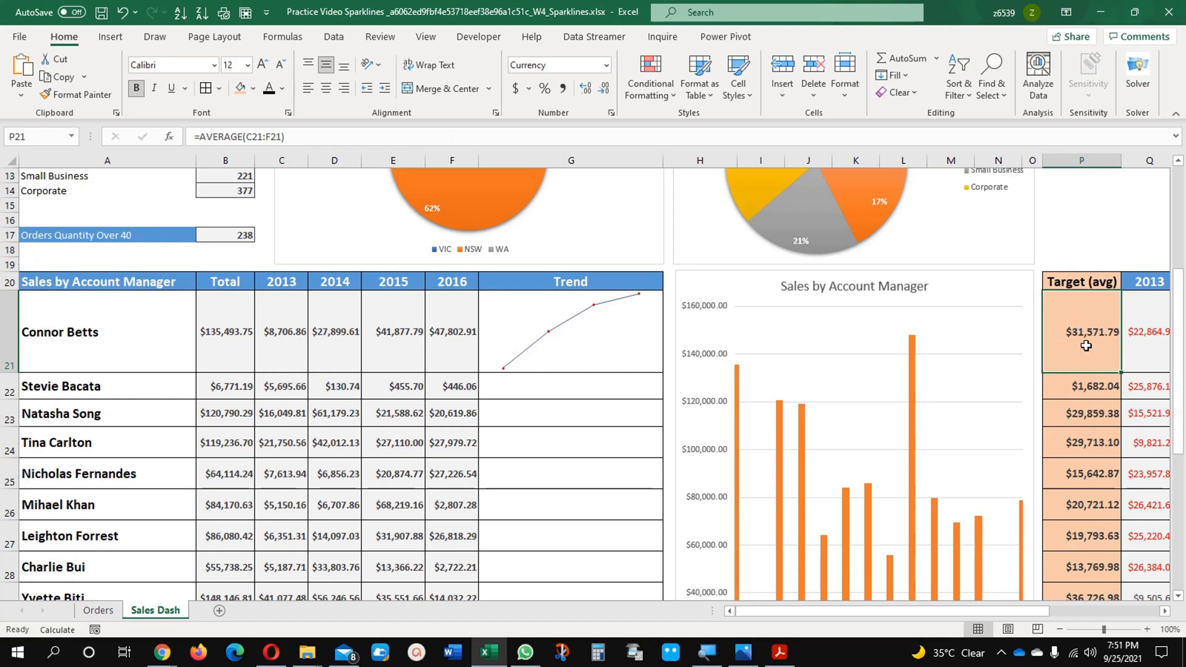
pyautogui.moveTo(267, 352)
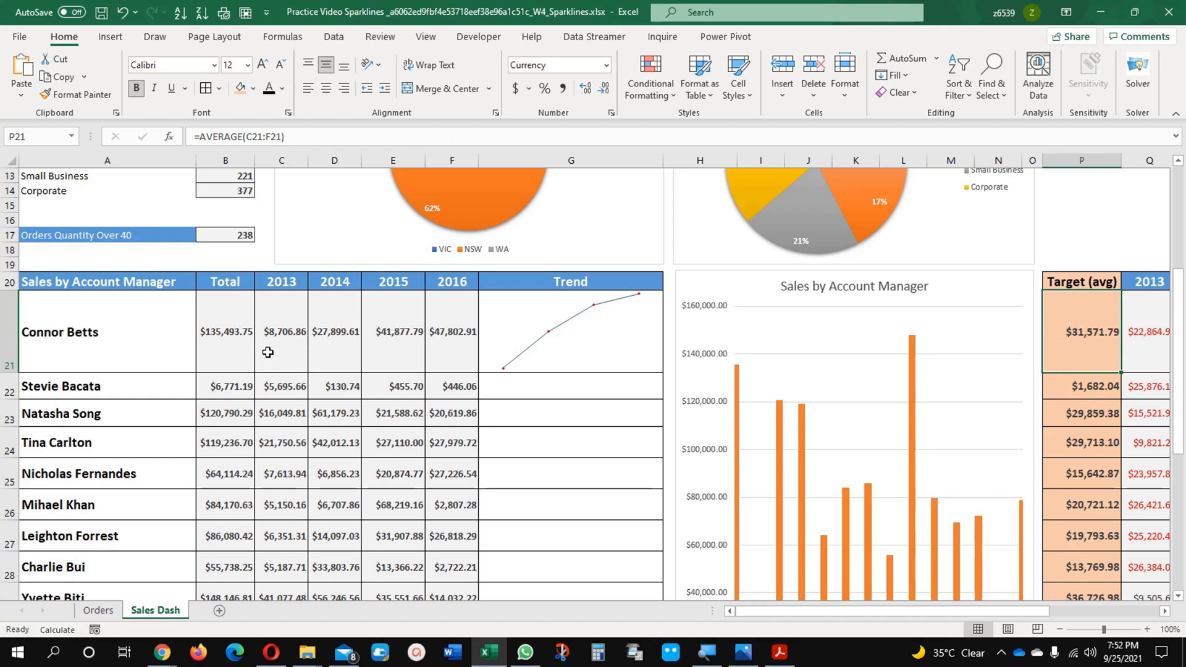
pyautogui.moveTo(282, 331); pyautogui.dragTo(452, 331)
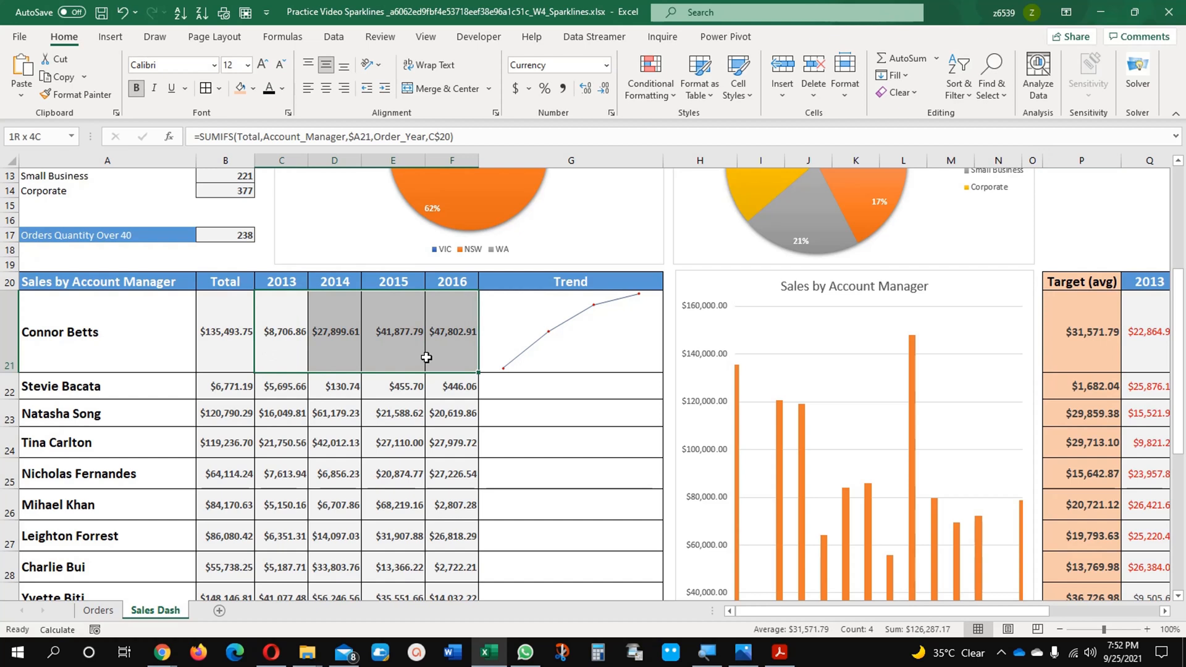
pyautogui.click(1081, 331)
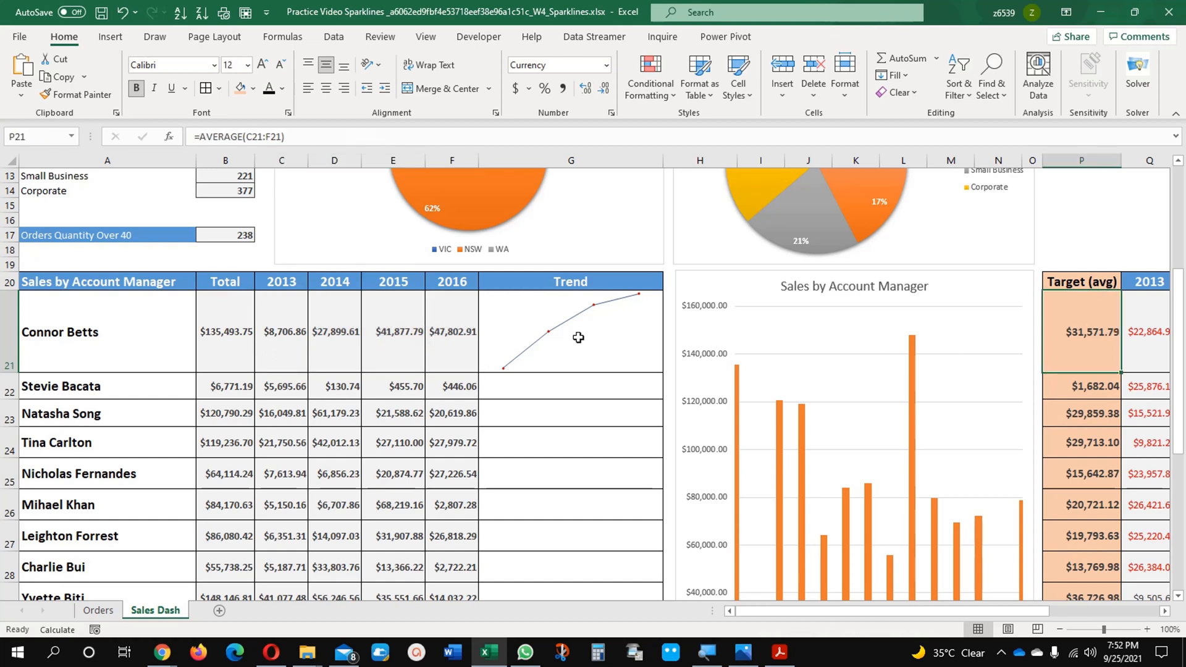
pyautogui.moveTo(451, 396)
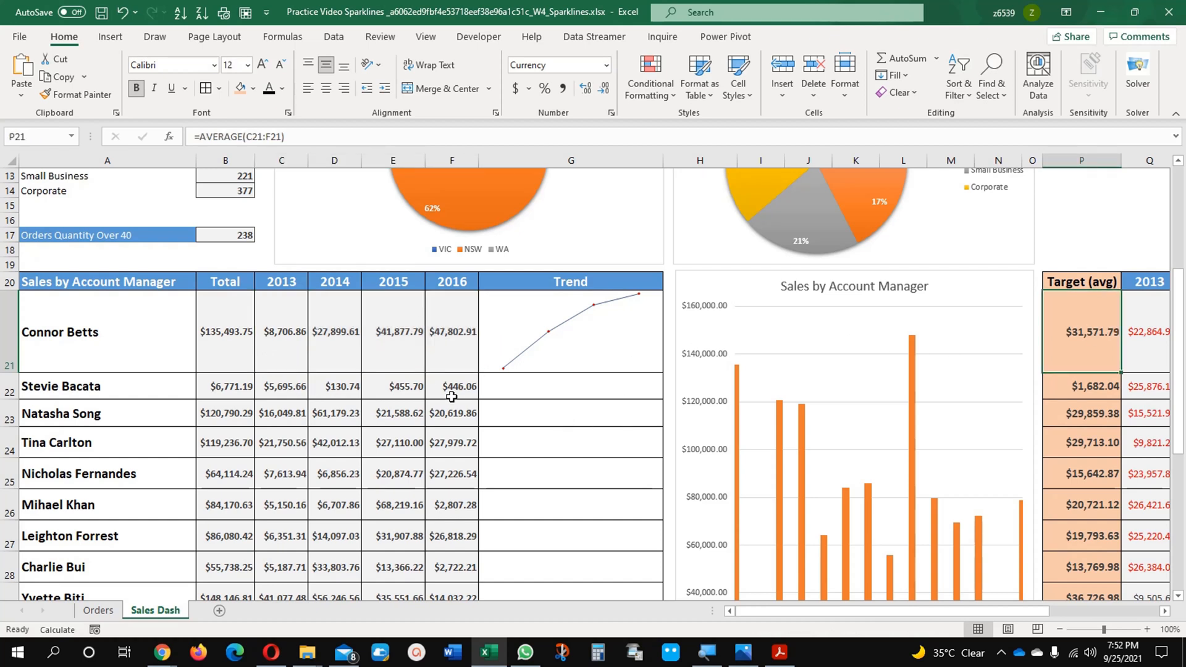
pyautogui.click(1081, 385)
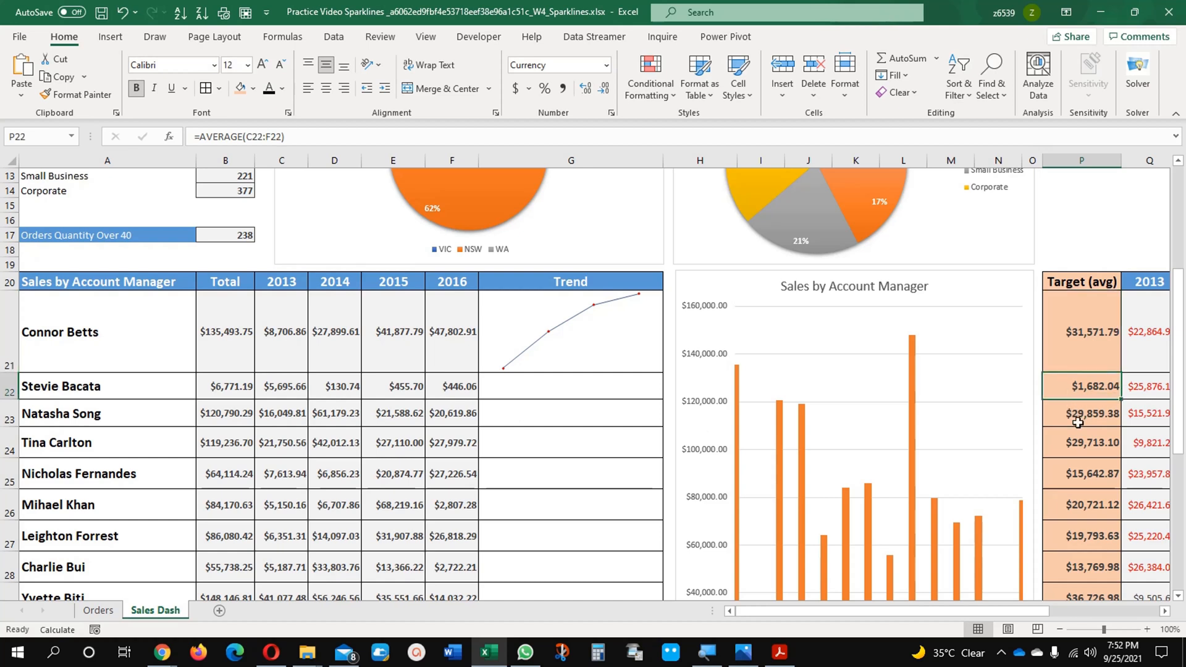
pyautogui.click(1080, 331)
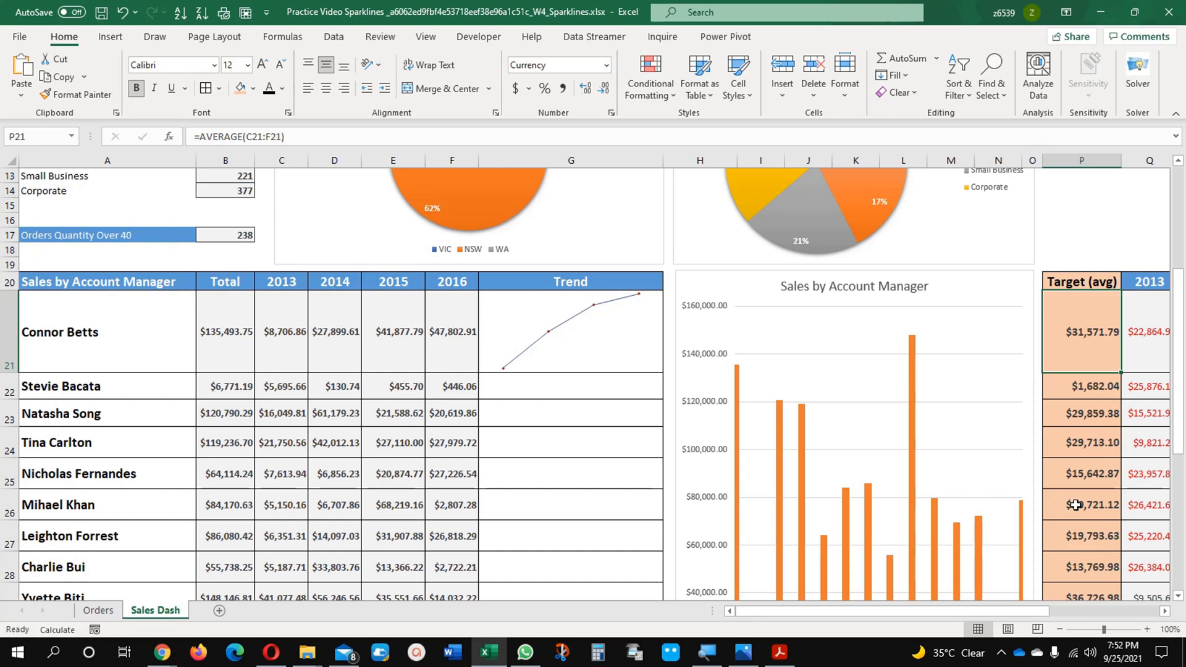
pyautogui.click(569, 331)
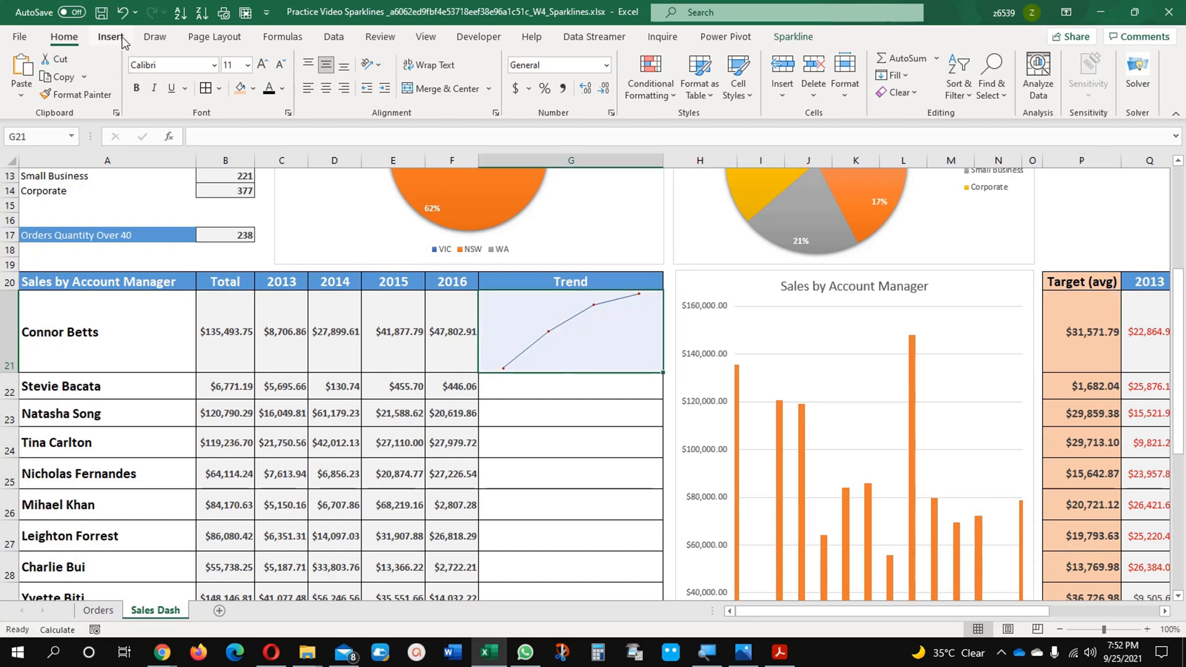
# Show the Sparkline design options and review the Axis dropdown without changing anything
pyautogui.click(111, 36)
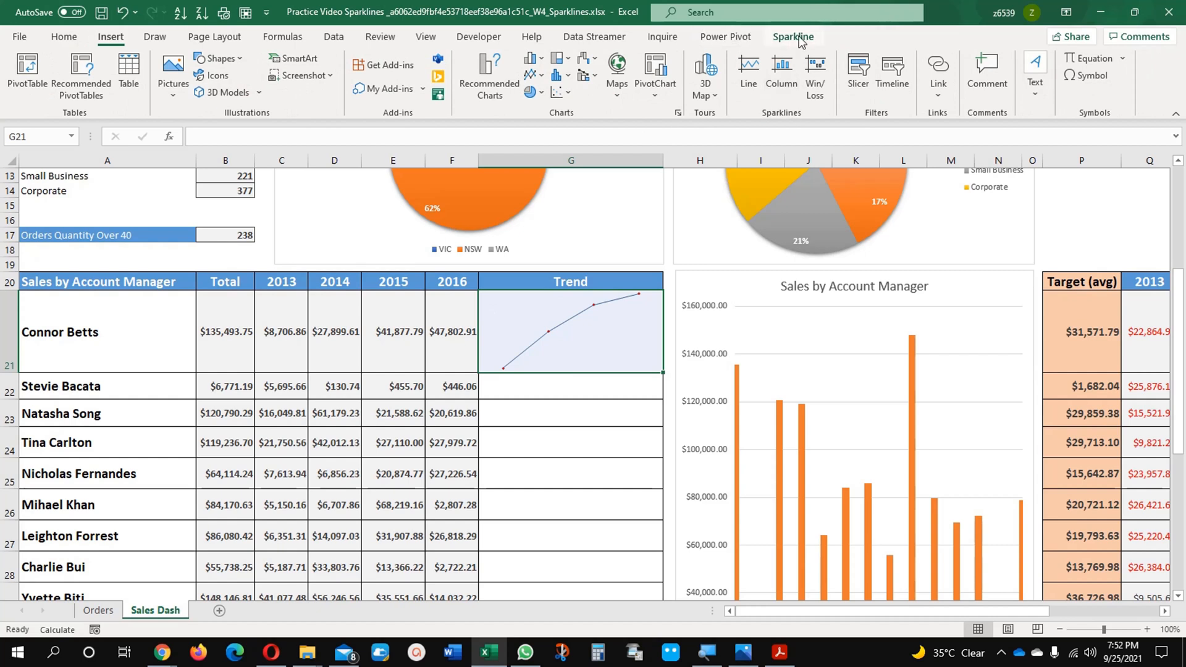
pyautogui.click(792, 36)
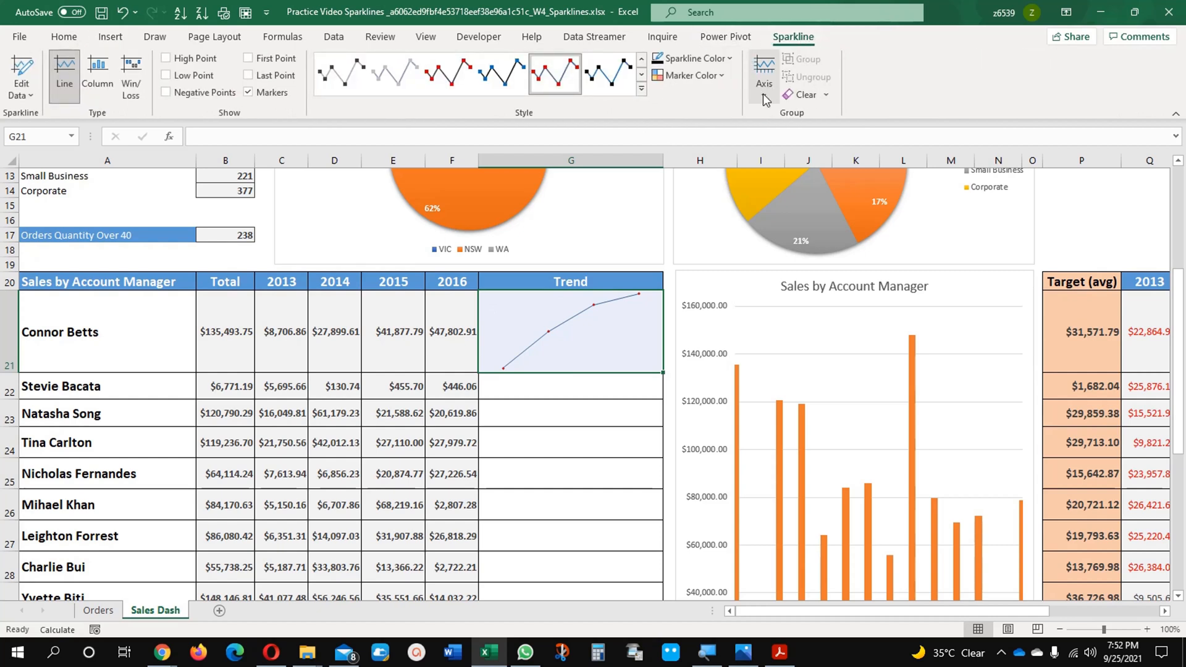
pyautogui.click(762, 75)
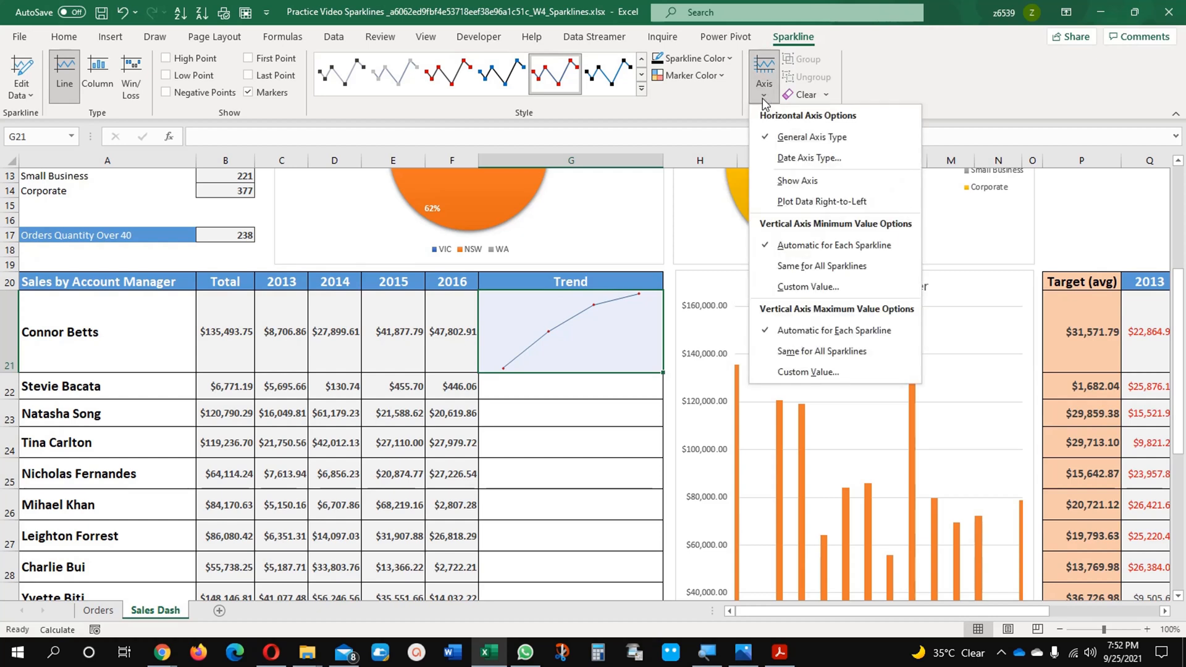
pyautogui.moveTo(796, 181)
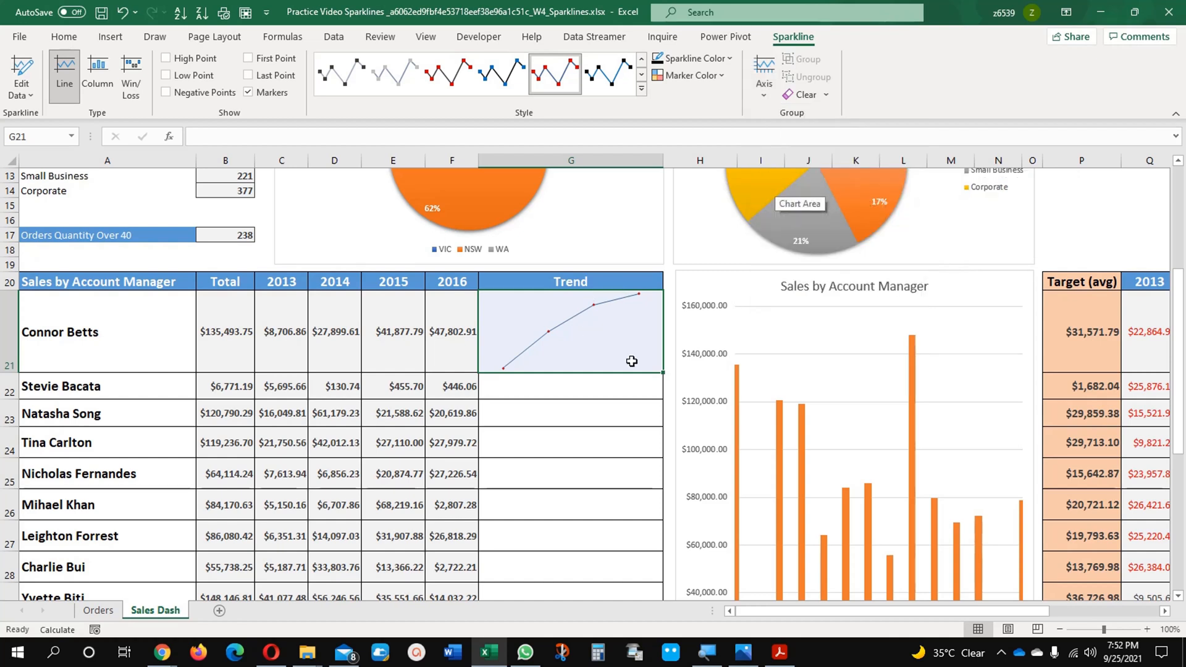
pyautogui.moveTo(431, 206)
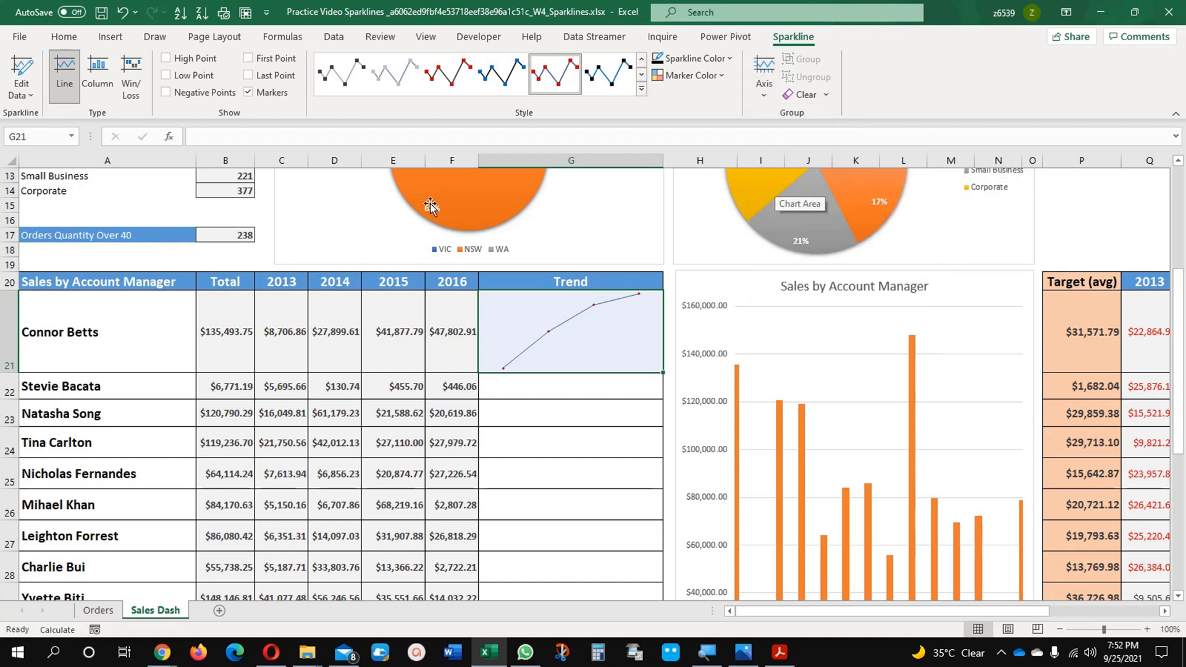
pyautogui.click(21, 72)
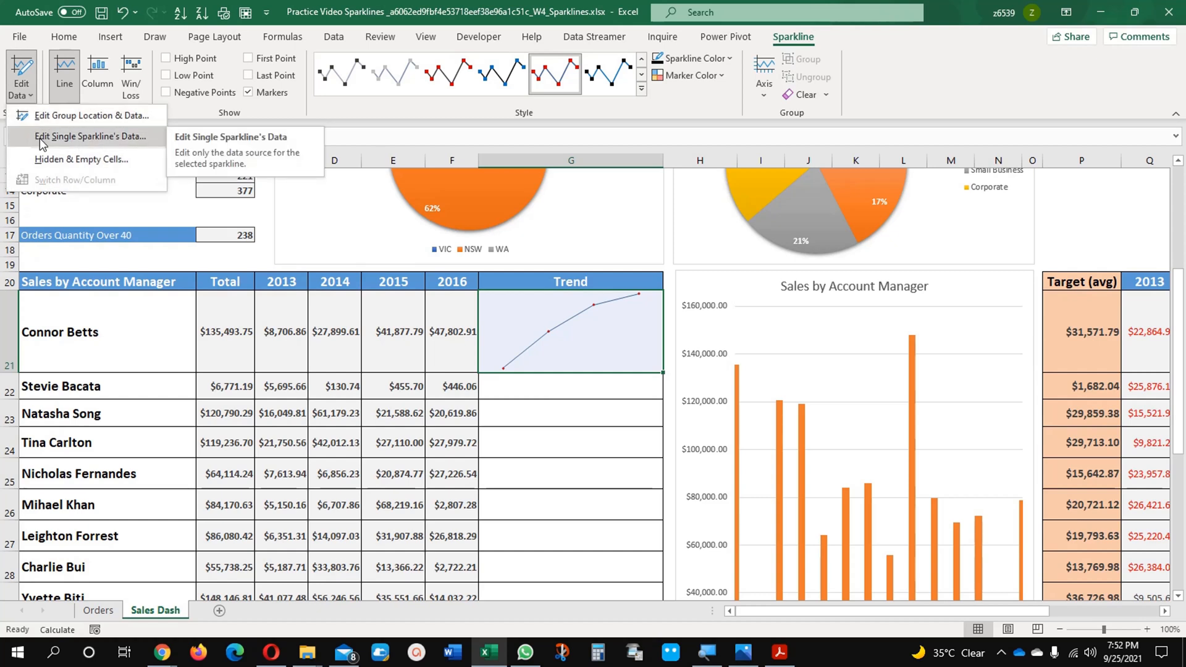
pyautogui.moveTo(44, 145)
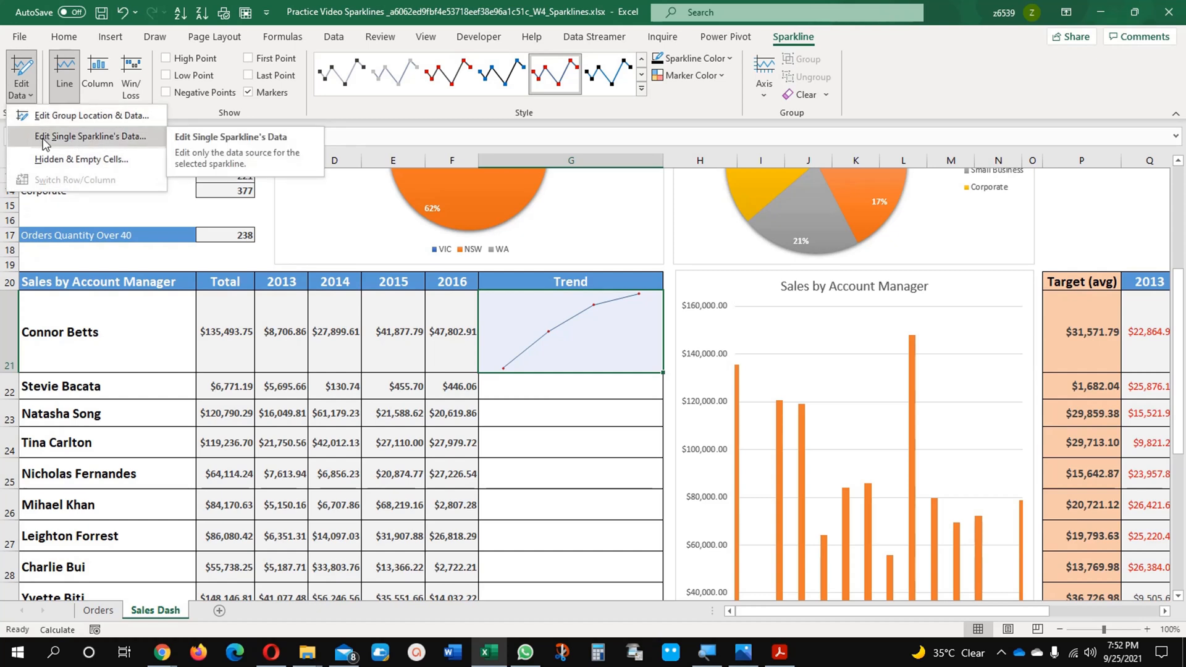
pyautogui.click(91, 135)
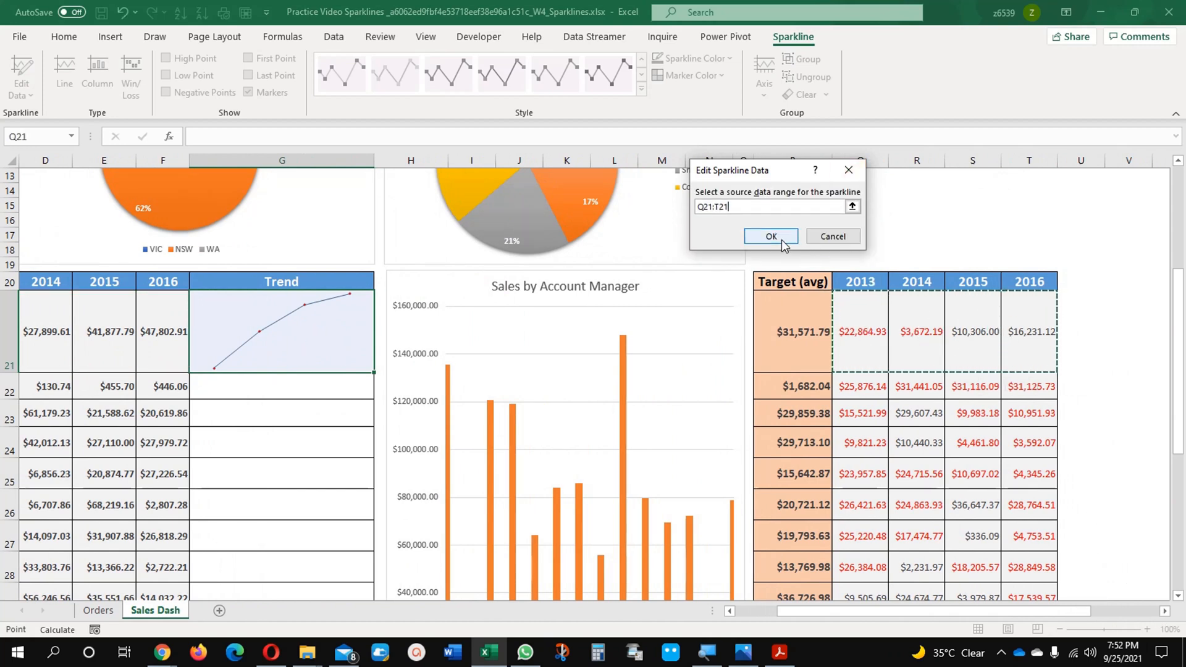
pyautogui.click(770, 236)
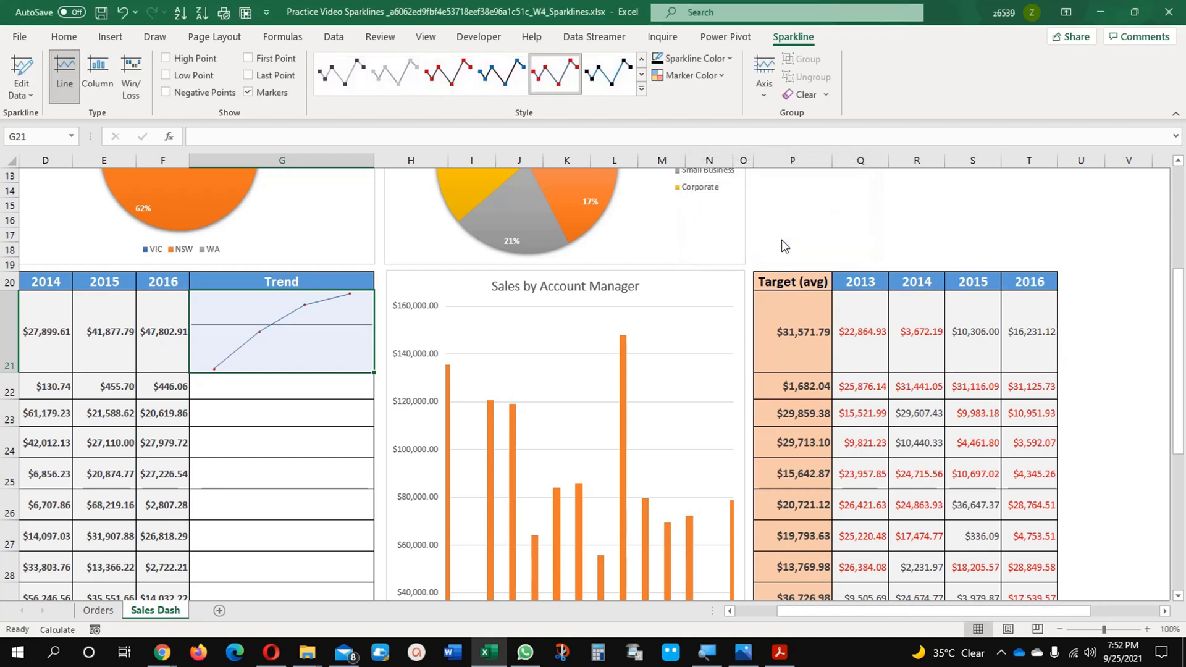
pyautogui.moveTo(329, 335)
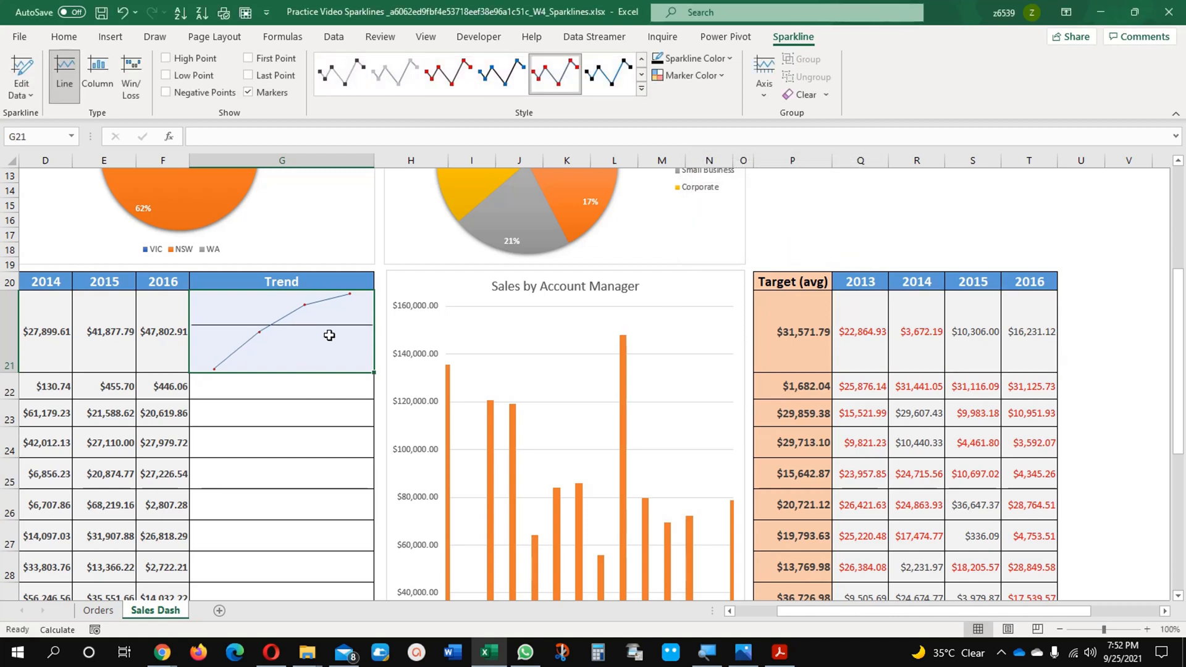
pyautogui.moveTo(807, 354)
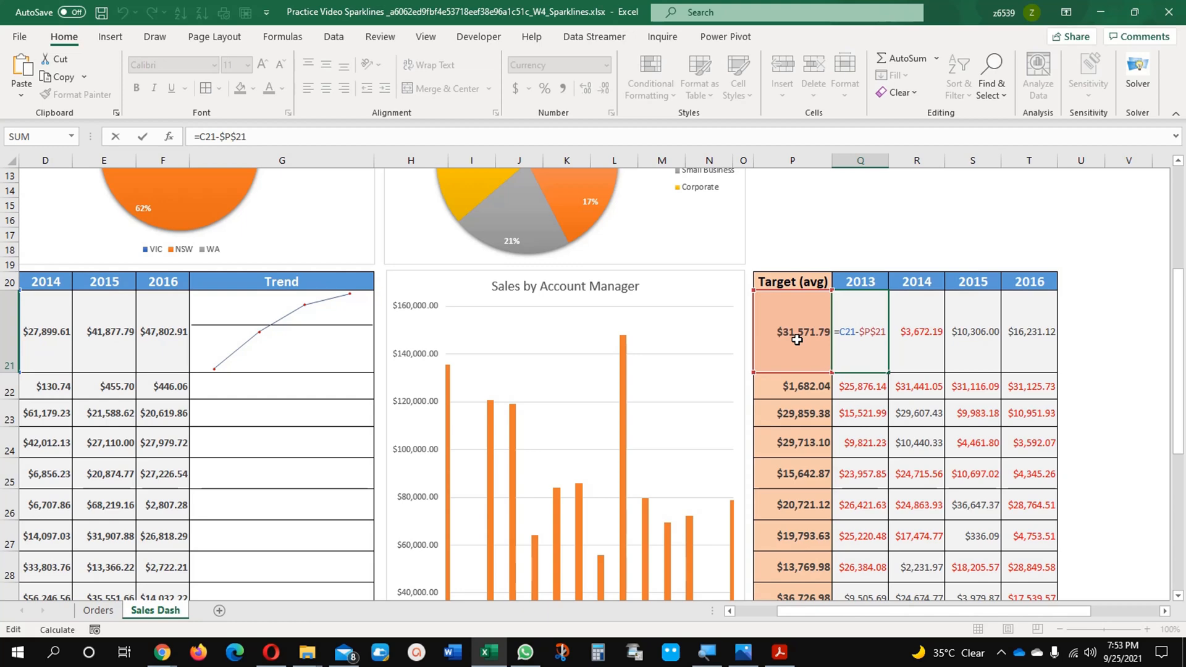
pyautogui.moveTo(875, 652)
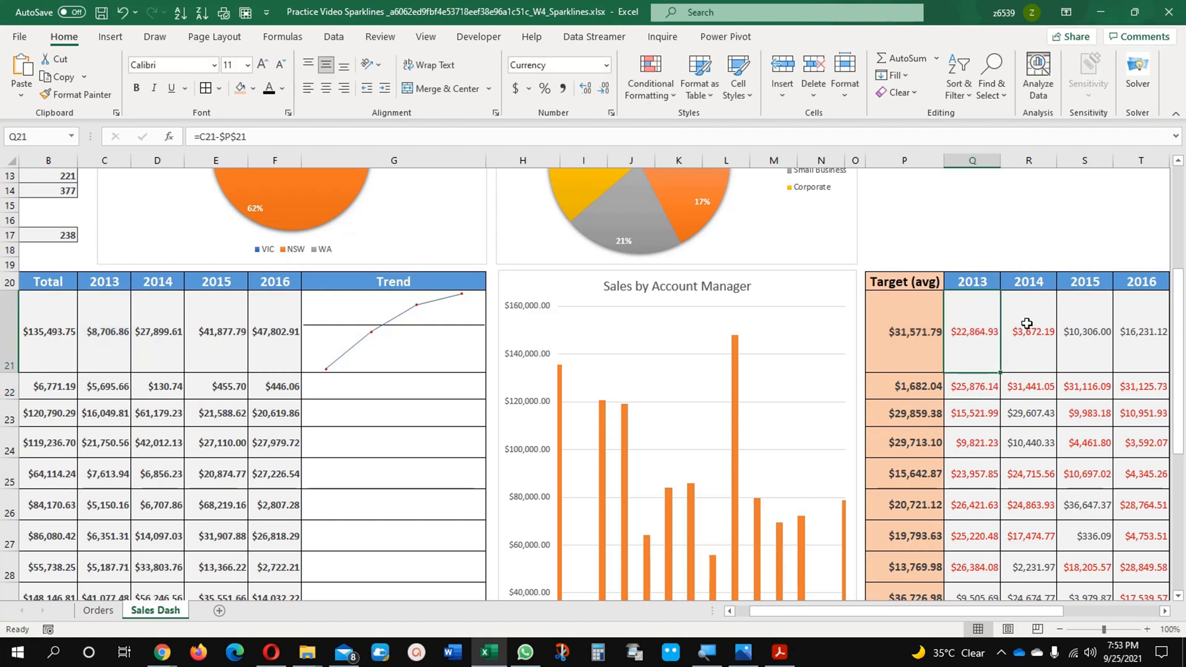
pyautogui.click(1028, 331)
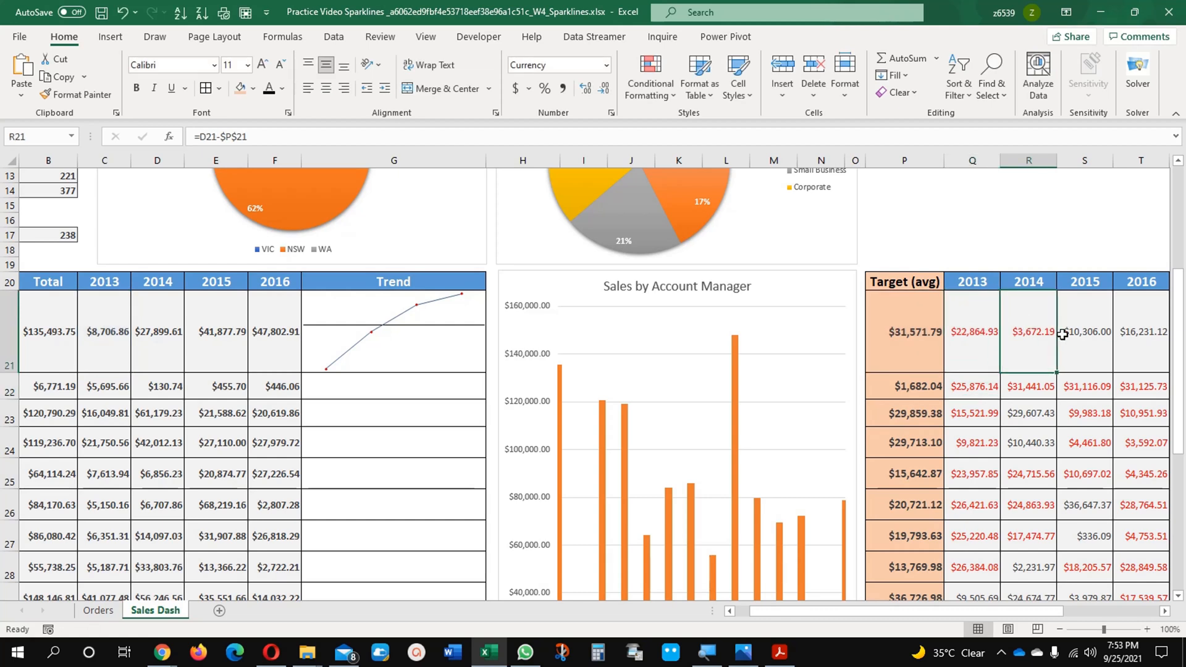
pyautogui.click(1141, 331)
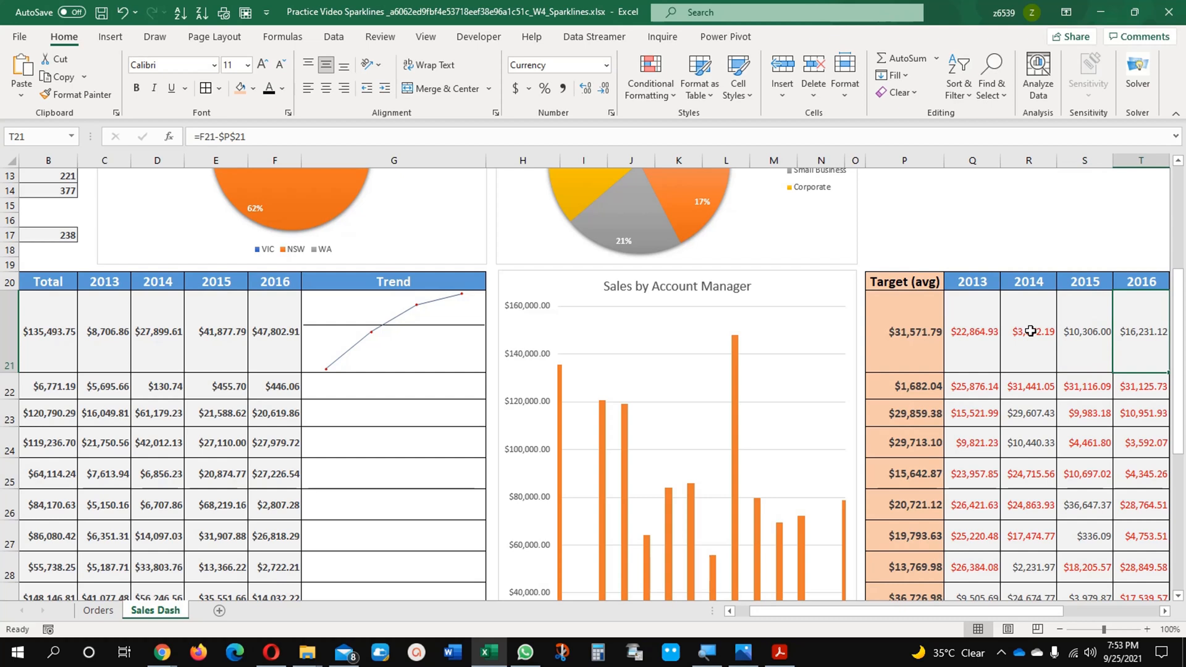
pyautogui.click(1084, 331)
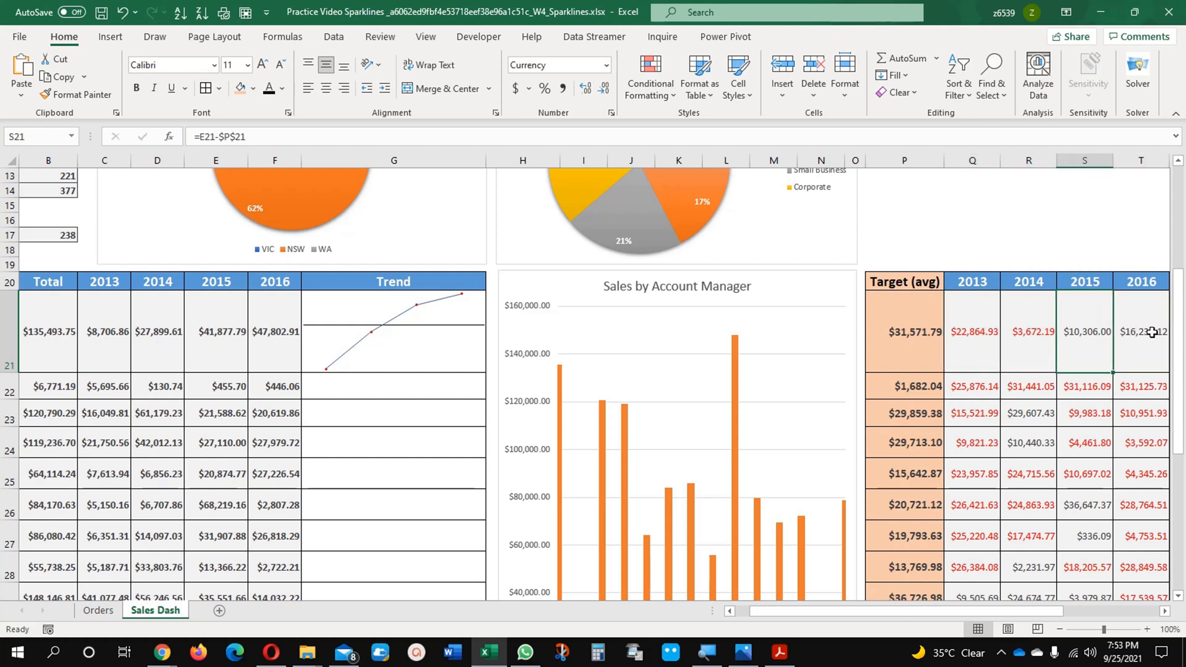
pyautogui.click(1141, 331)
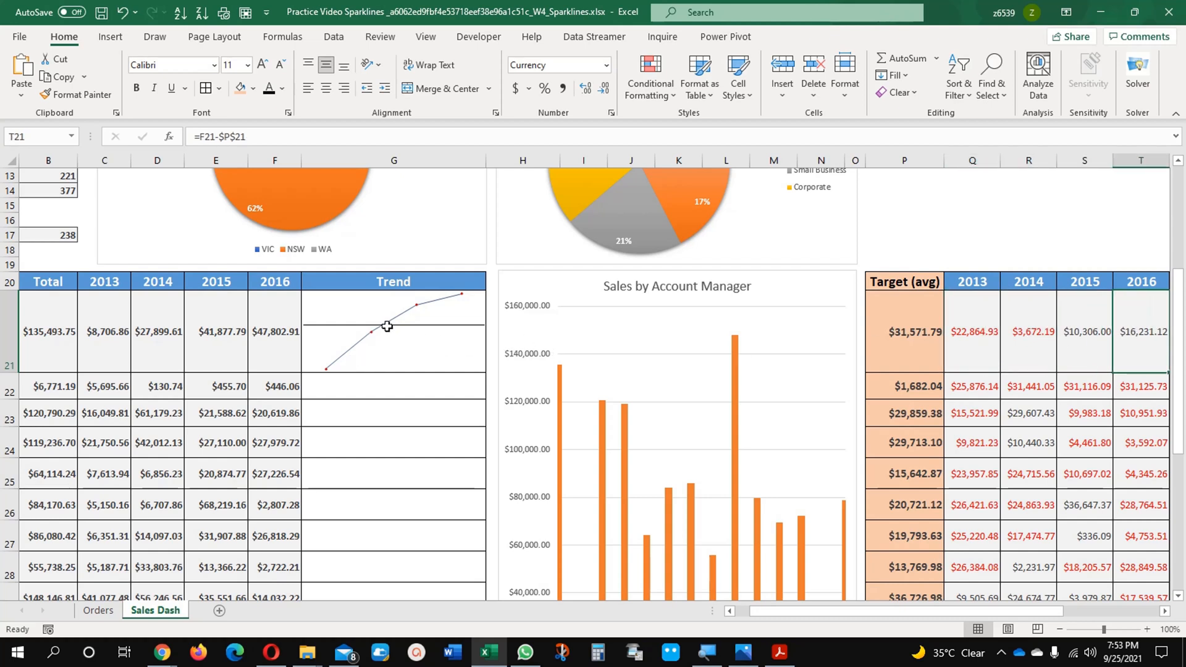
pyautogui.moveTo(339, 363)
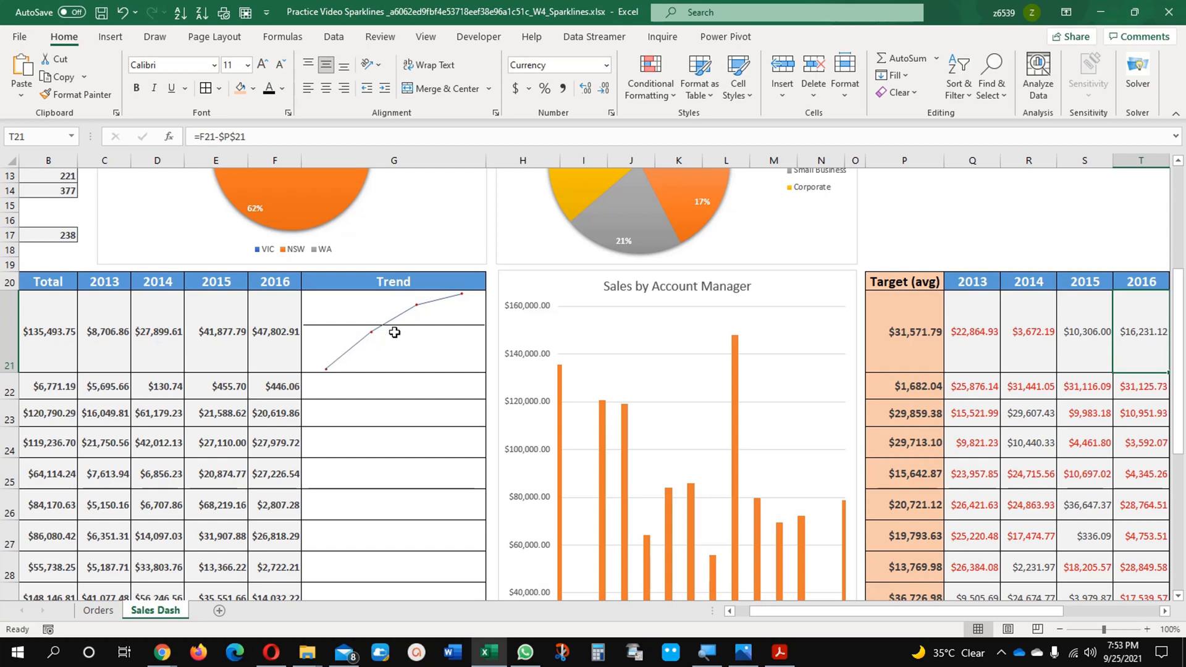
pyautogui.moveTo(400, 317)
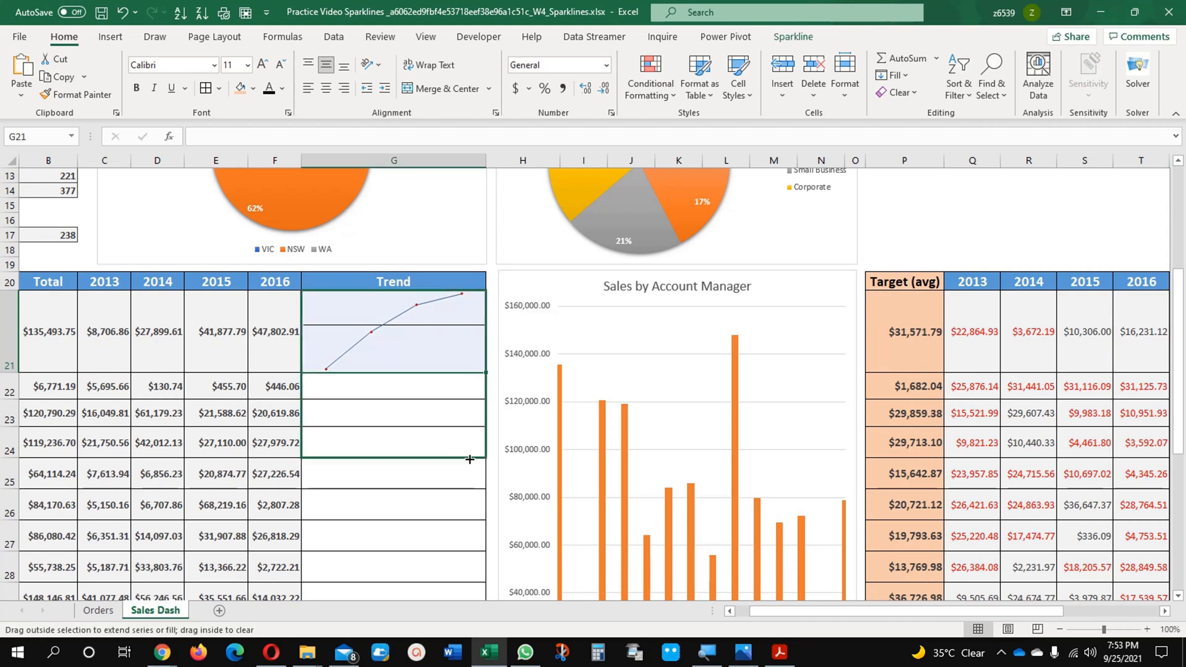
# Scroll down the account manager rows to view the copied Trend sparklines
pyautogui.scroll(-3)
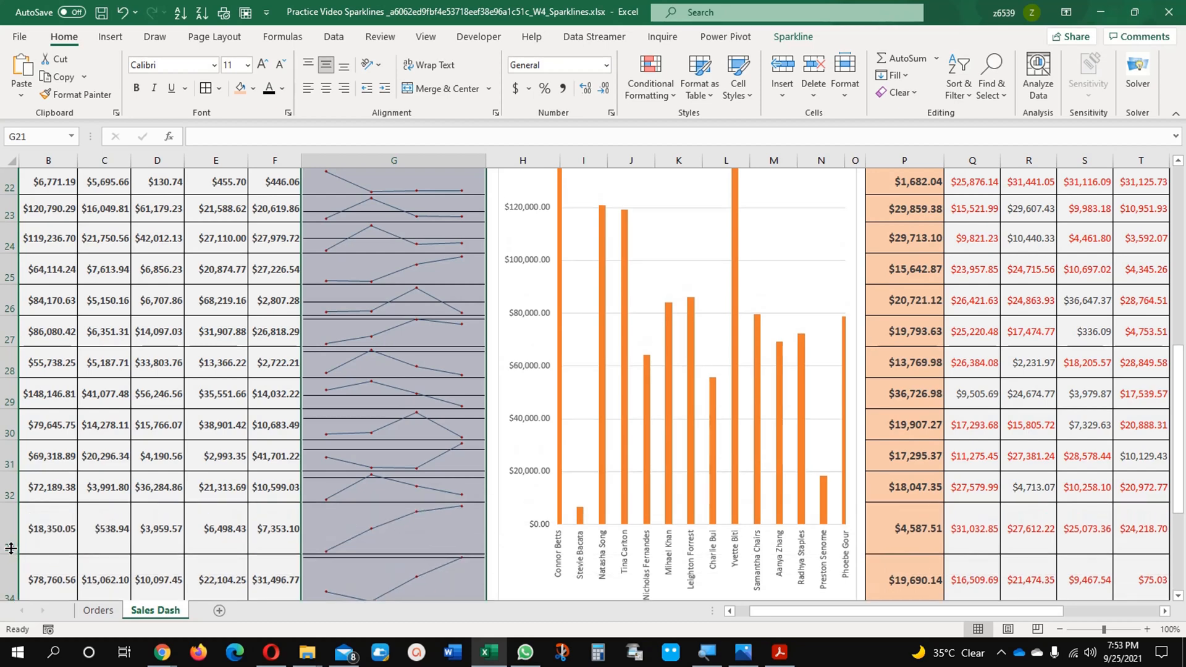
pyautogui.scroll(-3)
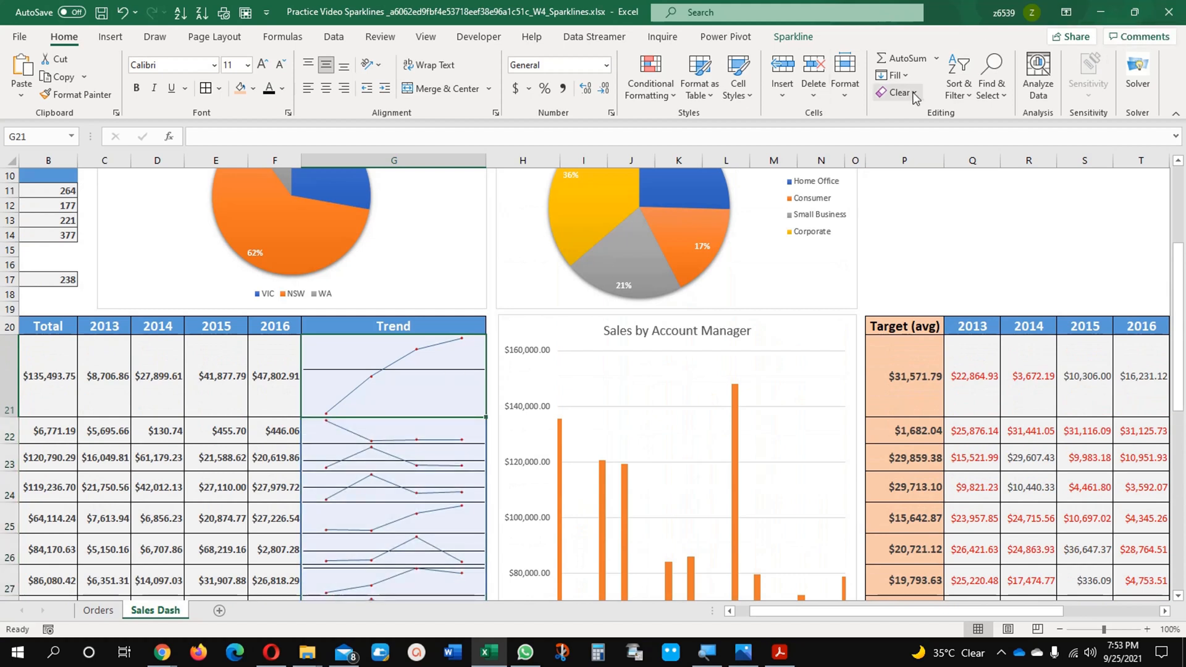
pyautogui.moveTo(805, 85)
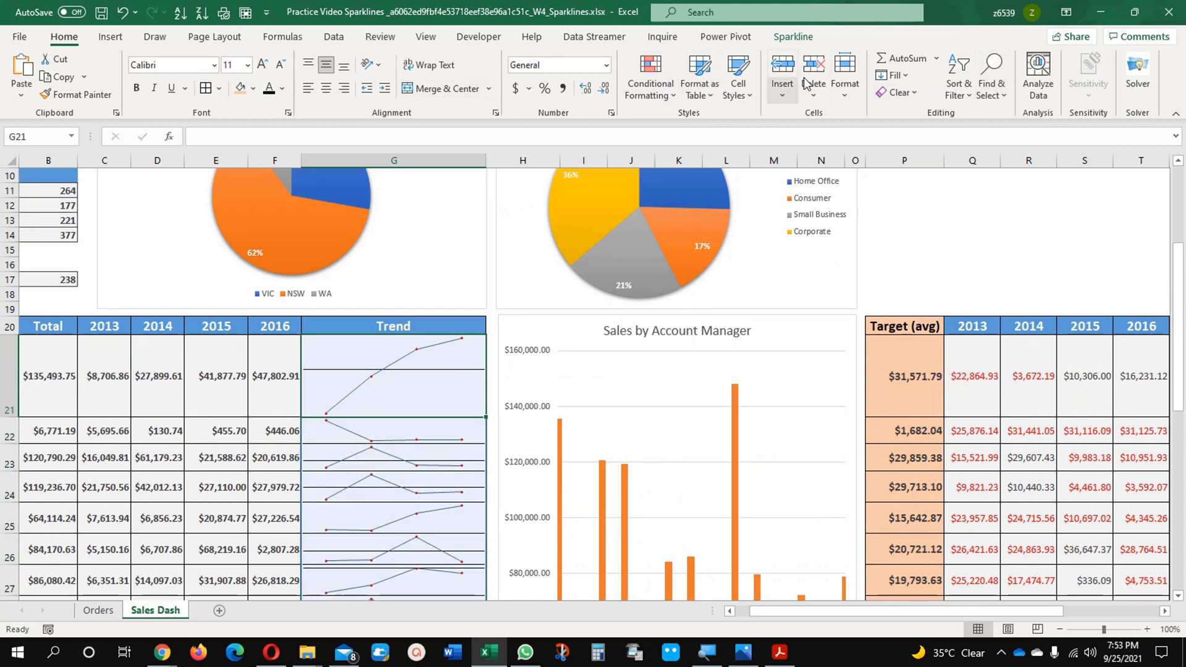
pyautogui.click(844, 76)
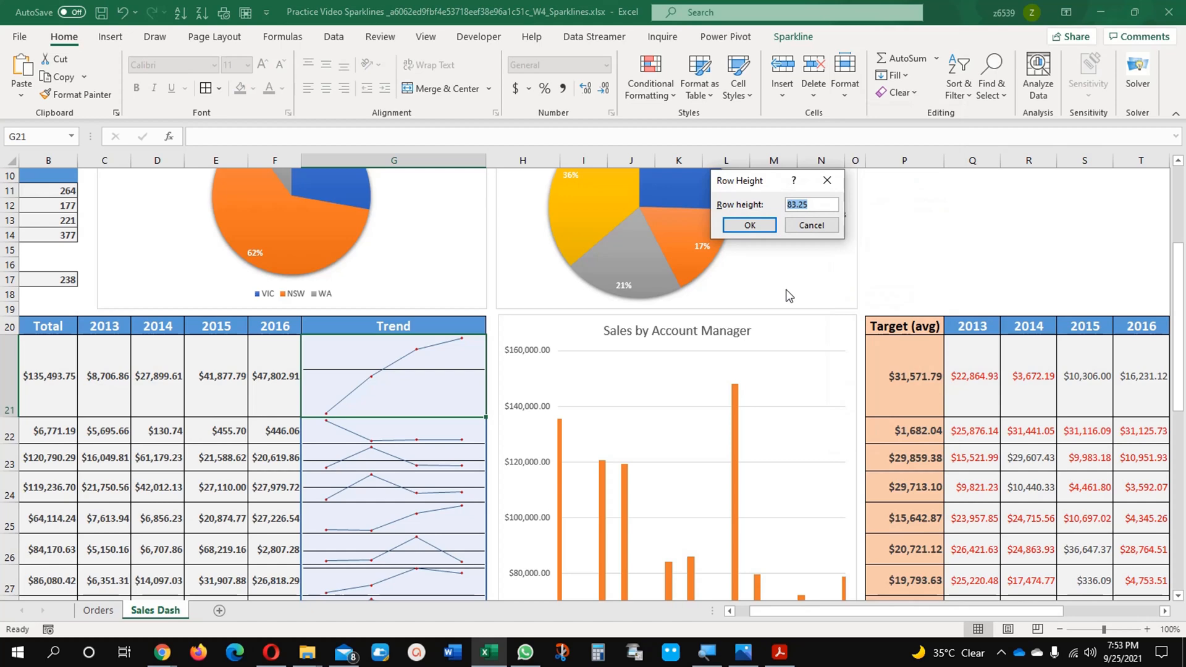
pyautogui.click(748, 226)
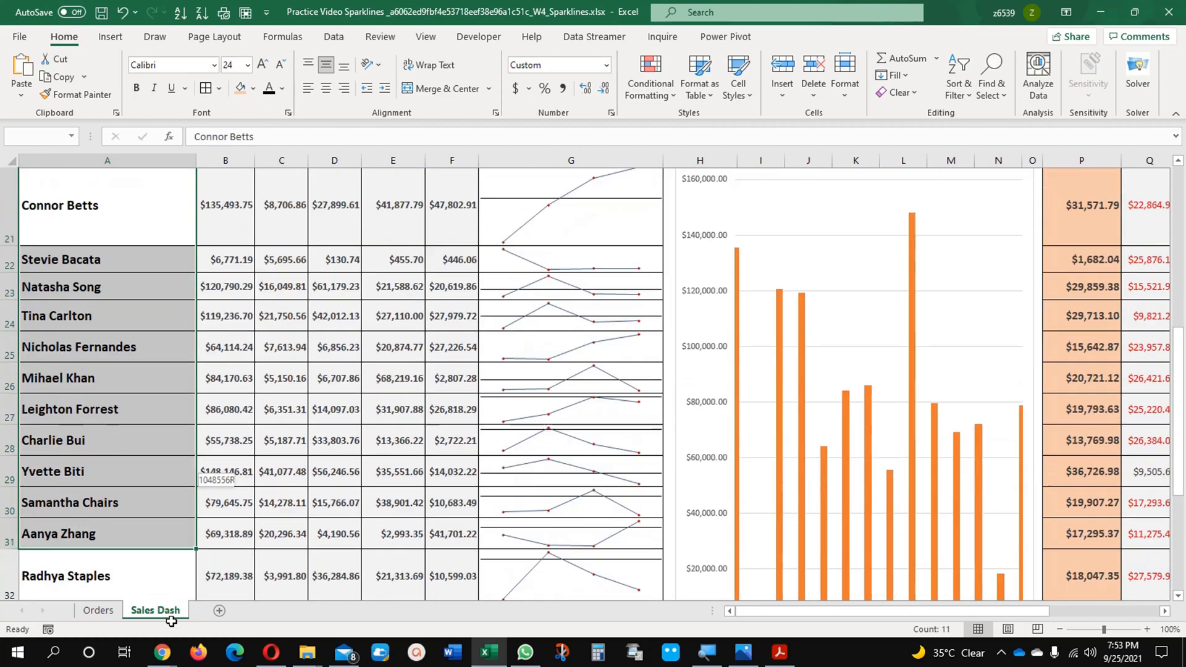
pyautogui.scroll(-3)
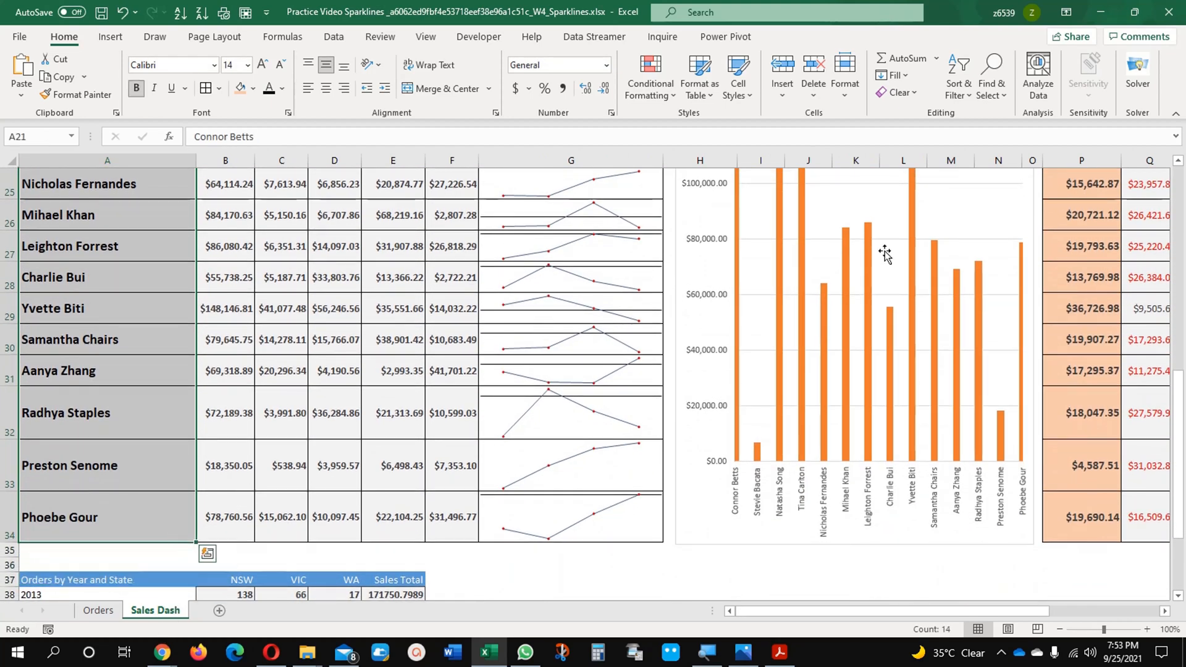
pyautogui.click(844, 76)
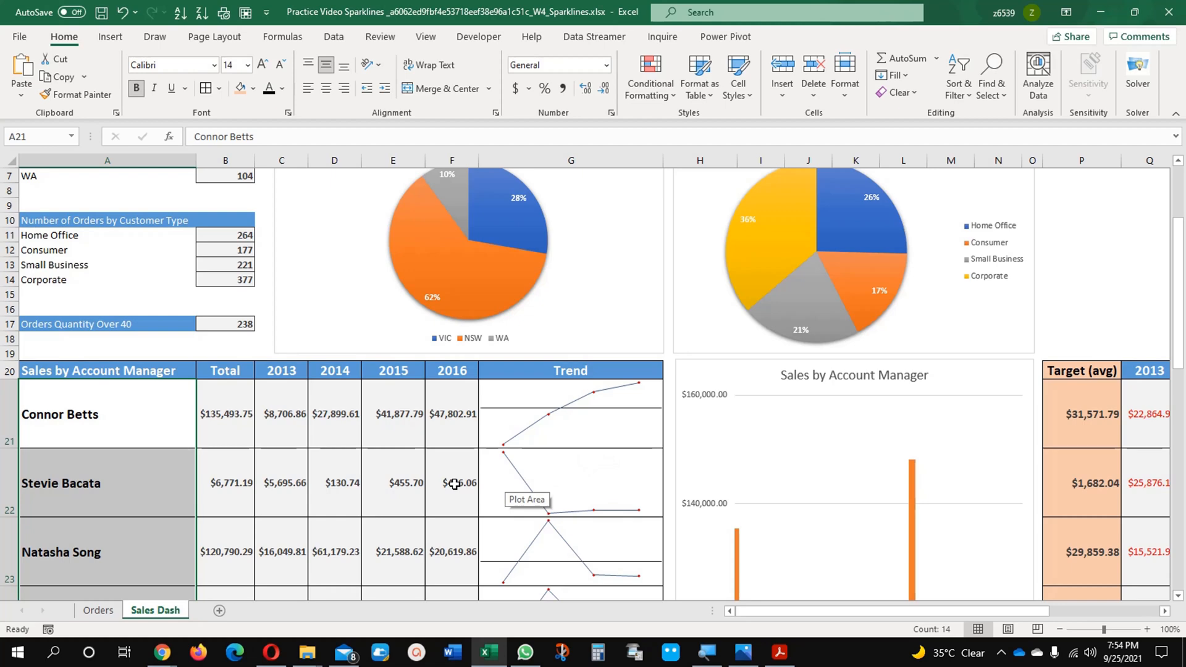
pyautogui.click(451, 482)
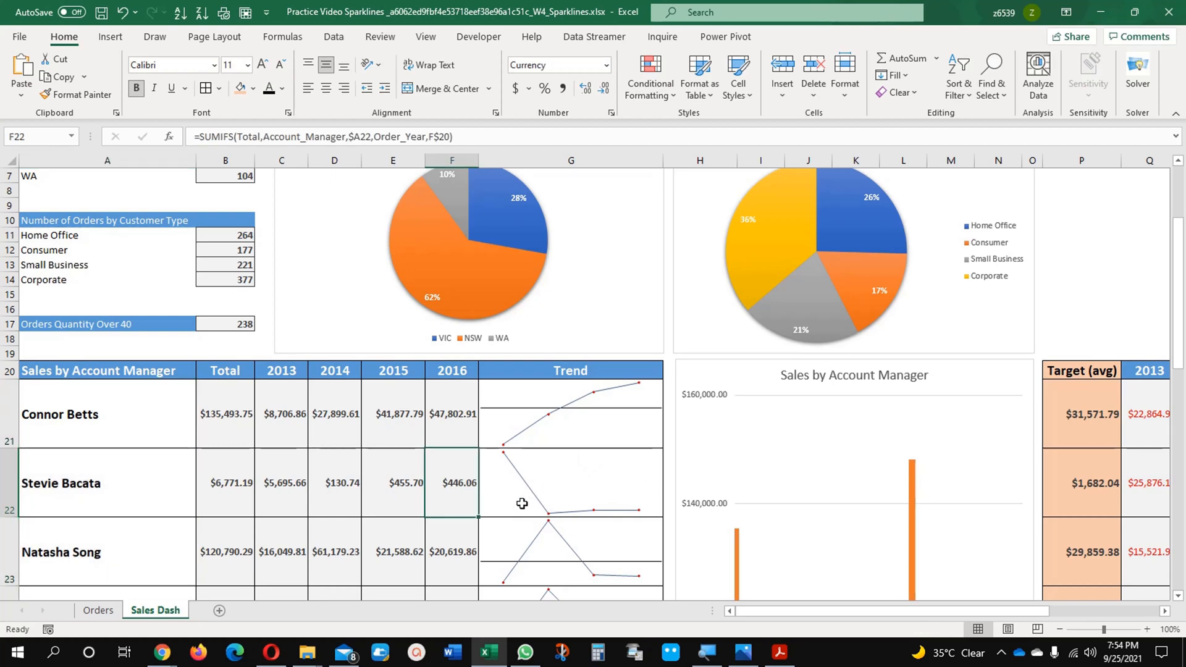
pyautogui.moveTo(614, 466)
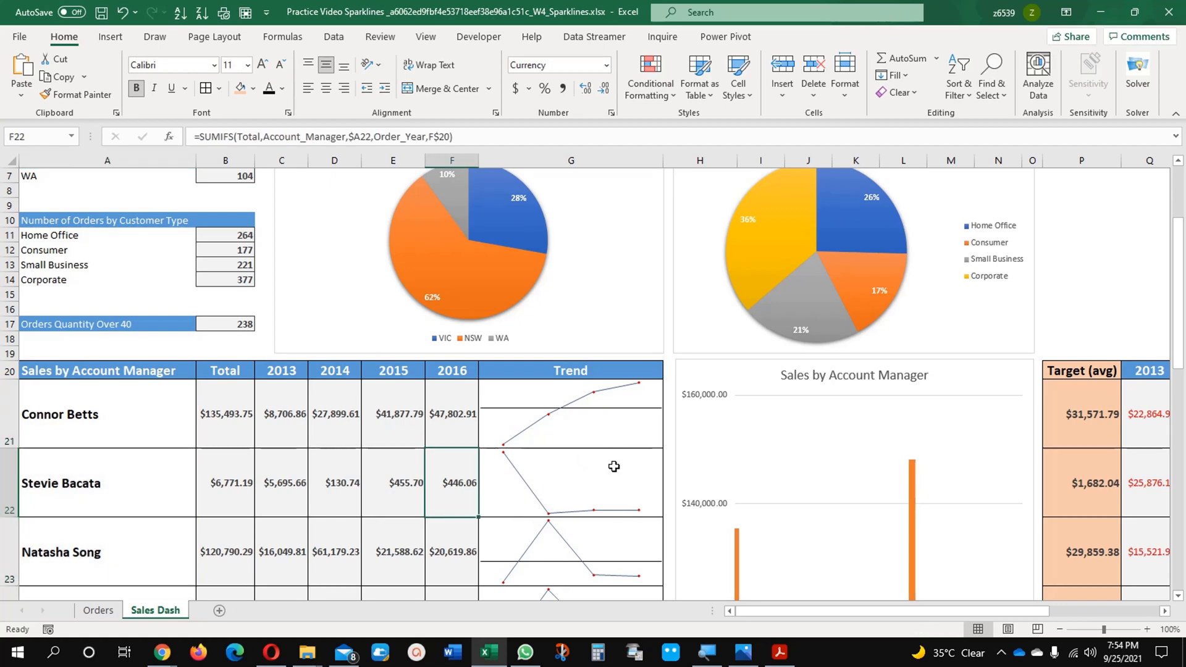
pyautogui.scroll(-3)
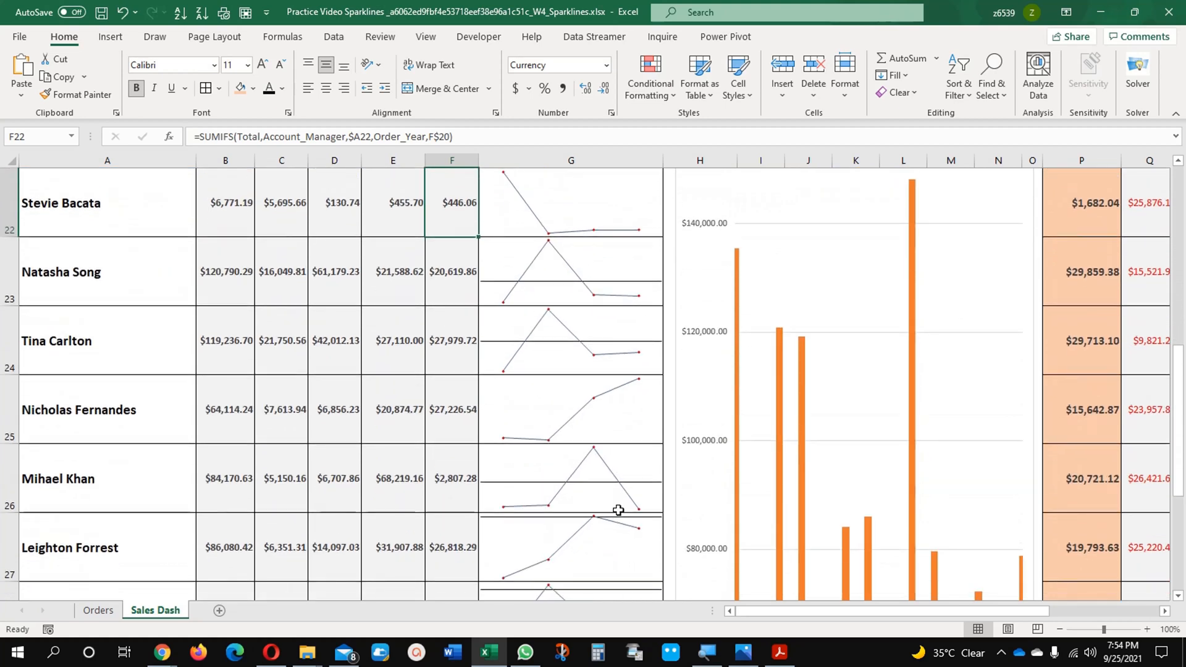
pyautogui.scroll(-3)
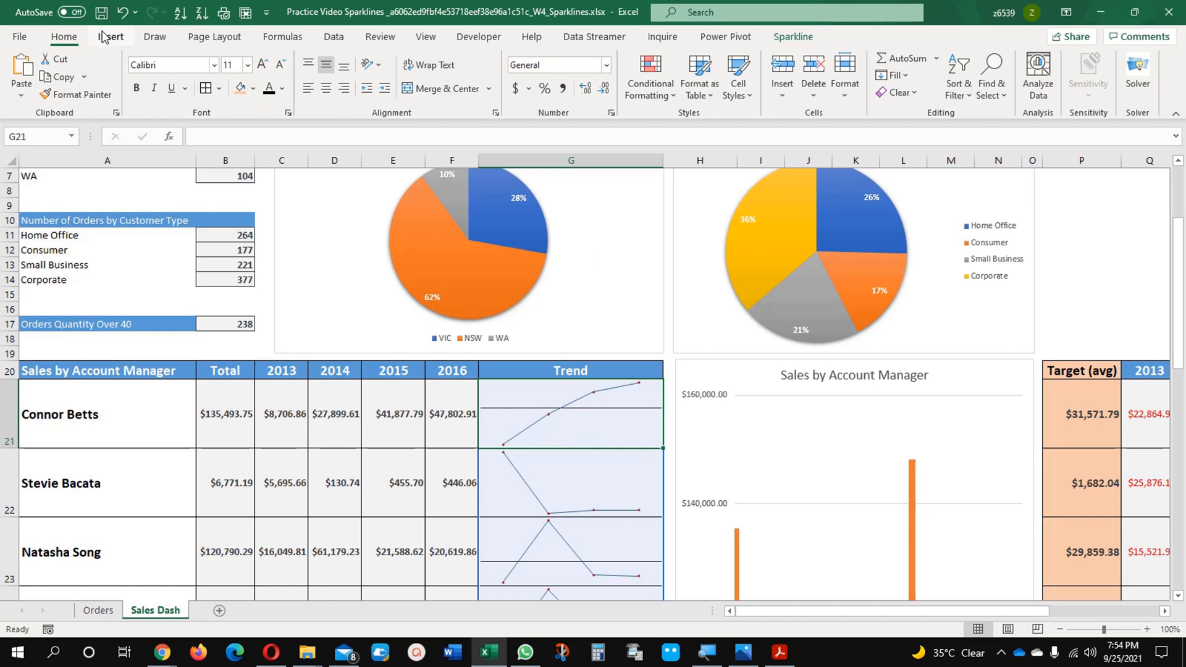
# Start a new line sparkline, cancel it, and bring up the Sparkline design options
pyautogui.click(110, 36)
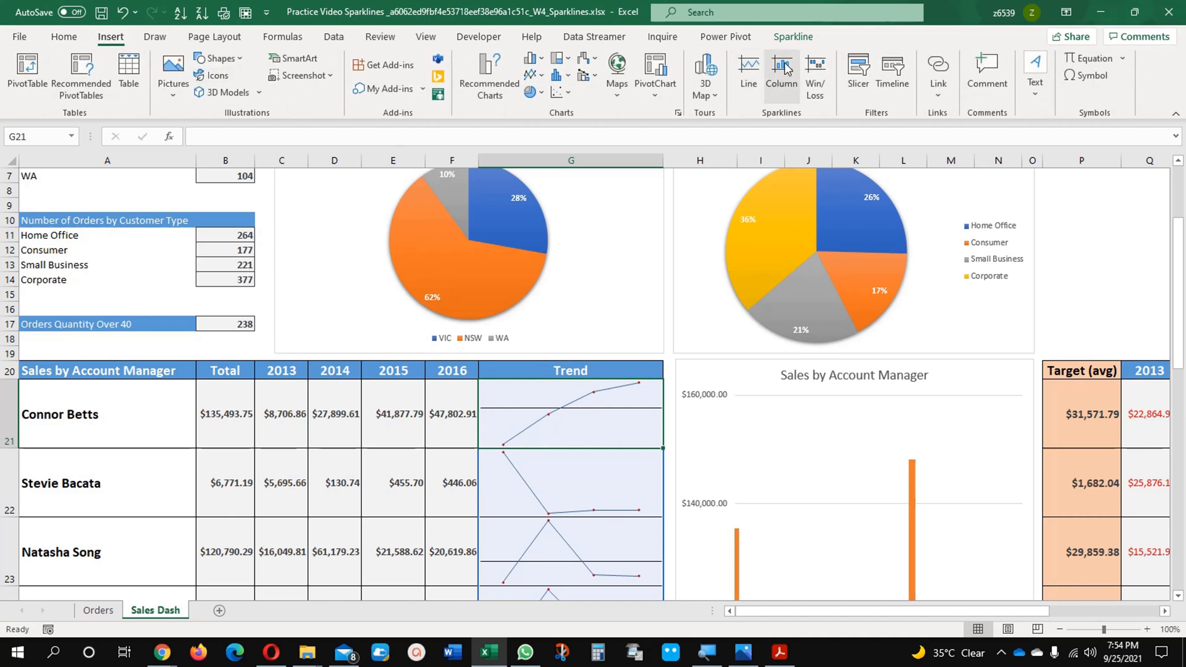
pyautogui.click(781, 68)
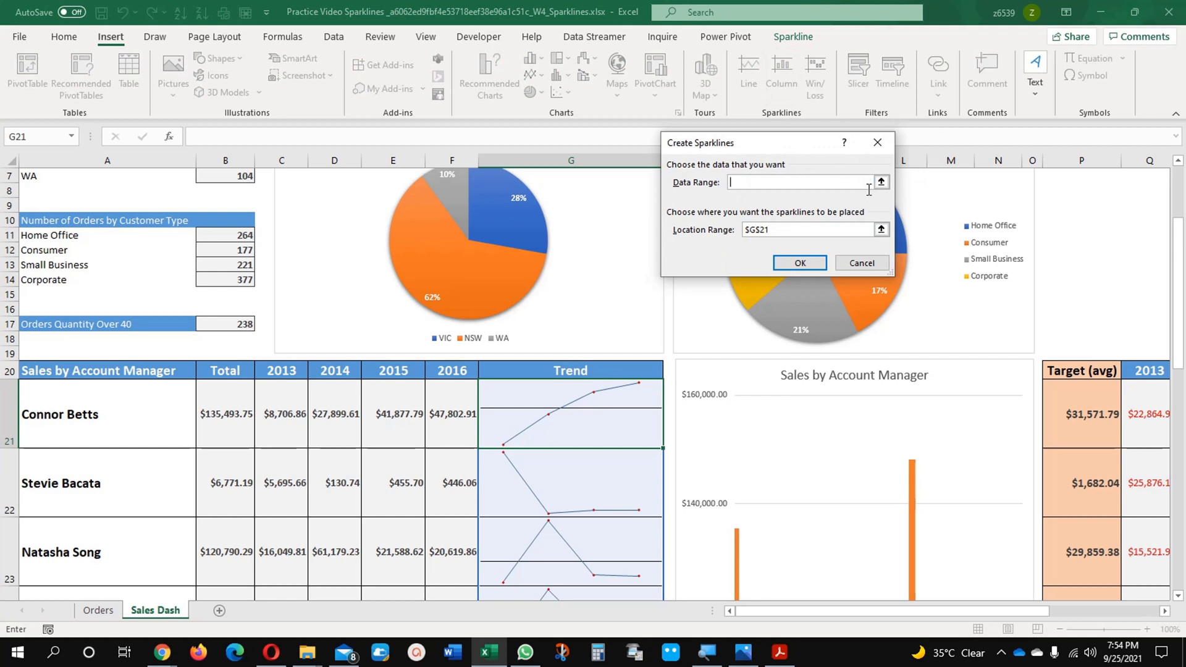
pyautogui.click(861, 262)
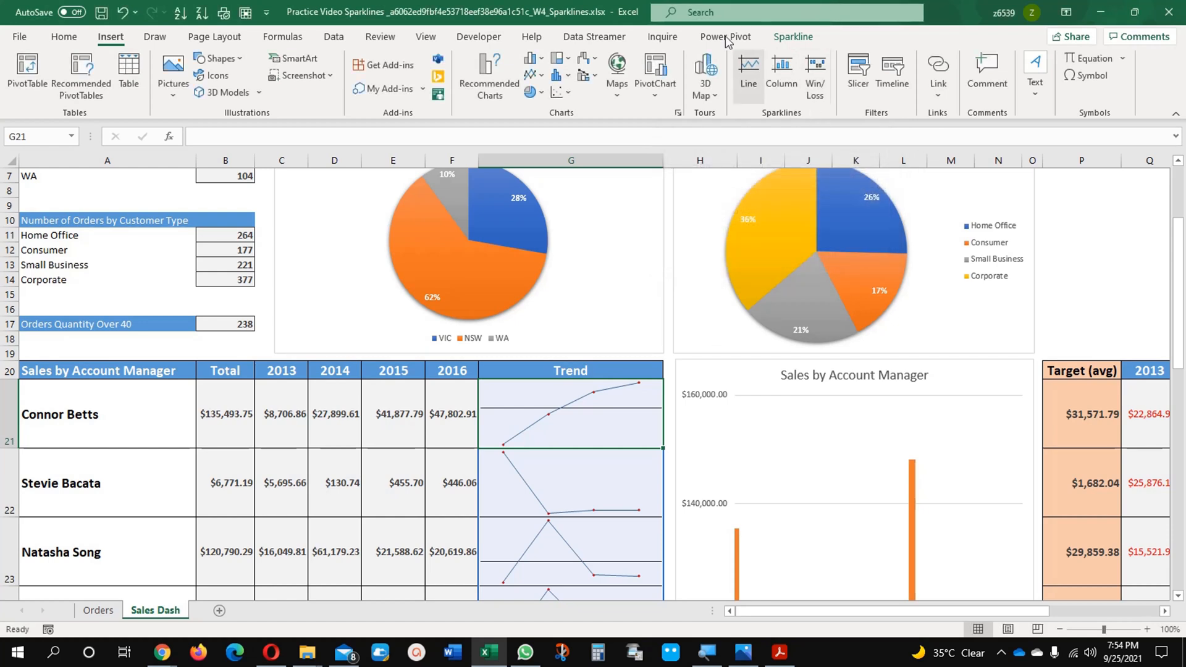
pyautogui.click(792, 36)
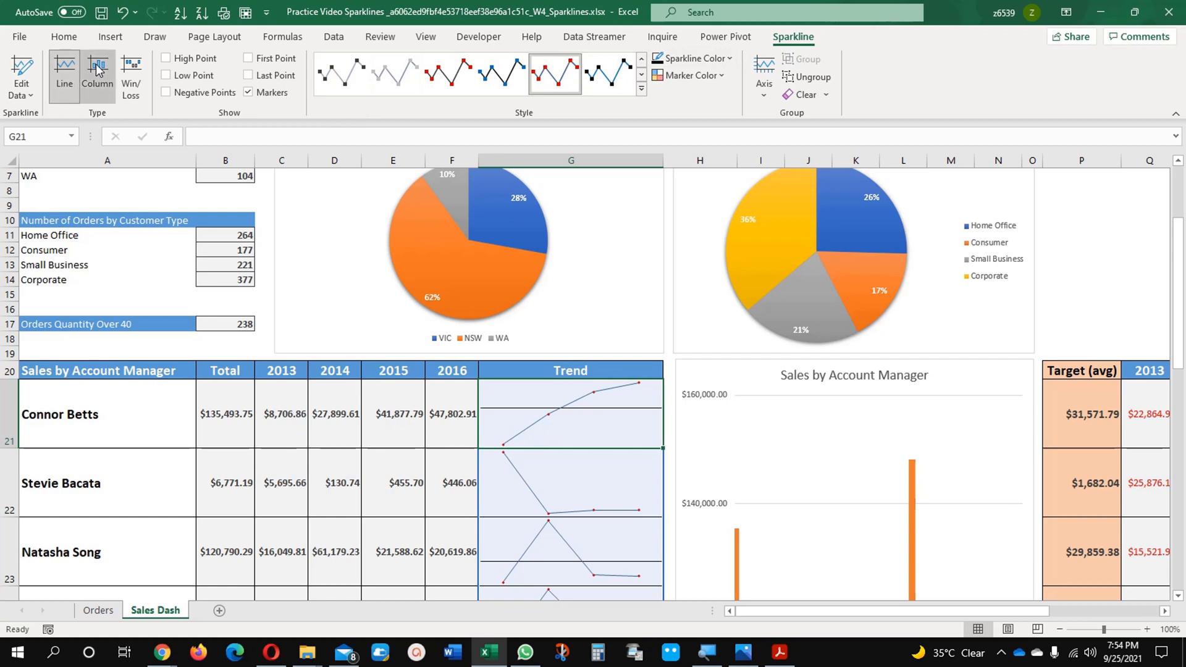
# Change the Trend sparklines' type from Line to Column
pyautogui.click(97, 74)
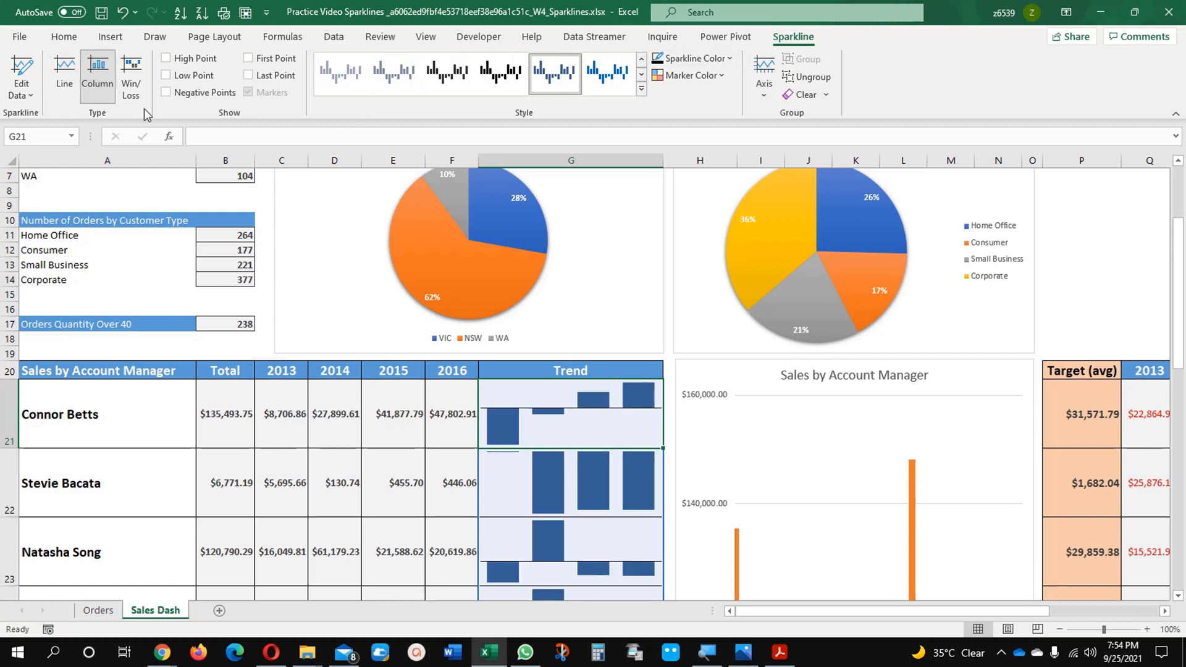
pyautogui.moveTo(512, 439)
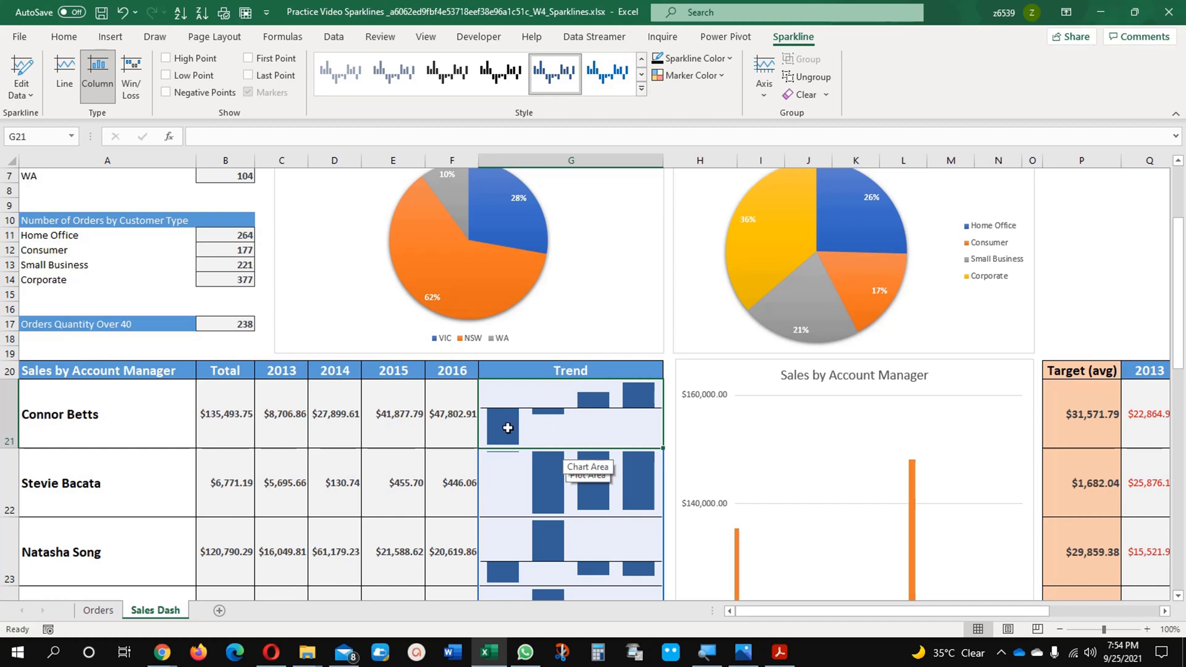
pyautogui.moveTo(512, 443)
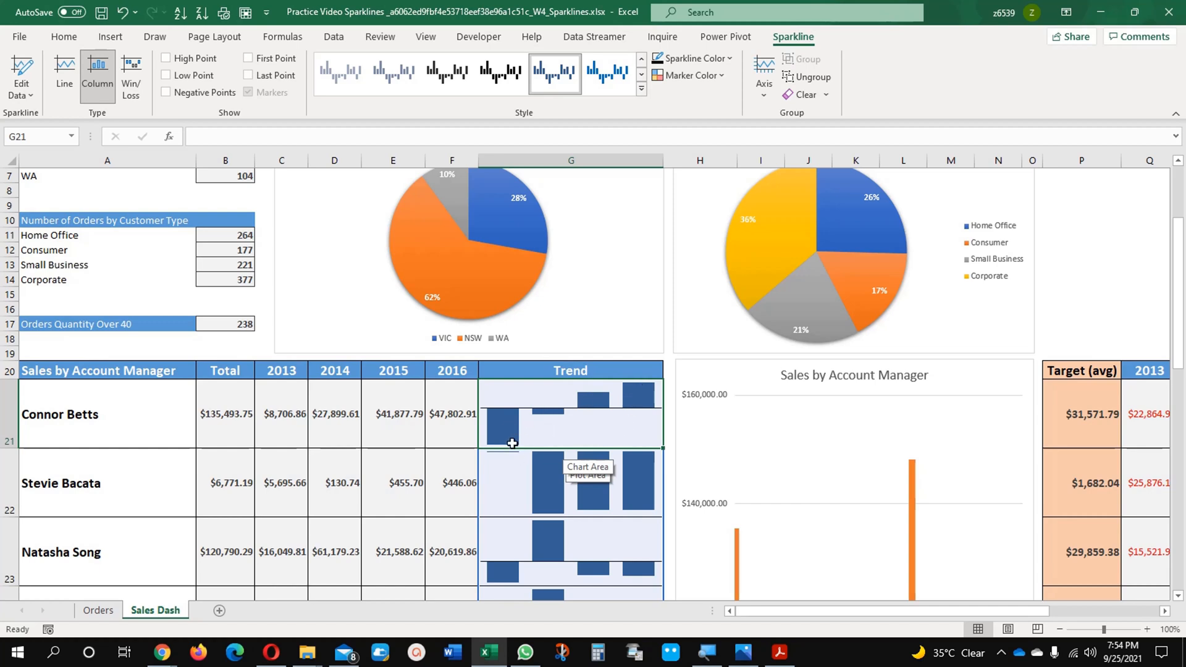
pyautogui.moveTo(646, 390)
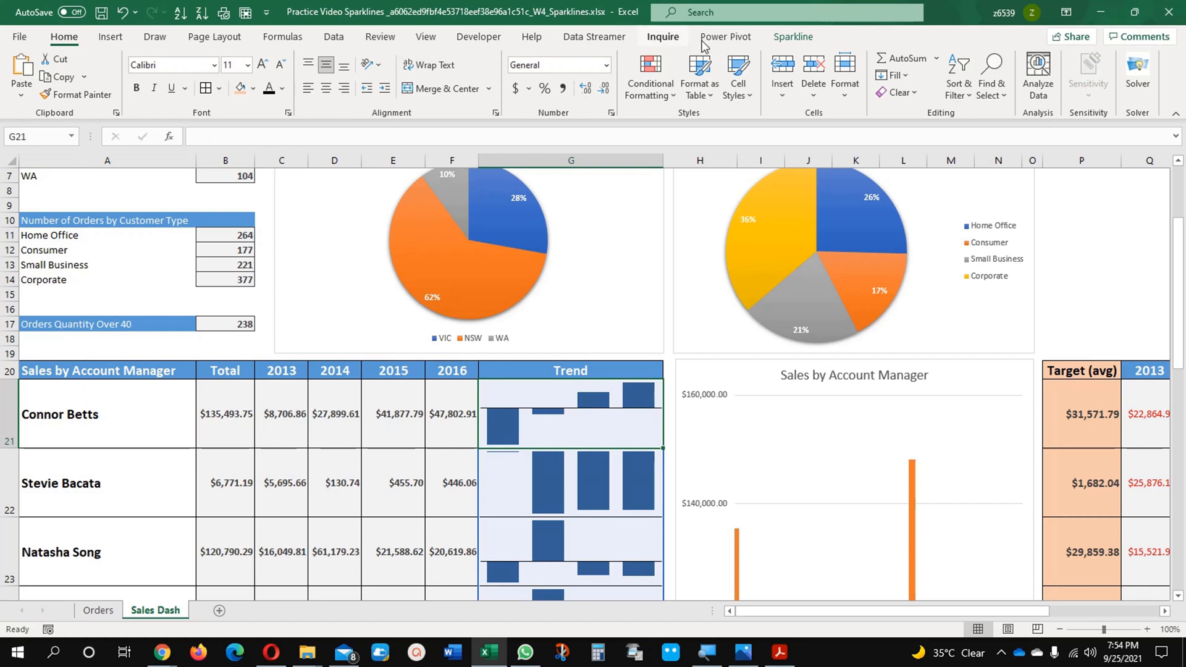
# Enable High Point and Negative Points, colouring high points green
pyautogui.click(792, 36)
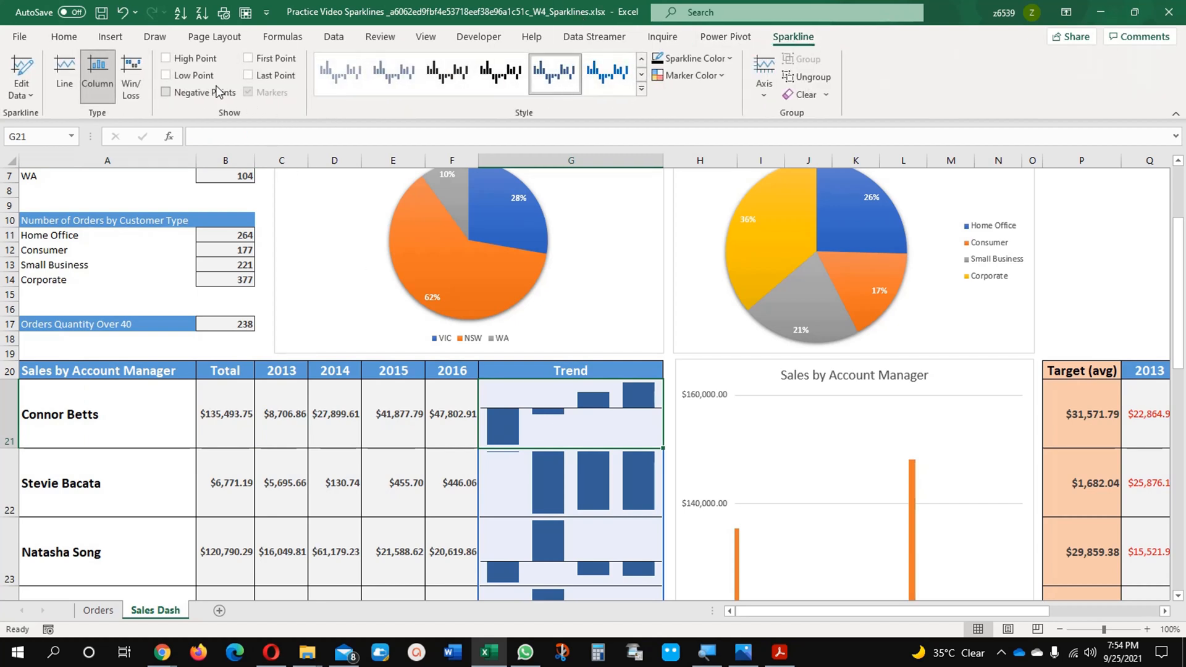
pyautogui.click(164, 57)
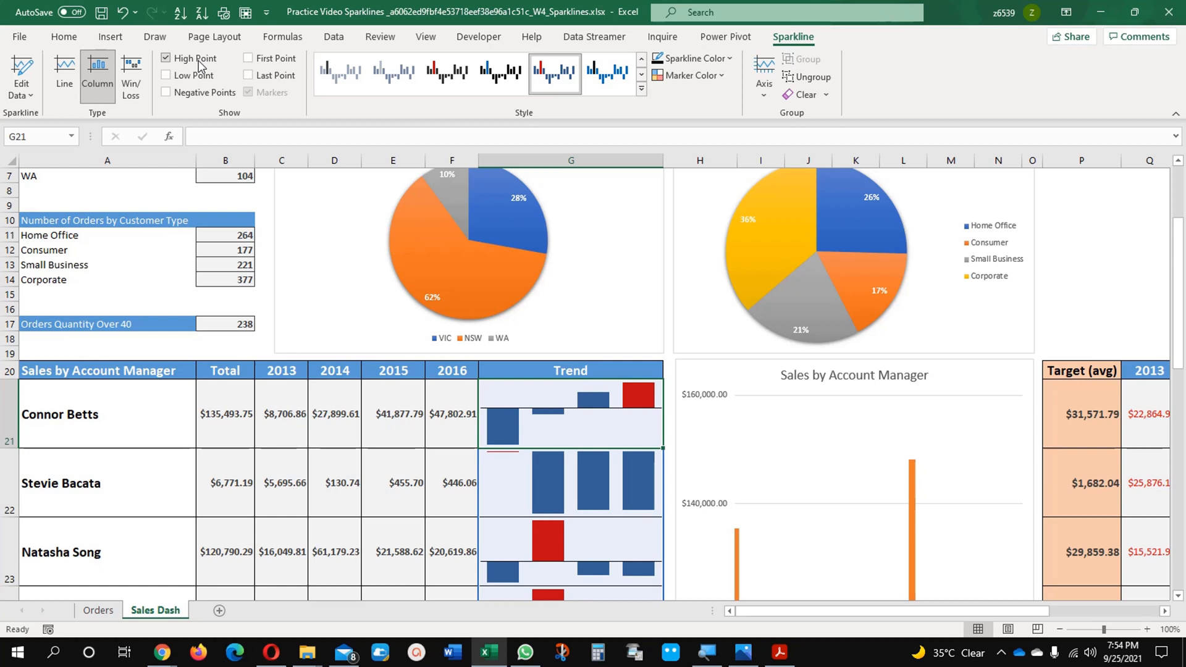
pyautogui.click(165, 92)
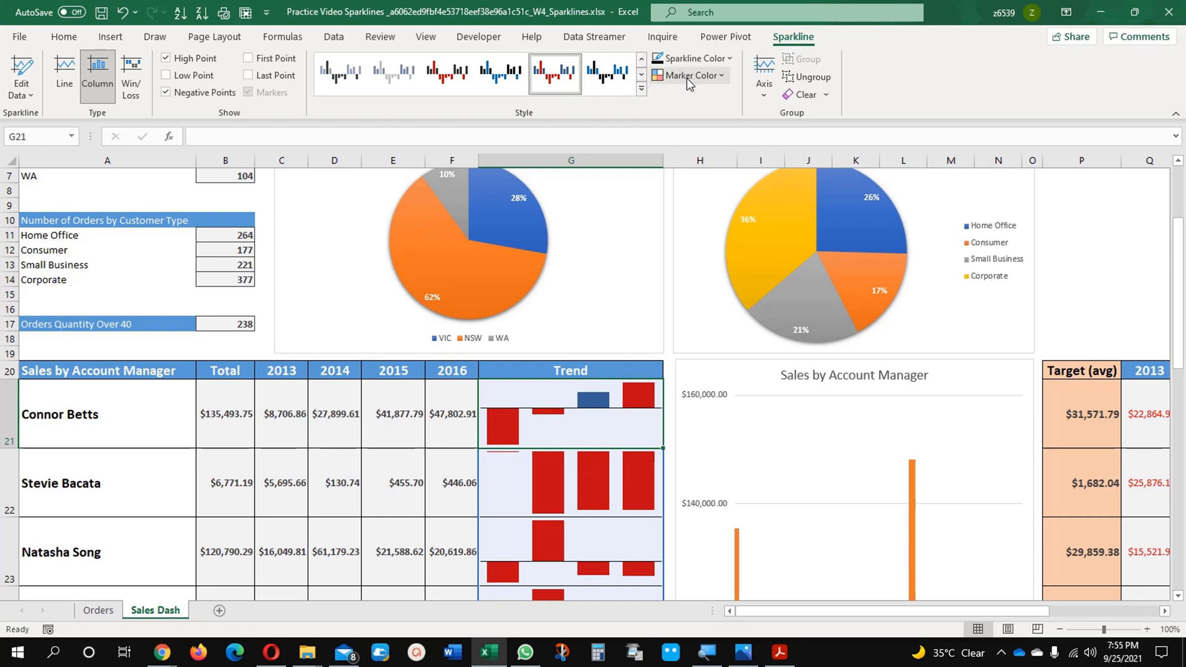
pyautogui.click(687, 75)
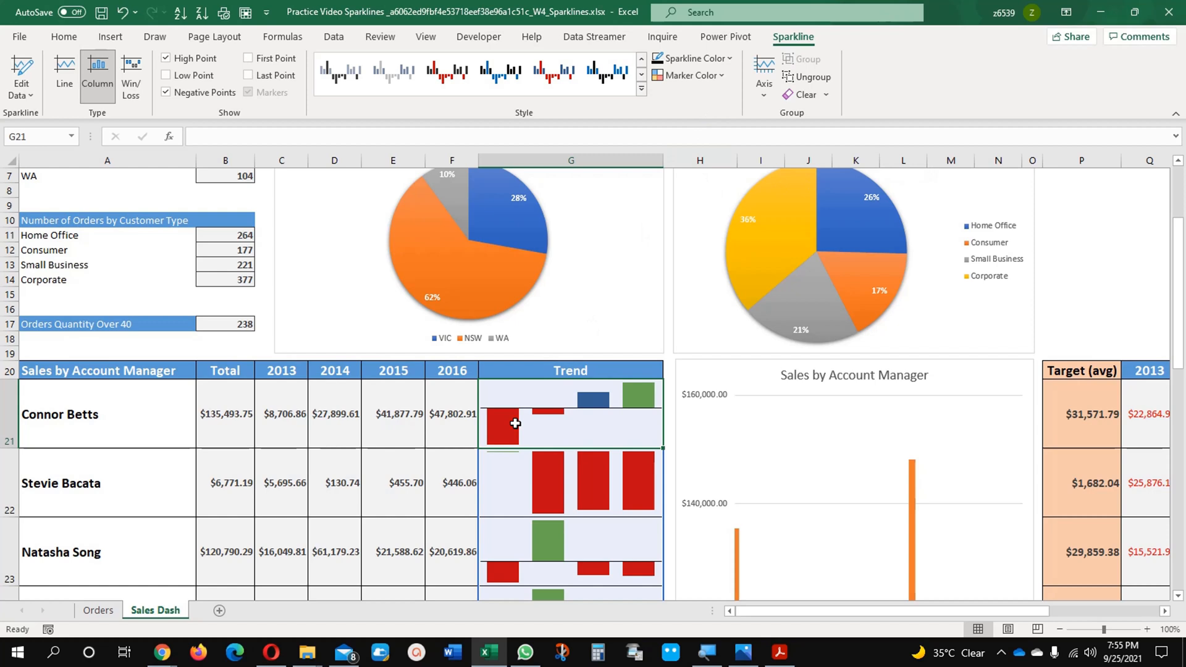
pyautogui.click(687, 74)
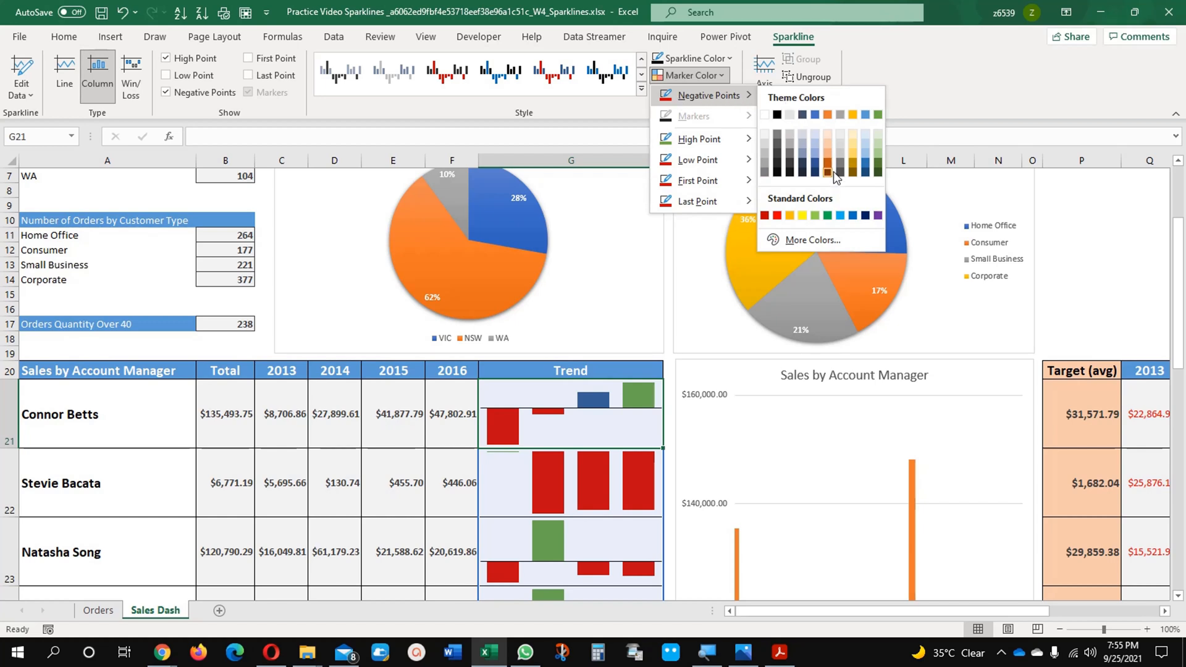
# Set the negative-point marker colour to dark blue after trying purple
pyautogui.click(827, 169)
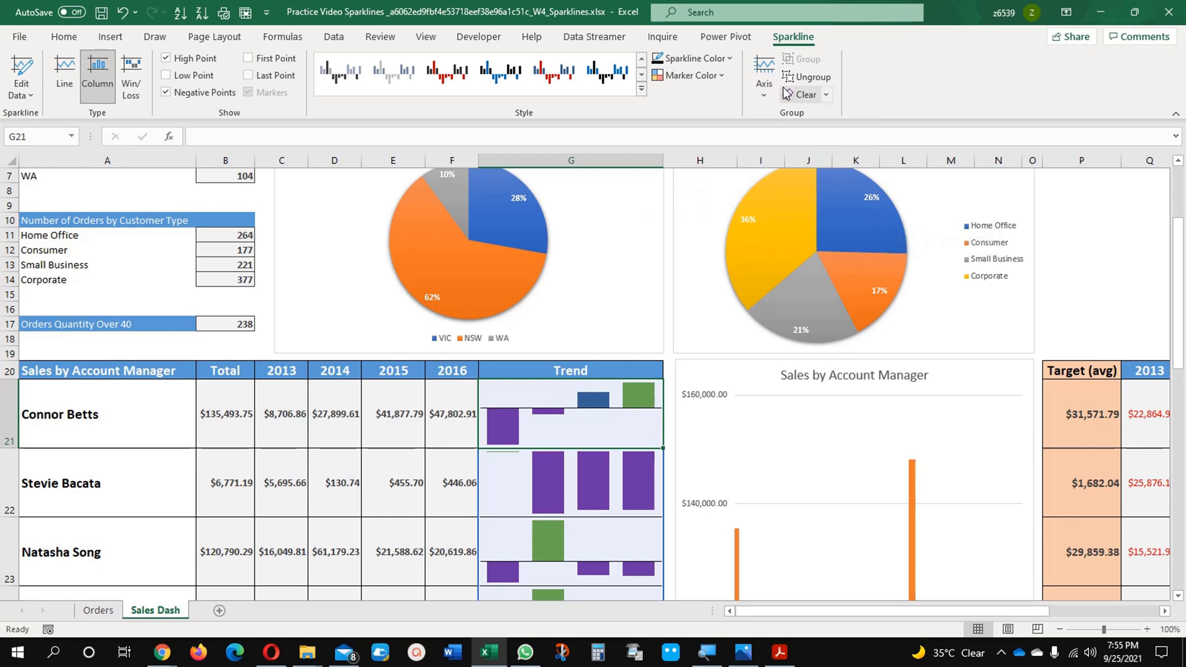
pyautogui.click(690, 75)
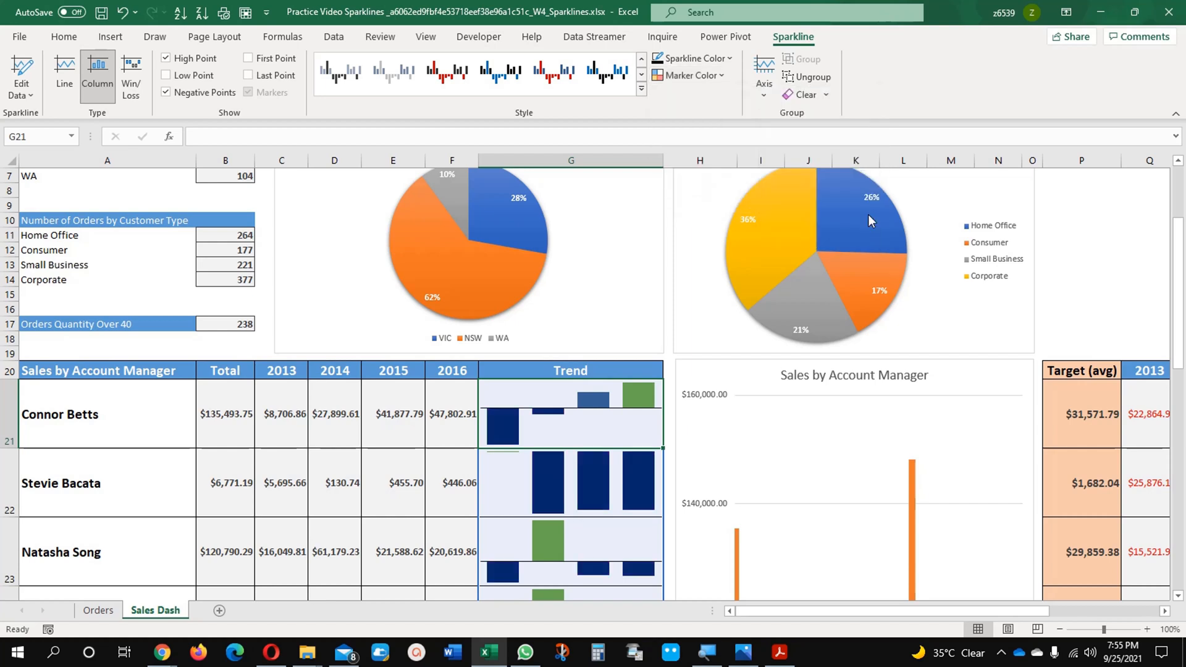
pyautogui.moveTo(706, 90)
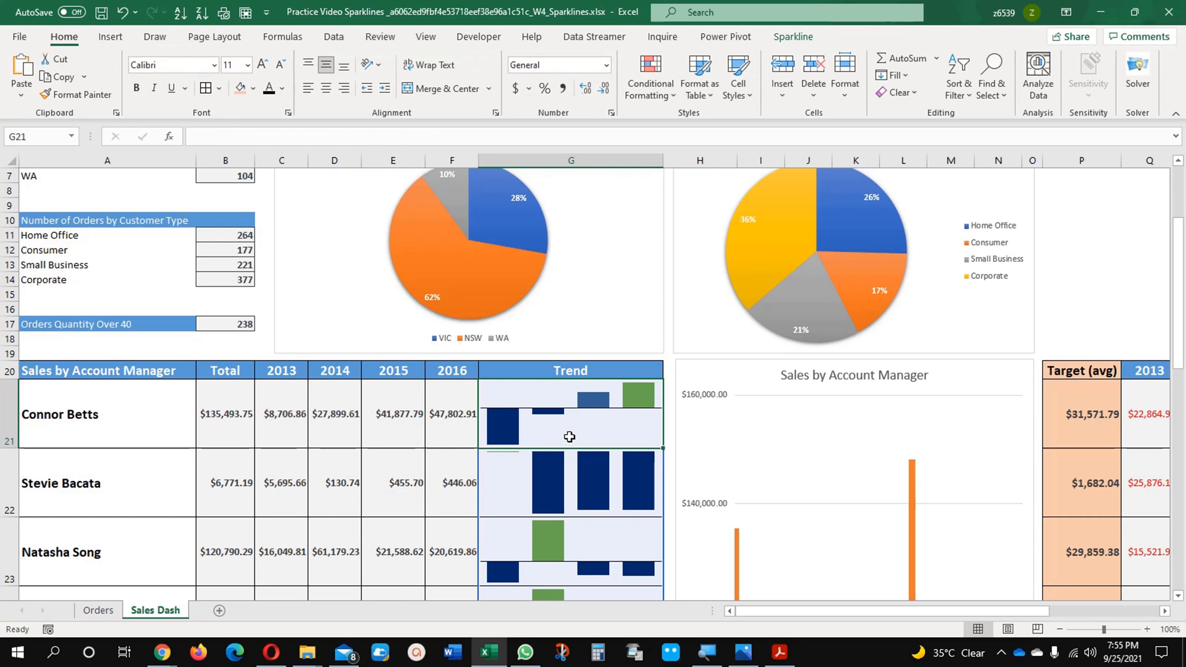
pyautogui.click(792, 36)
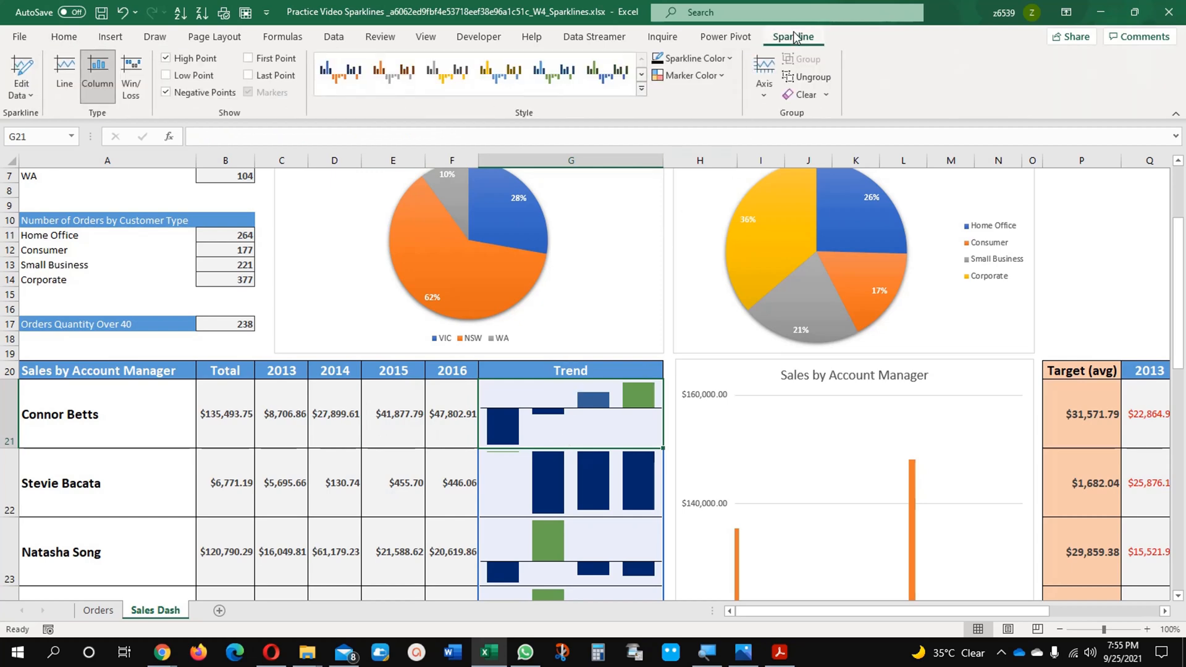
pyautogui.scroll(-3)
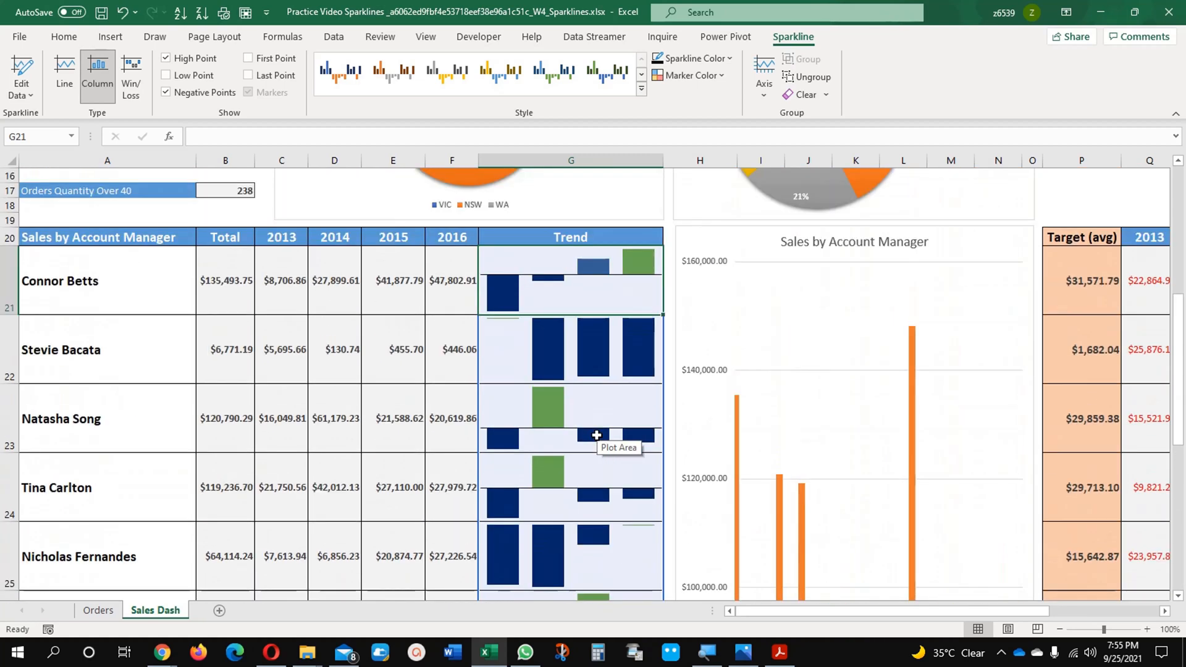
pyautogui.moveTo(605, 301)
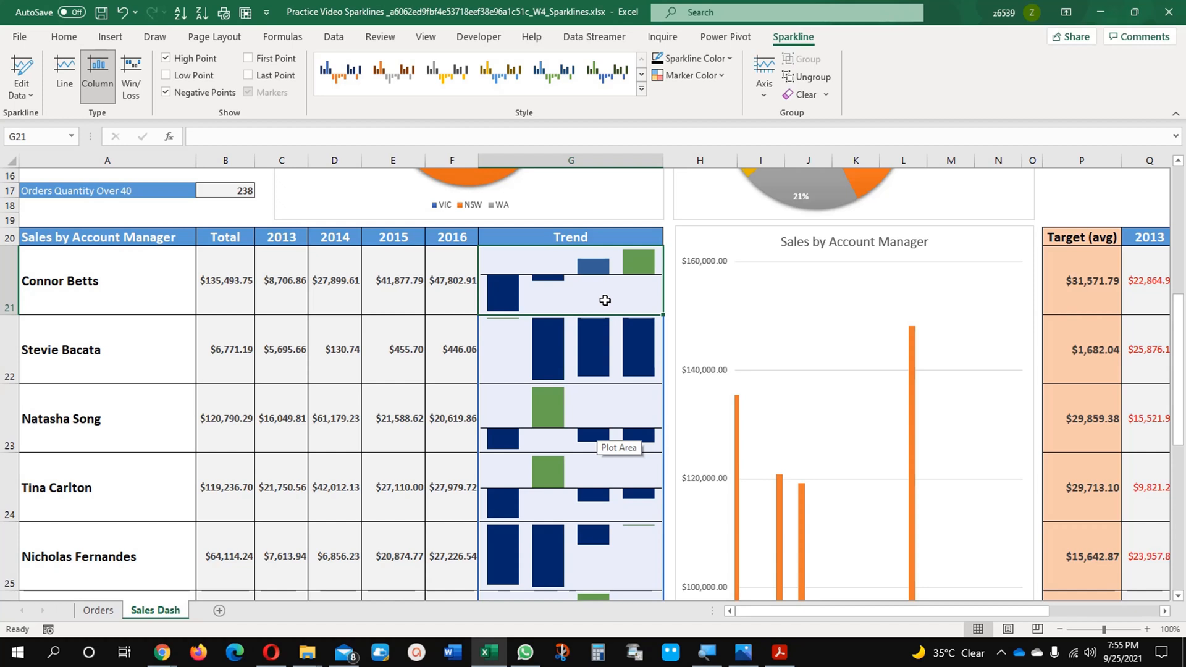
pyautogui.moveTo(791, 108)
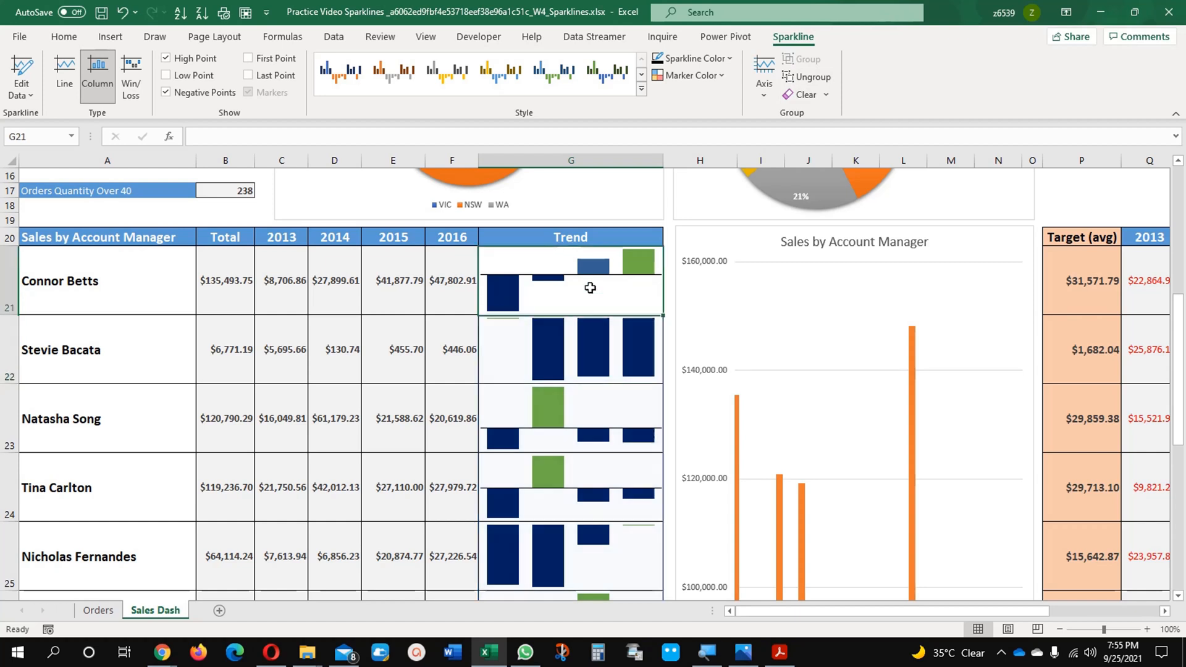
pyautogui.click(688, 75)
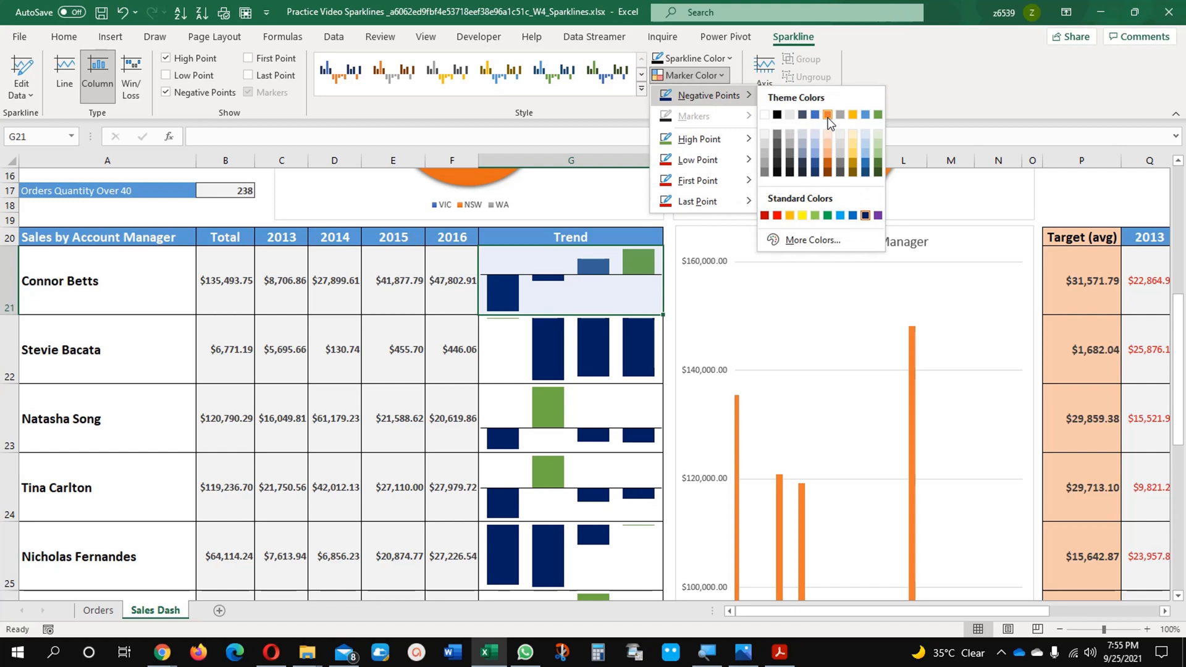
pyautogui.click(826, 121)
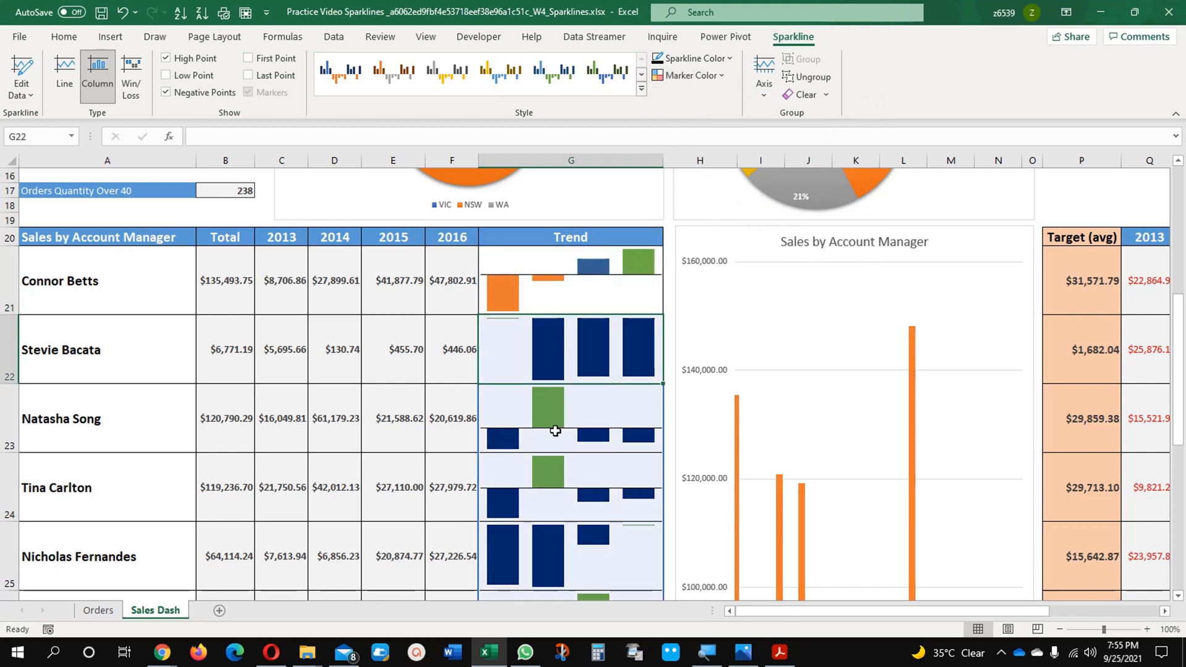
pyautogui.moveTo(586, 451)
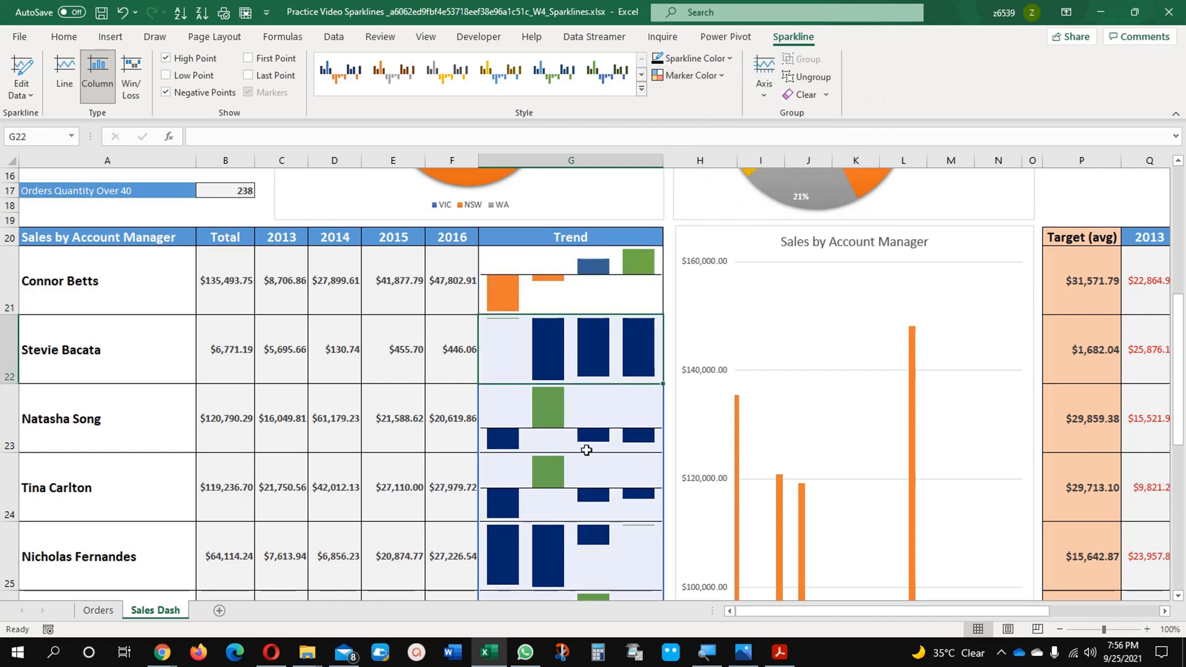
pyautogui.click(570, 281)
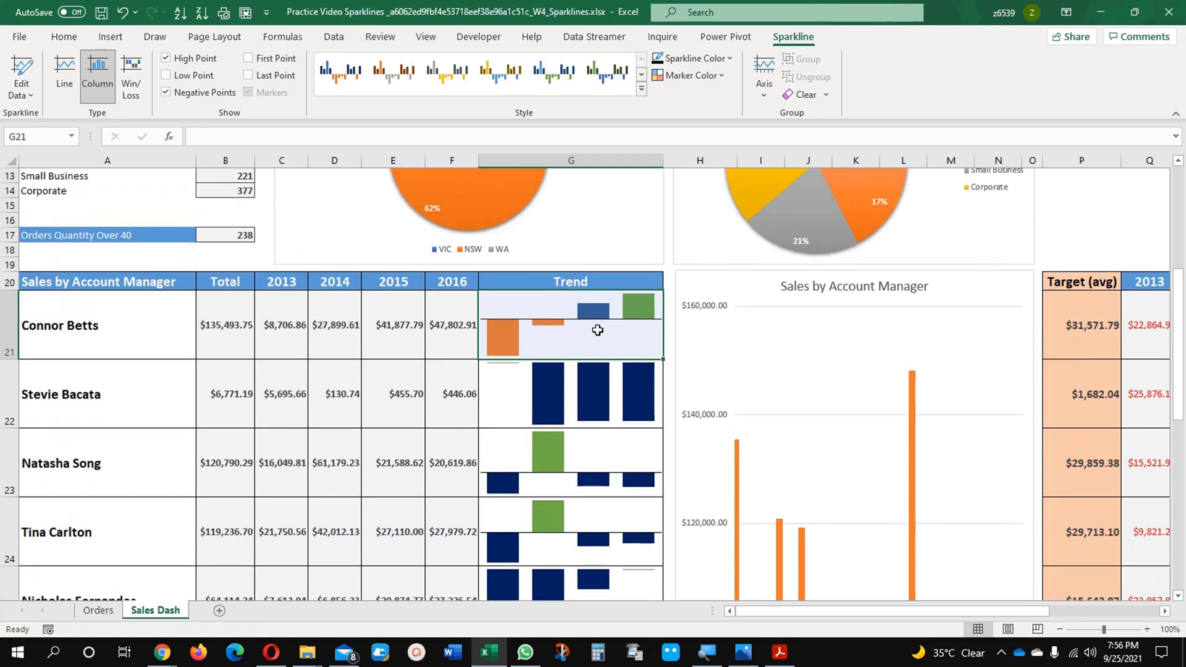
pyautogui.moveTo(451, 343)
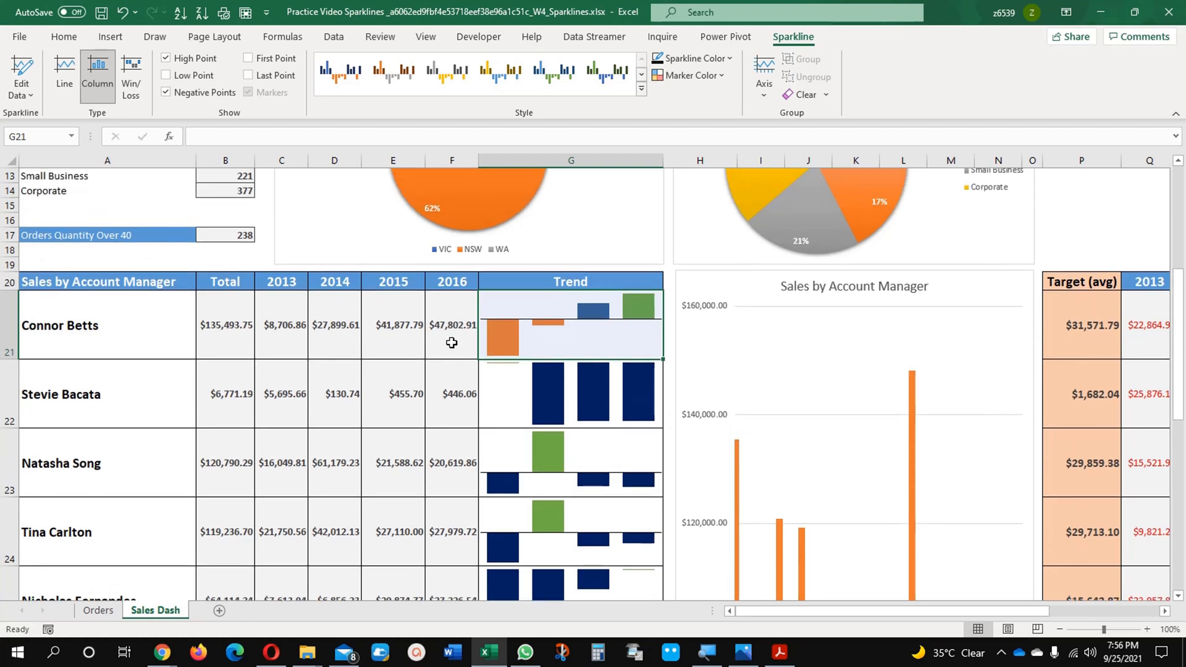
pyautogui.moveTo(1149, 340)
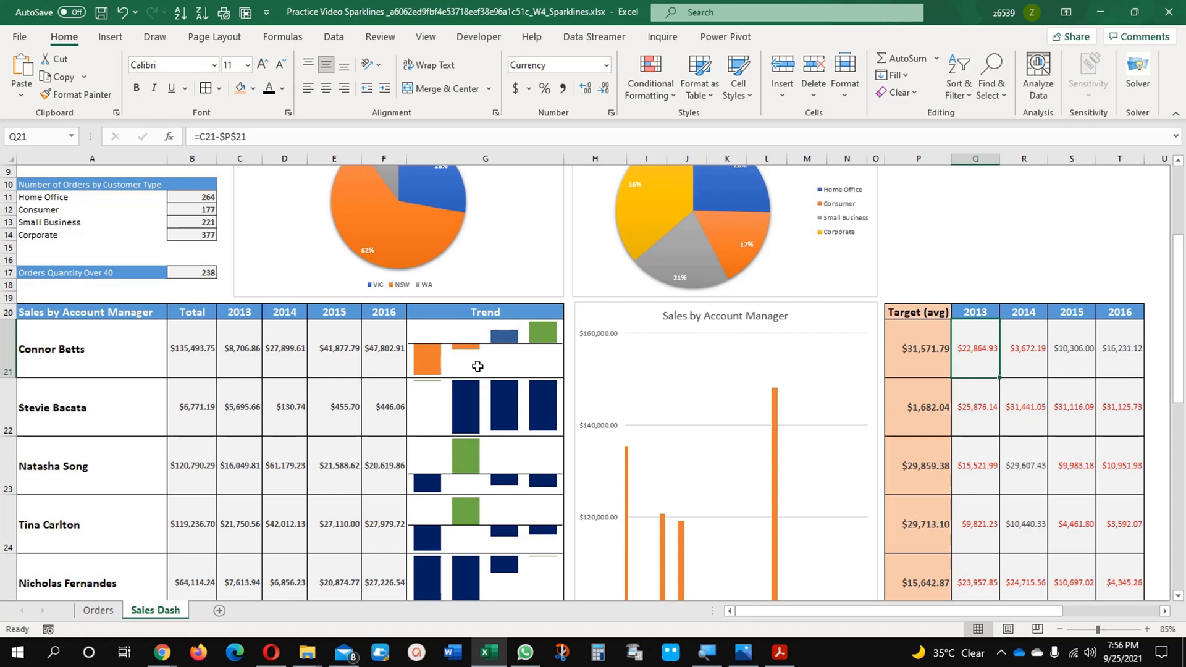
pyautogui.click(724, 37)
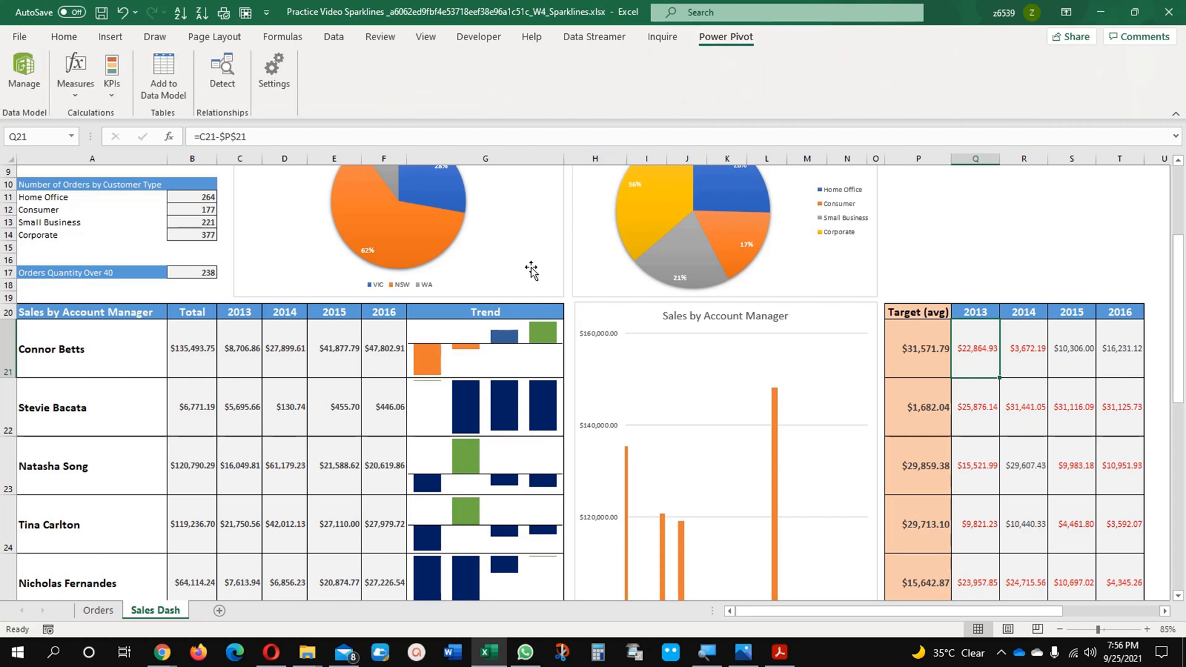
pyautogui.click(594, 37)
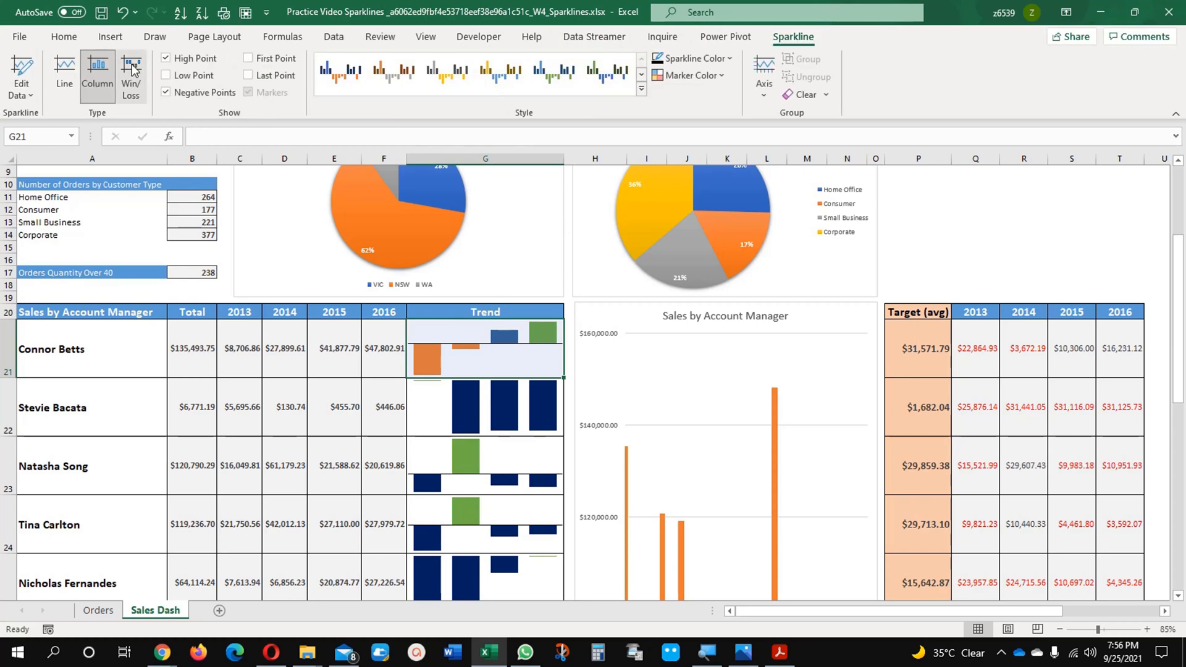
pyautogui.moveTo(476, 403)
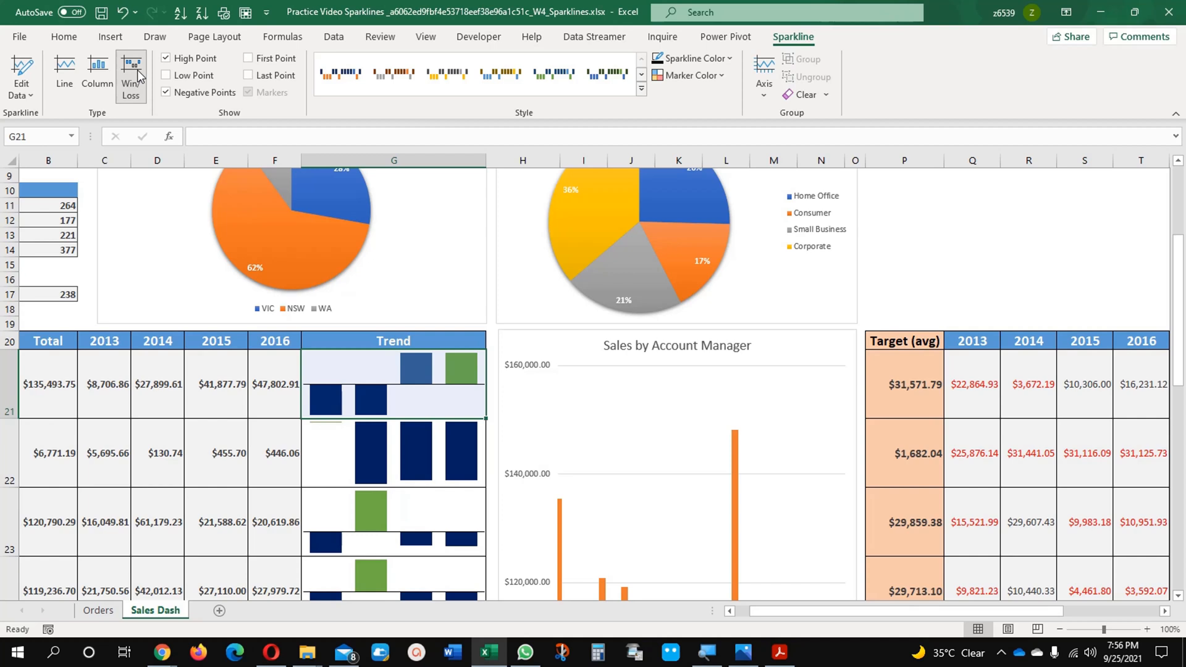
pyautogui.moveTo(606, 74)
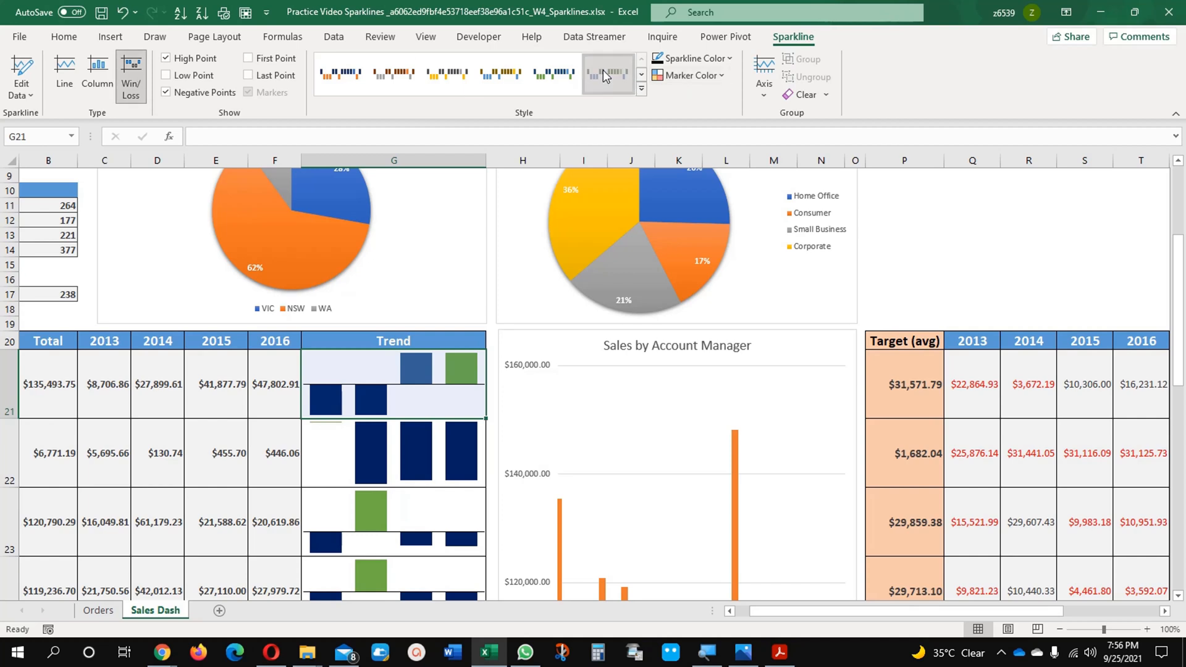
pyautogui.click(641, 89)
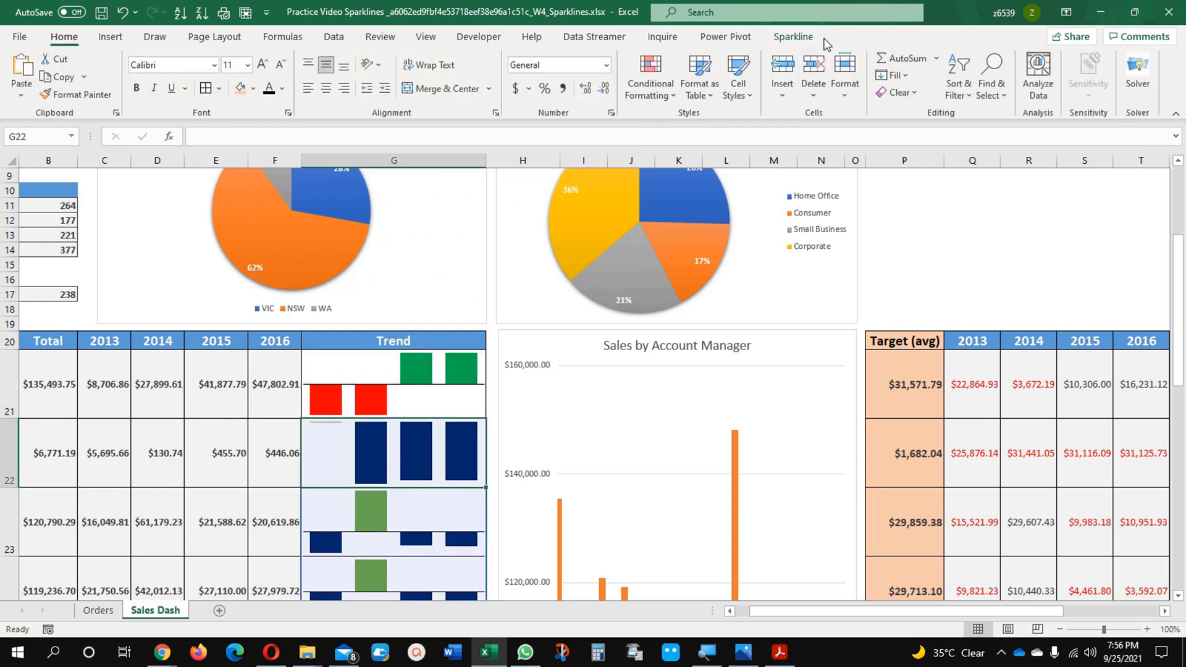
# Toggle First Point off again and highlight High Point and Negative Points on the other sparklines
pyautogui.click(792, 37)
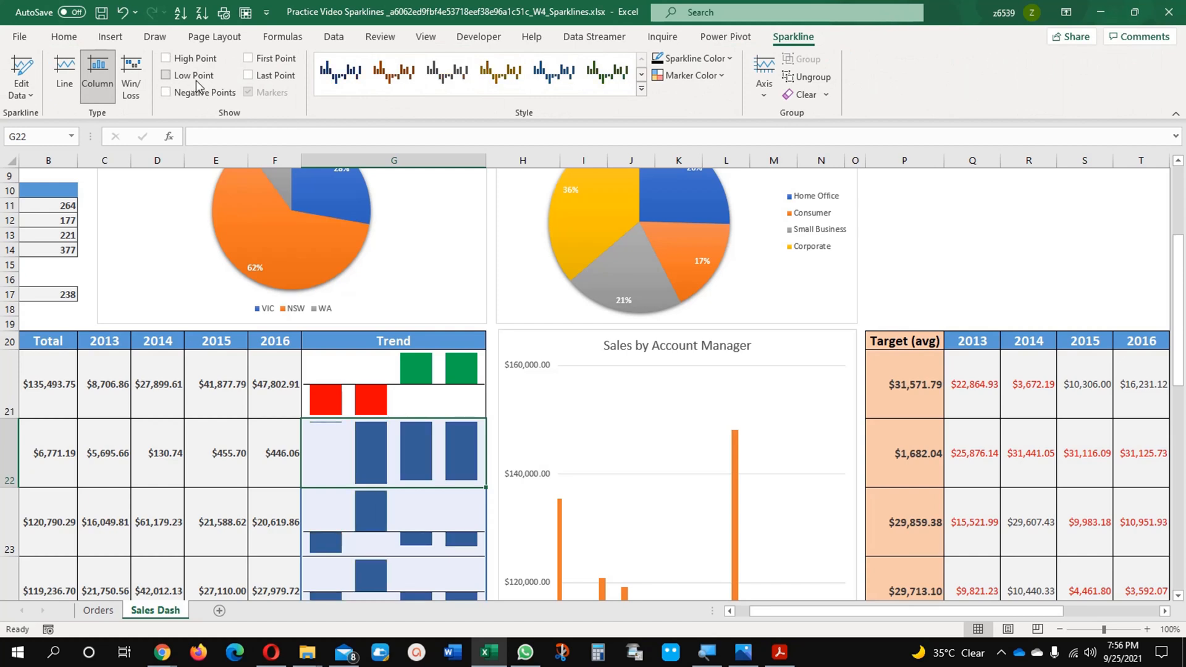
pyautogui.click(248, 58)
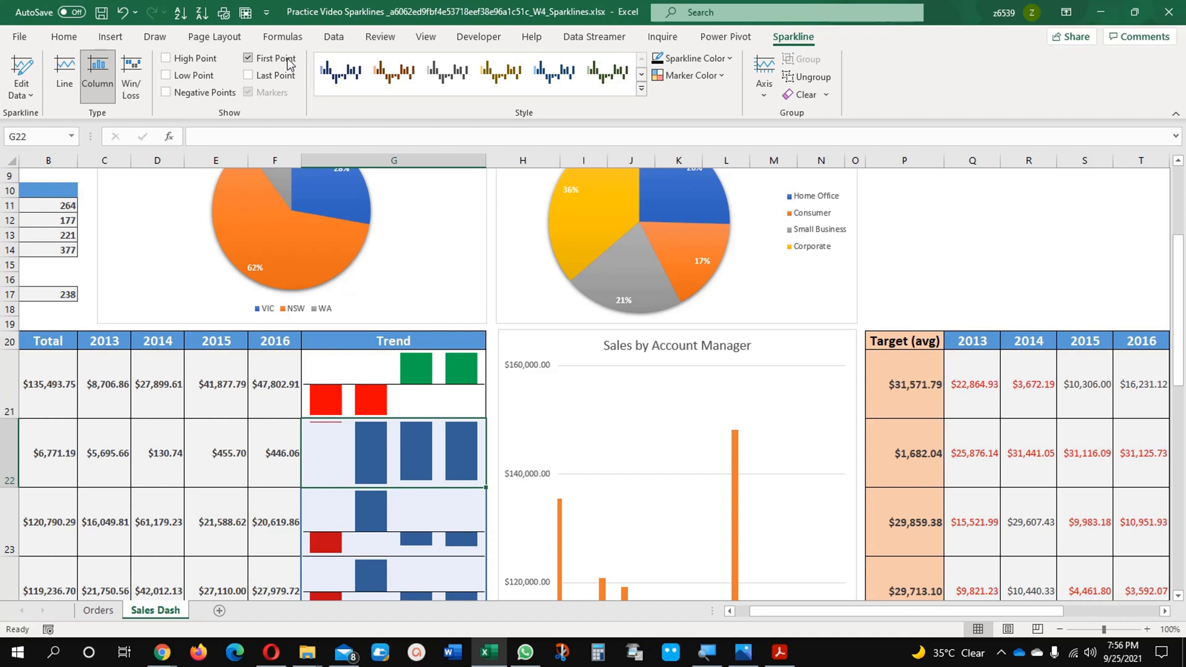
pyautogui.click(249, 58)
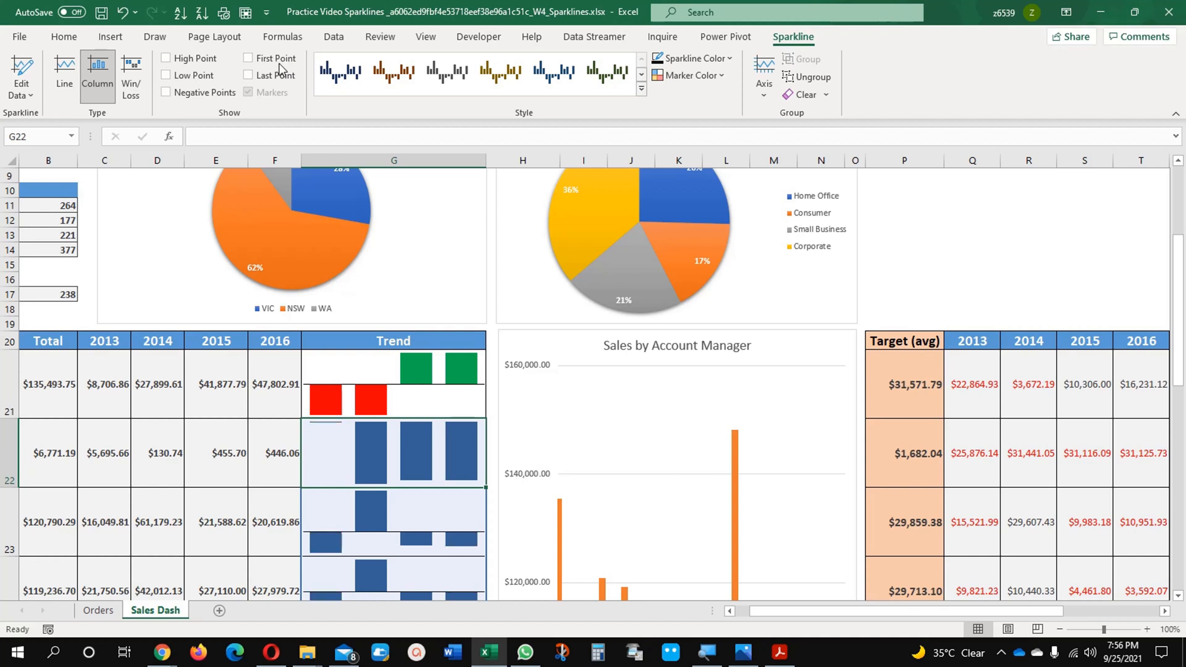
pyautogui.click(165, 58)
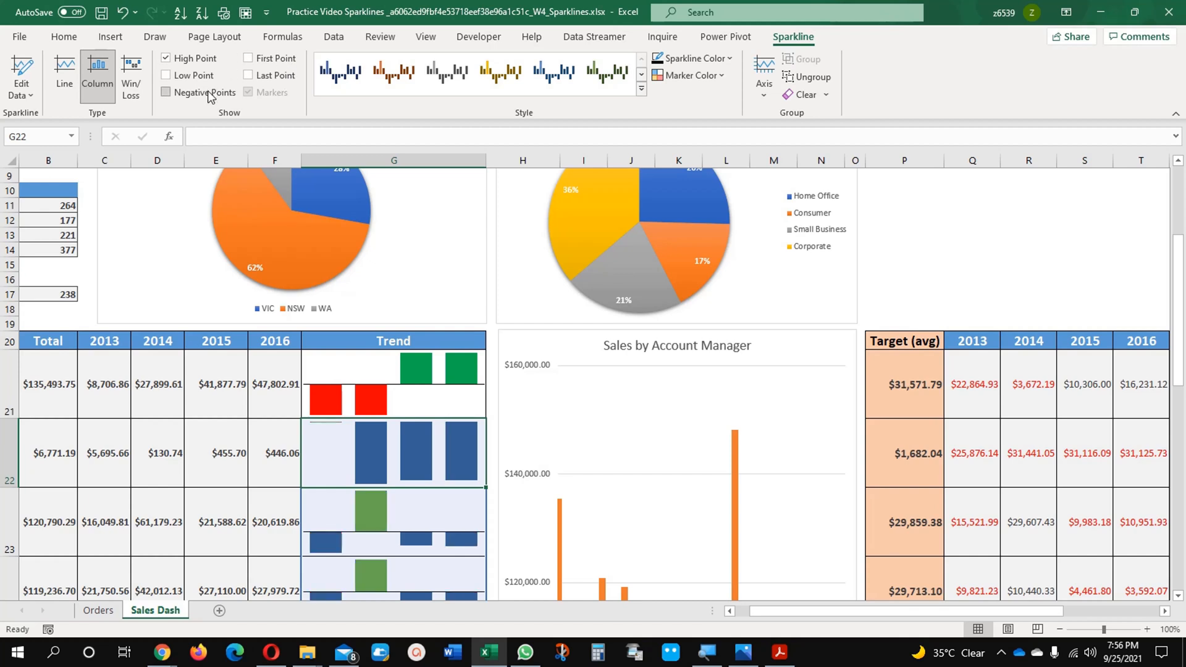
pyautogui.click(165, 92)
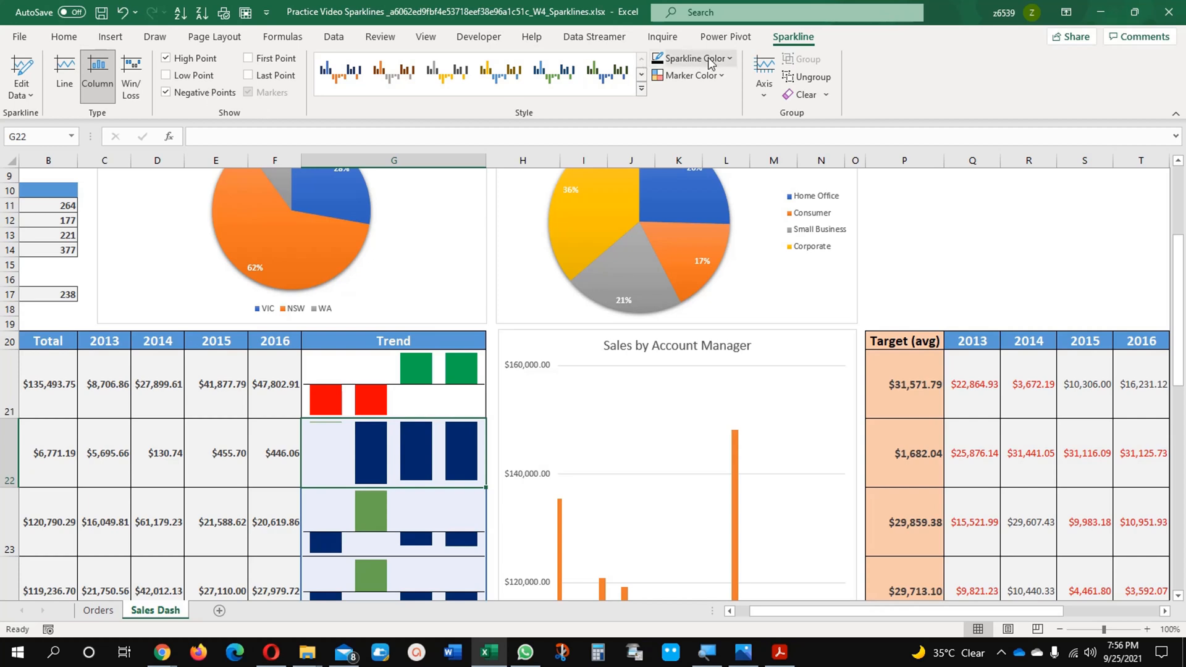
pyautogui.click(691, 58)
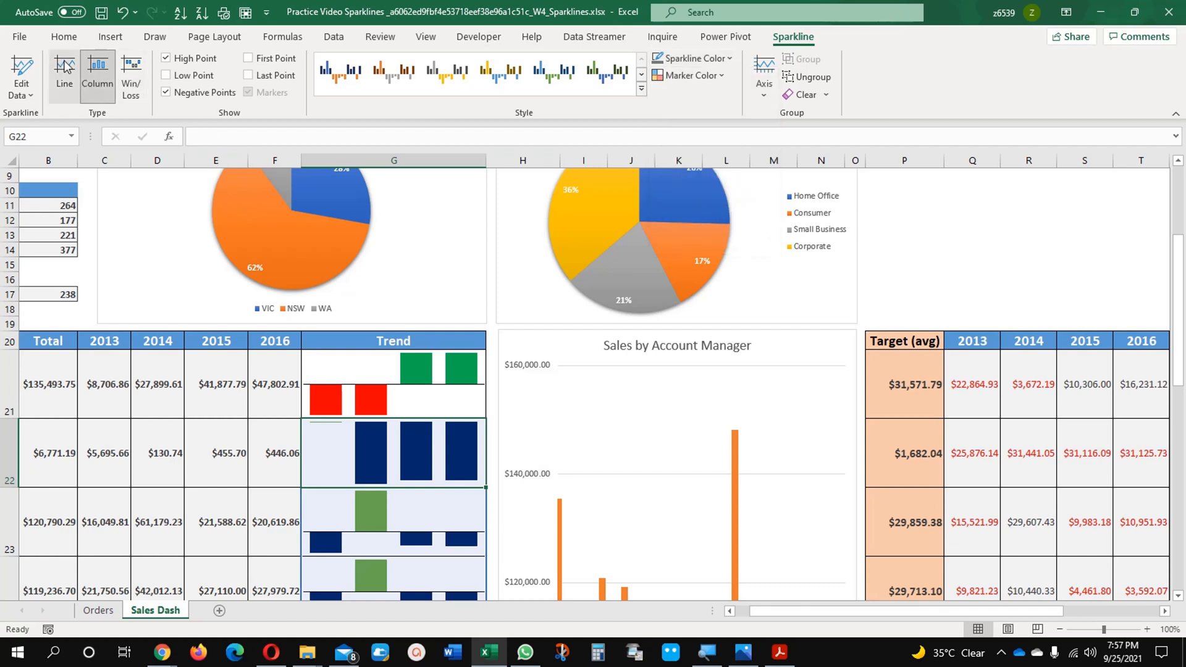
# Switch the other managers' Trend sparklines to lines and turn on Markers
pyautogui.click(63, 72)
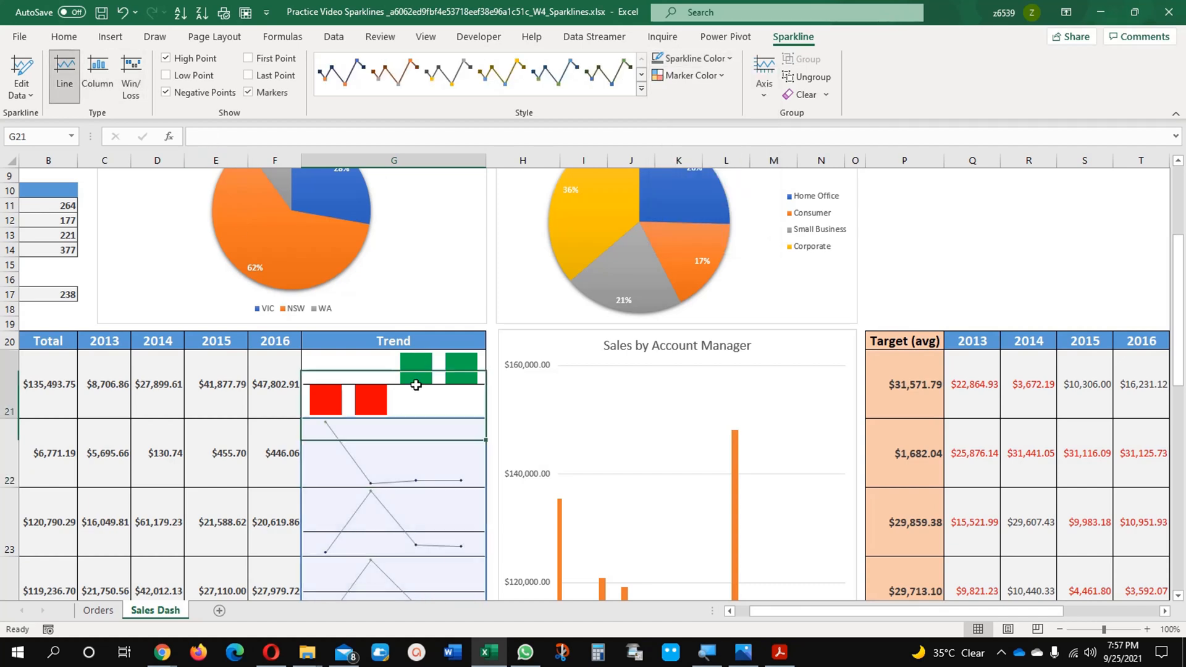
pyautogui.click(394, 453)
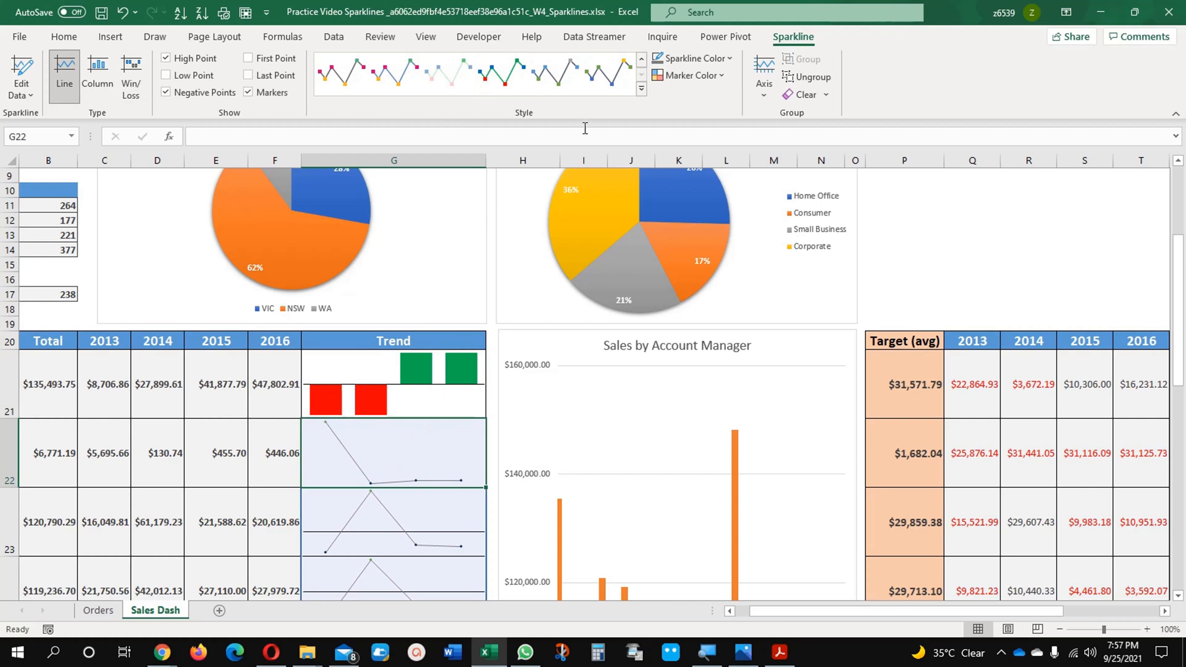
pyautogui.click(501, 74)
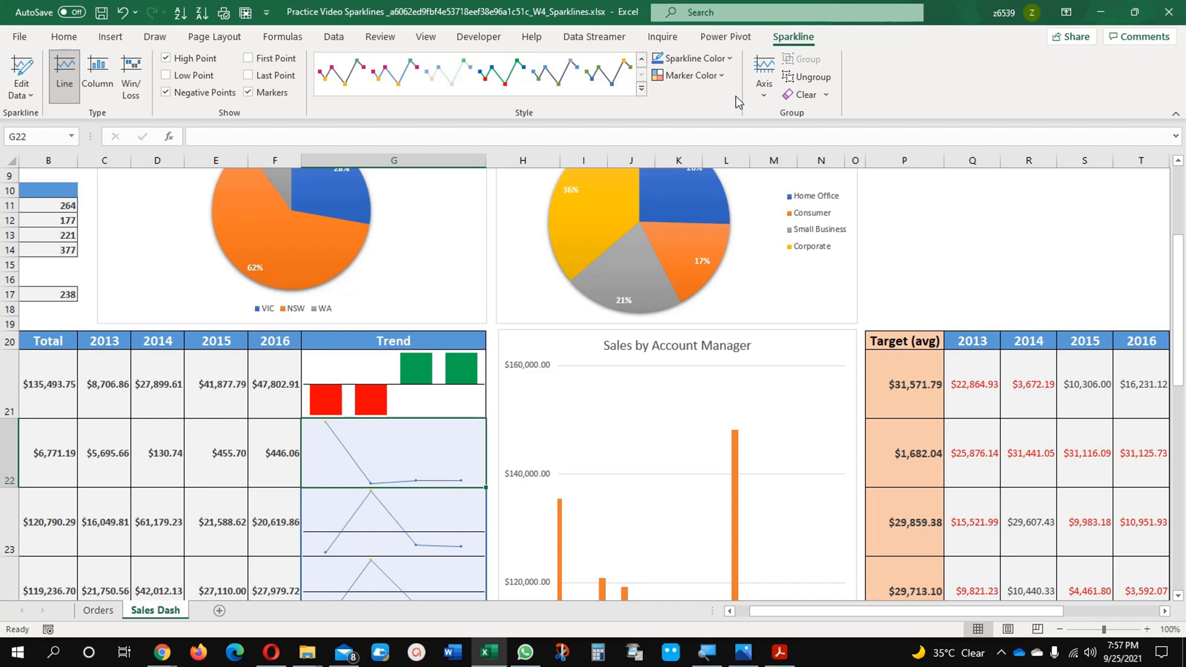
pyautogui.moveTo(492, 334)
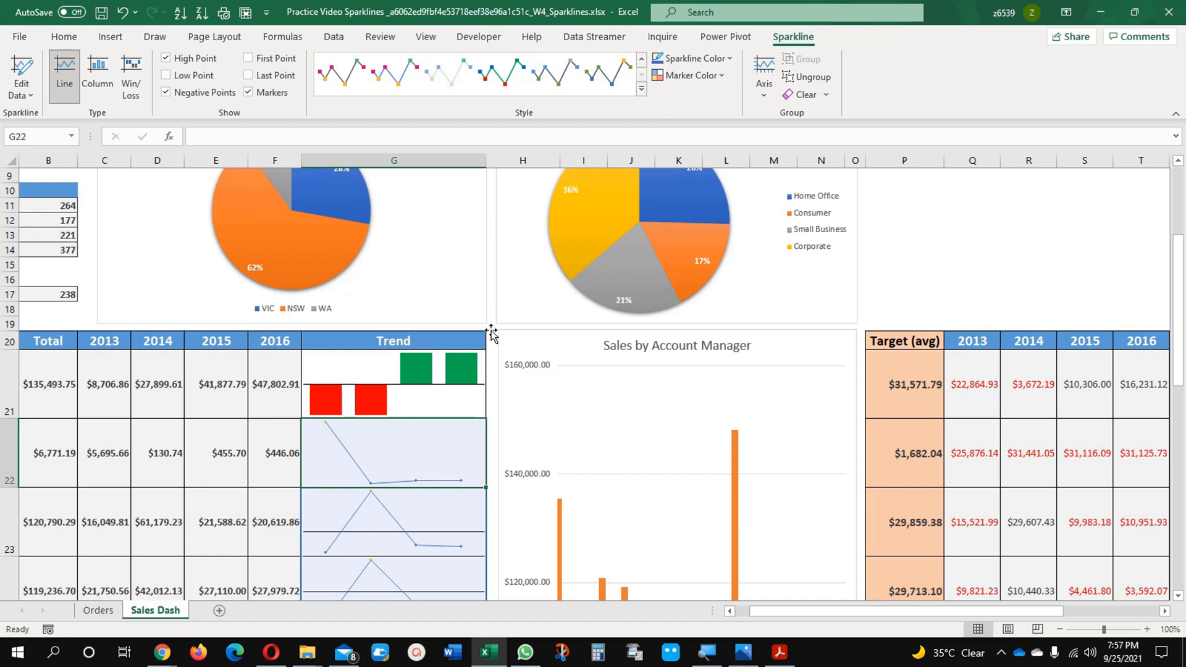
pyautogui.moveTo(422, 454)
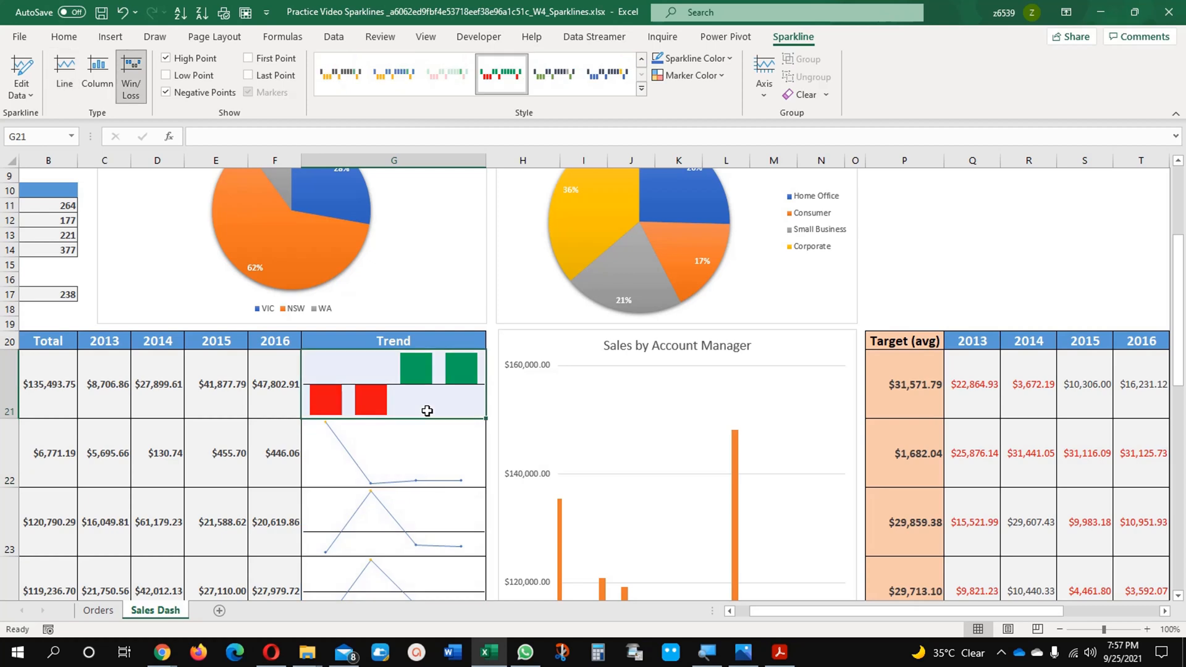
pyautogui.click(402, 452)
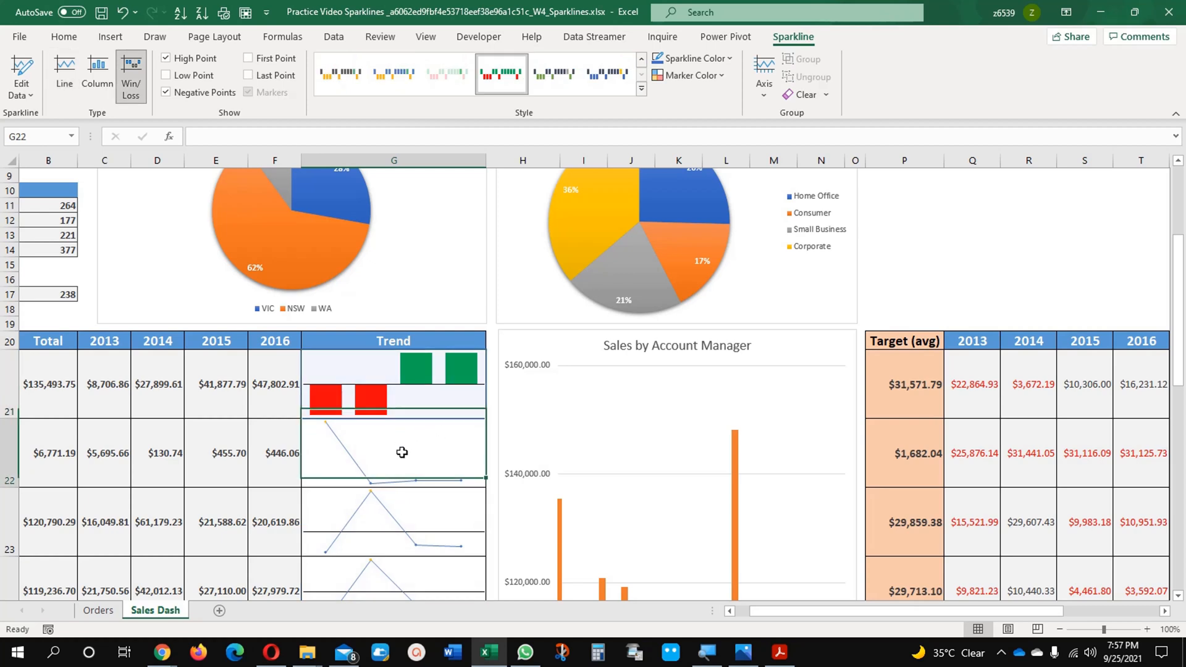
pyautogui.click(64, 68)
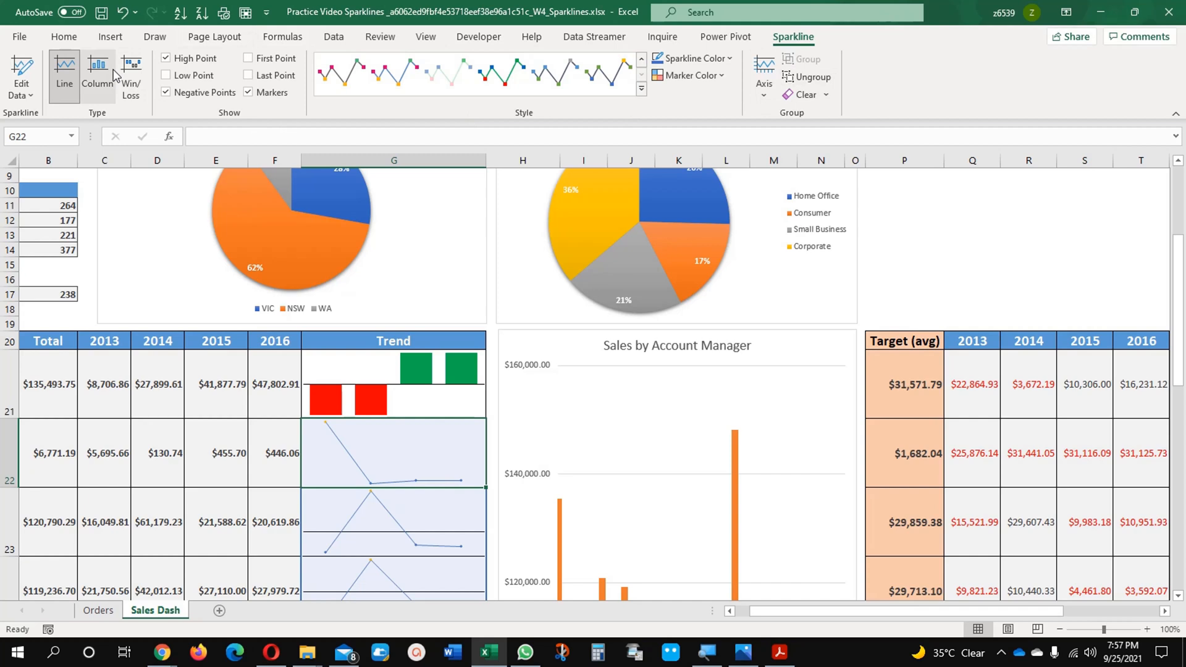
pyautogui.moveTo(683, 113)
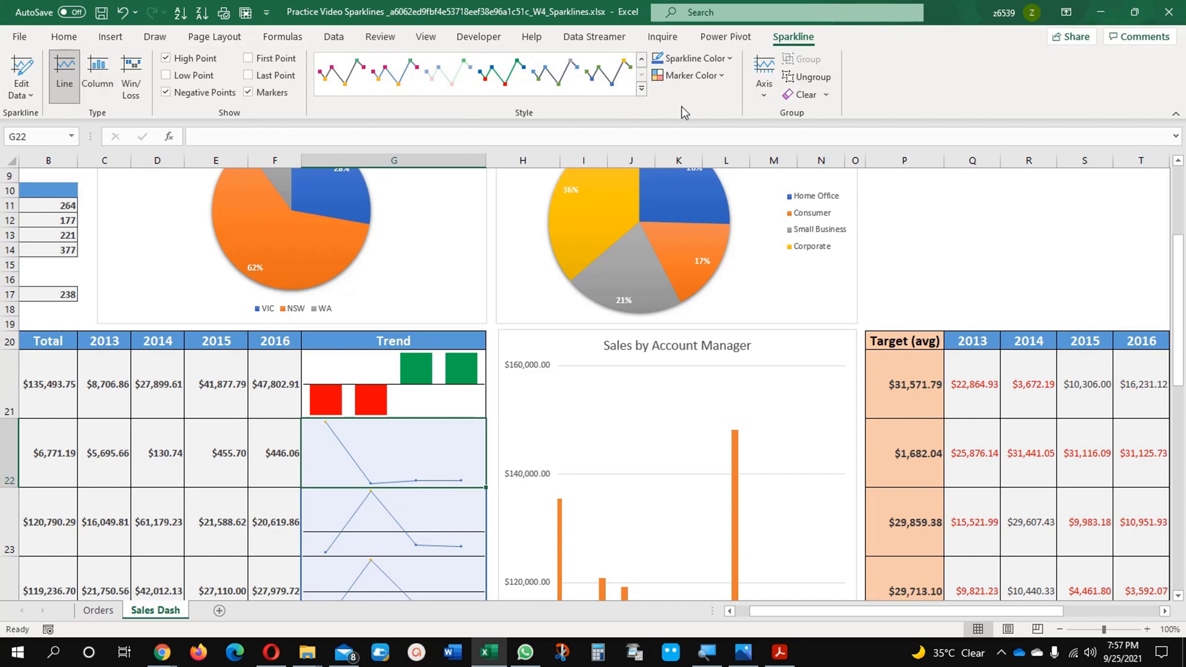
pyautogui.moveTo(708, 103)
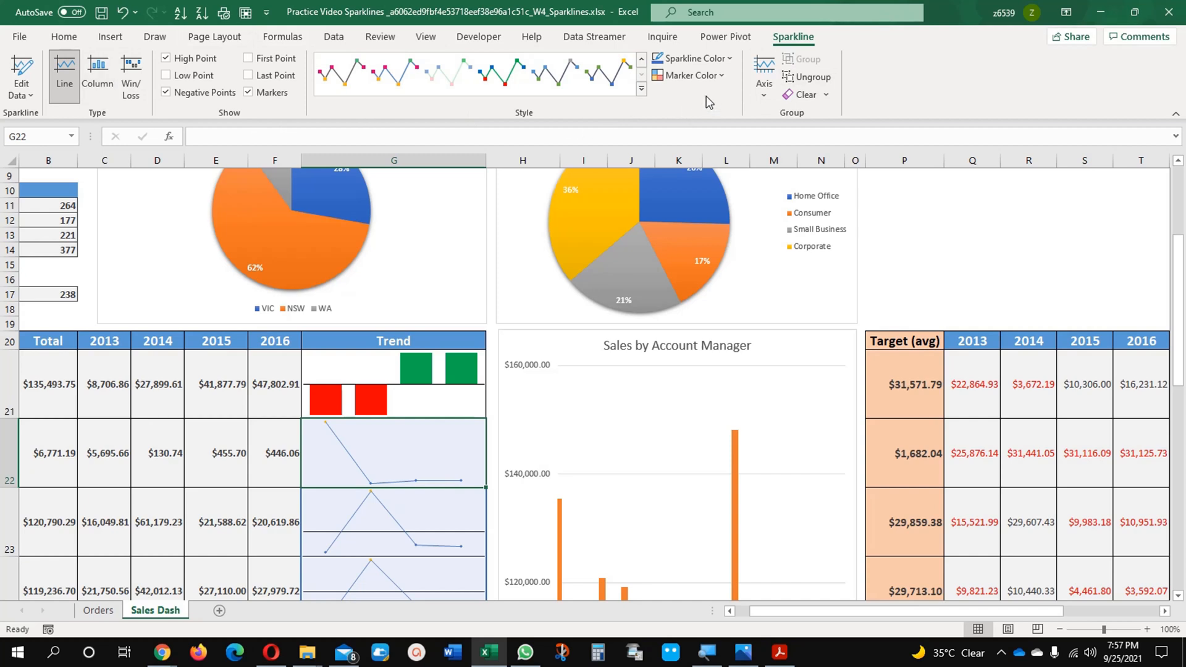